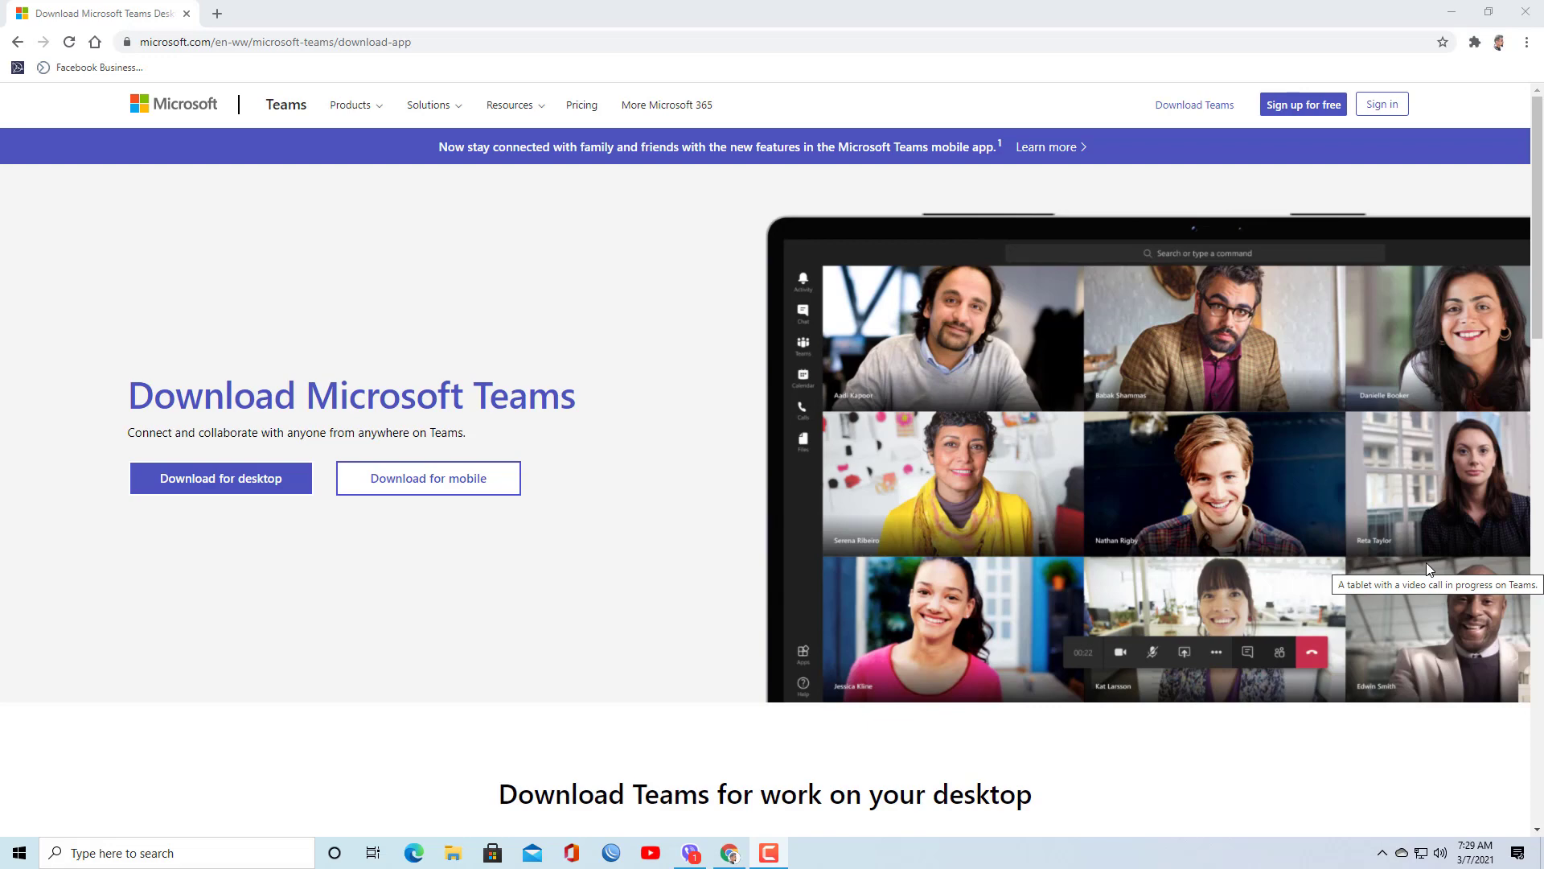
# Scroll the Teams download page and jump to the desktop download section for work.
pyautogui.scroll(-3)
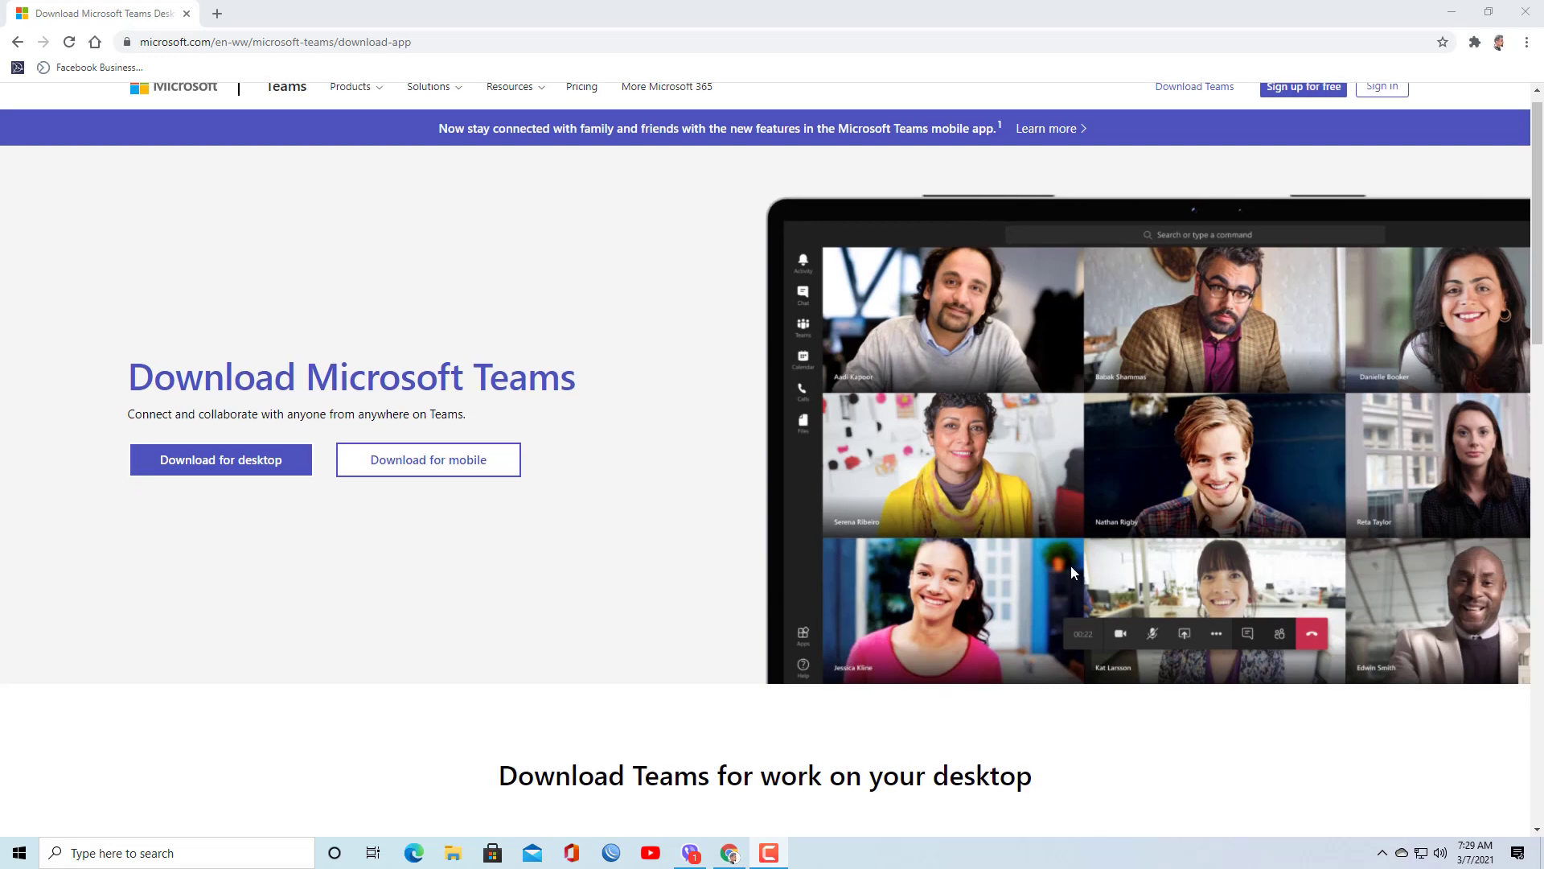
pyautogui.scroll(-3)
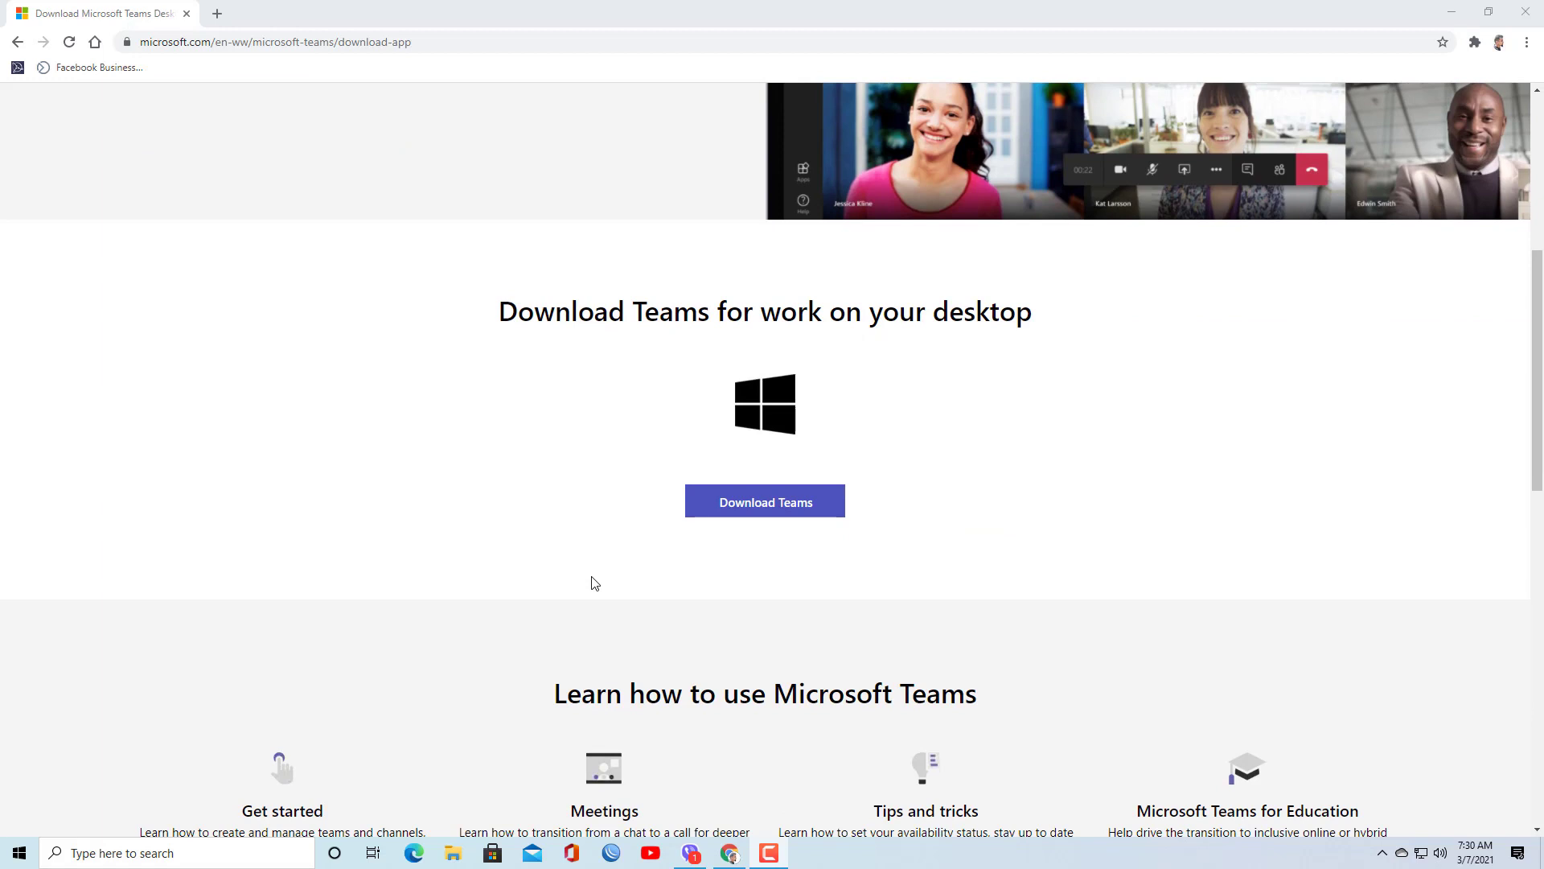
pyautogui.scroll(-3)
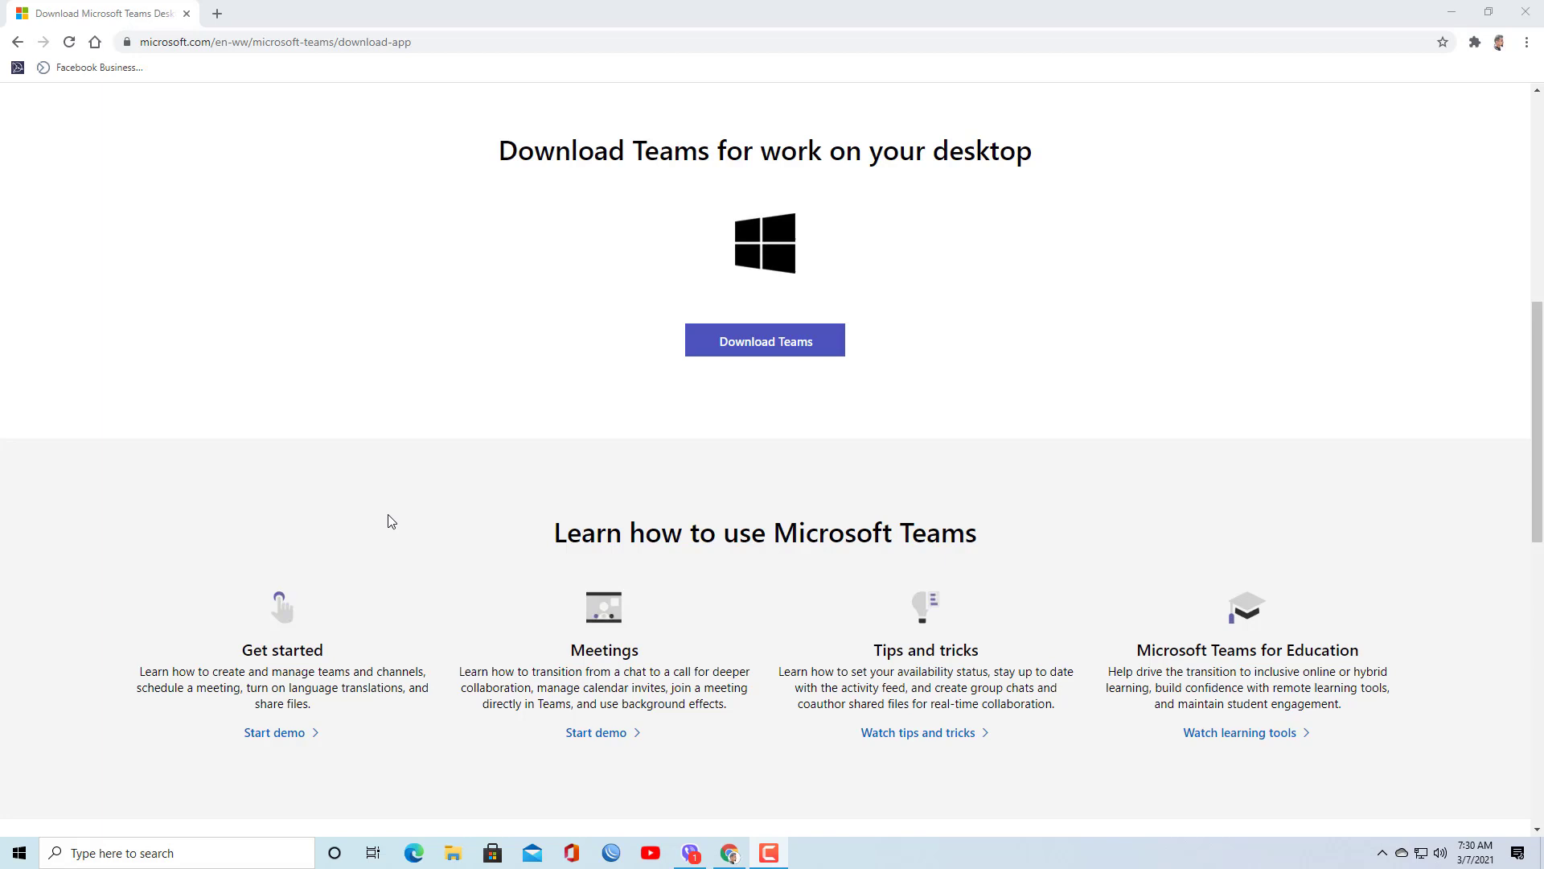
pyautogui.moveTo(615, 416)
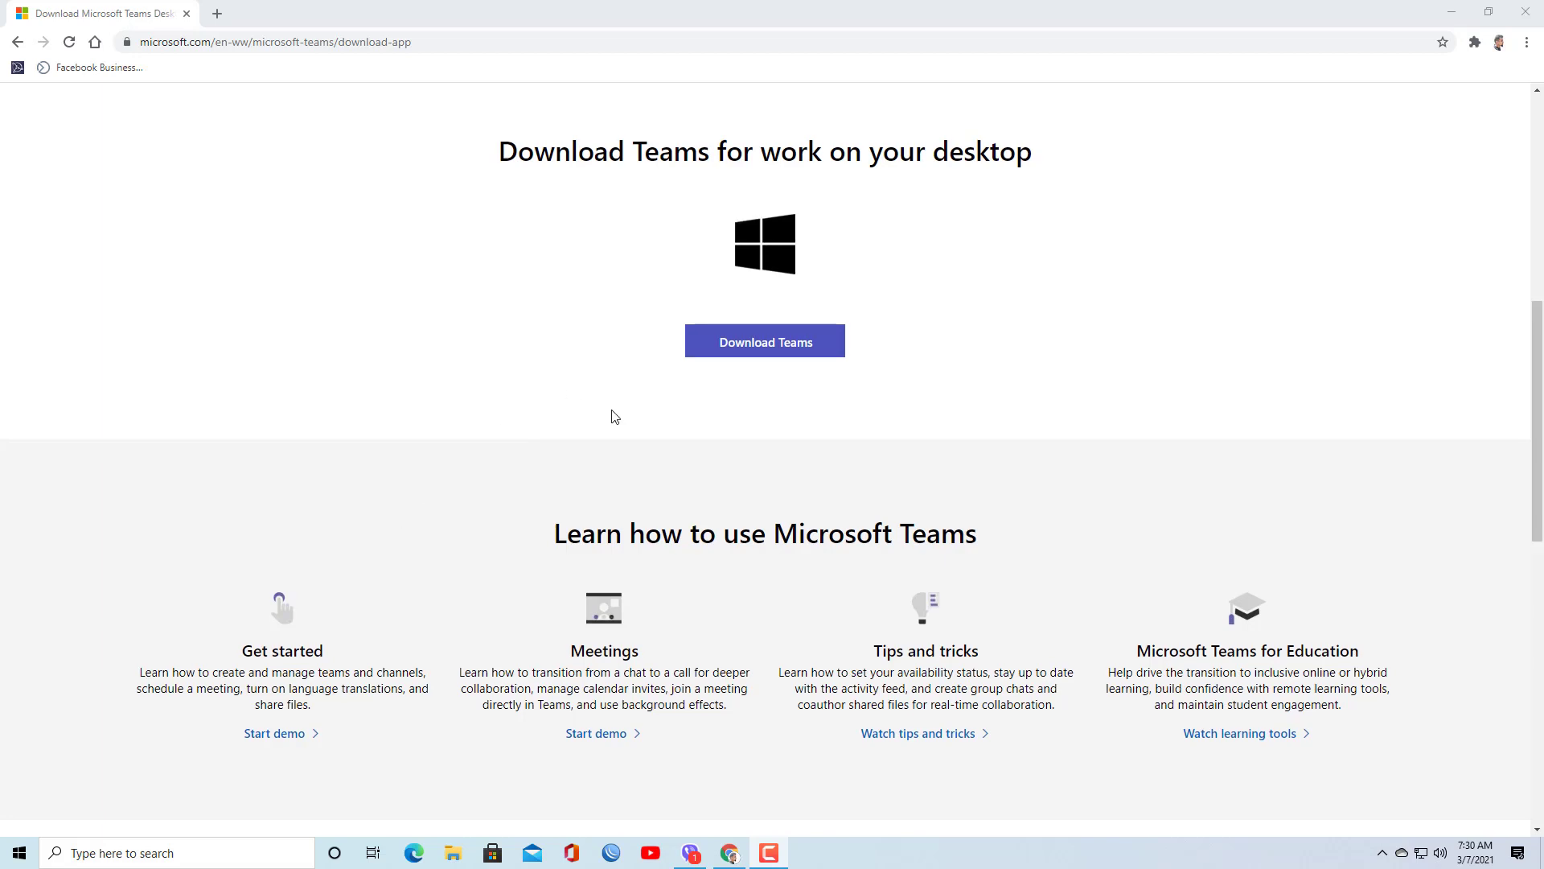
pyautogui.scroll(3)
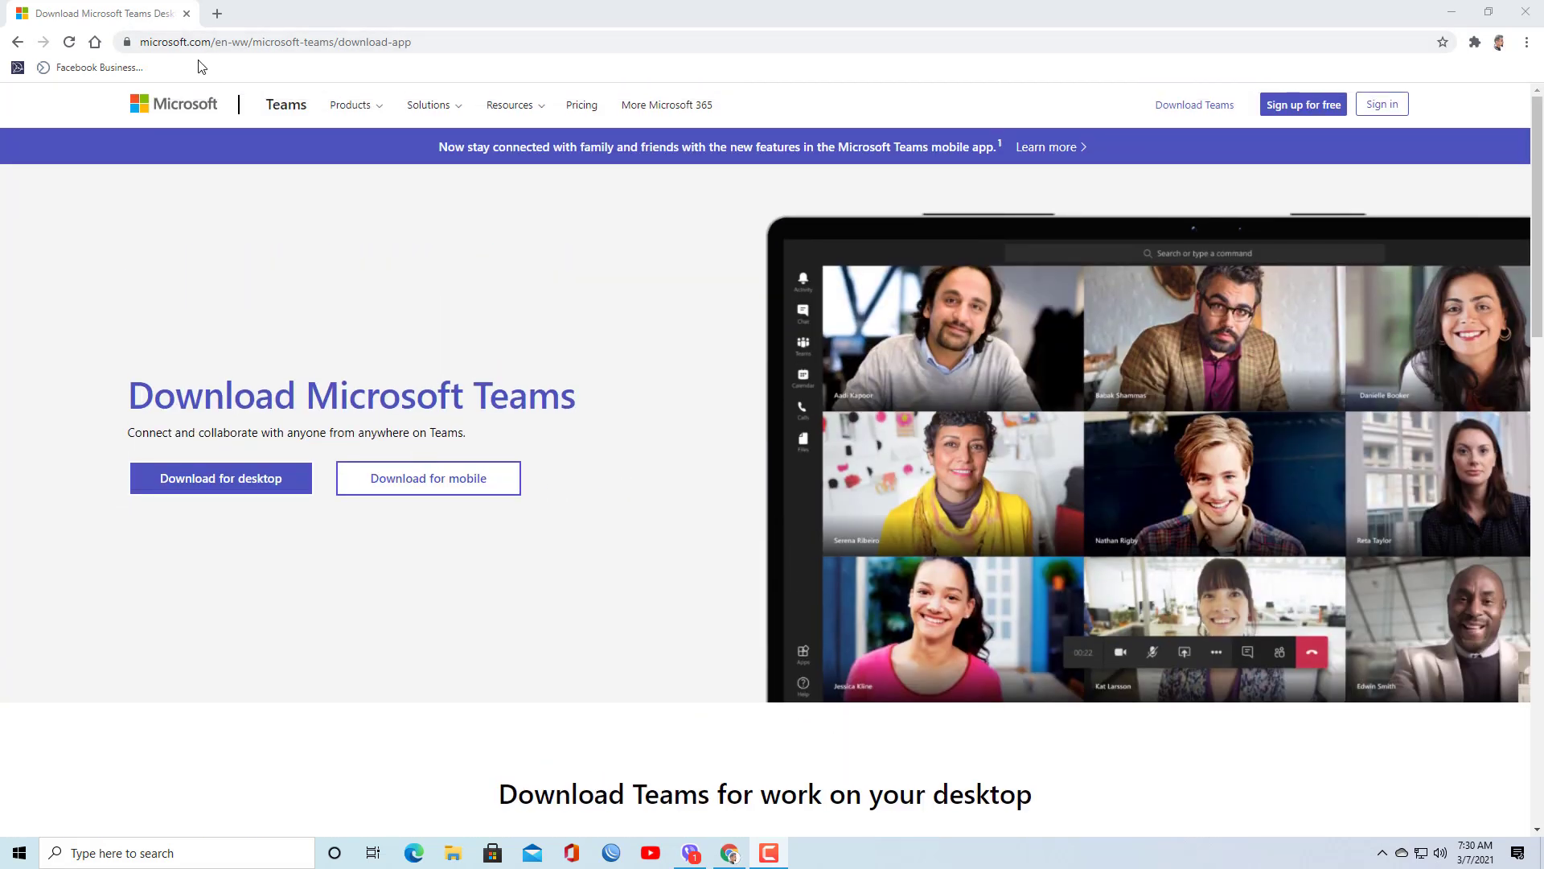
pyautogui.moveTo(290, 172)
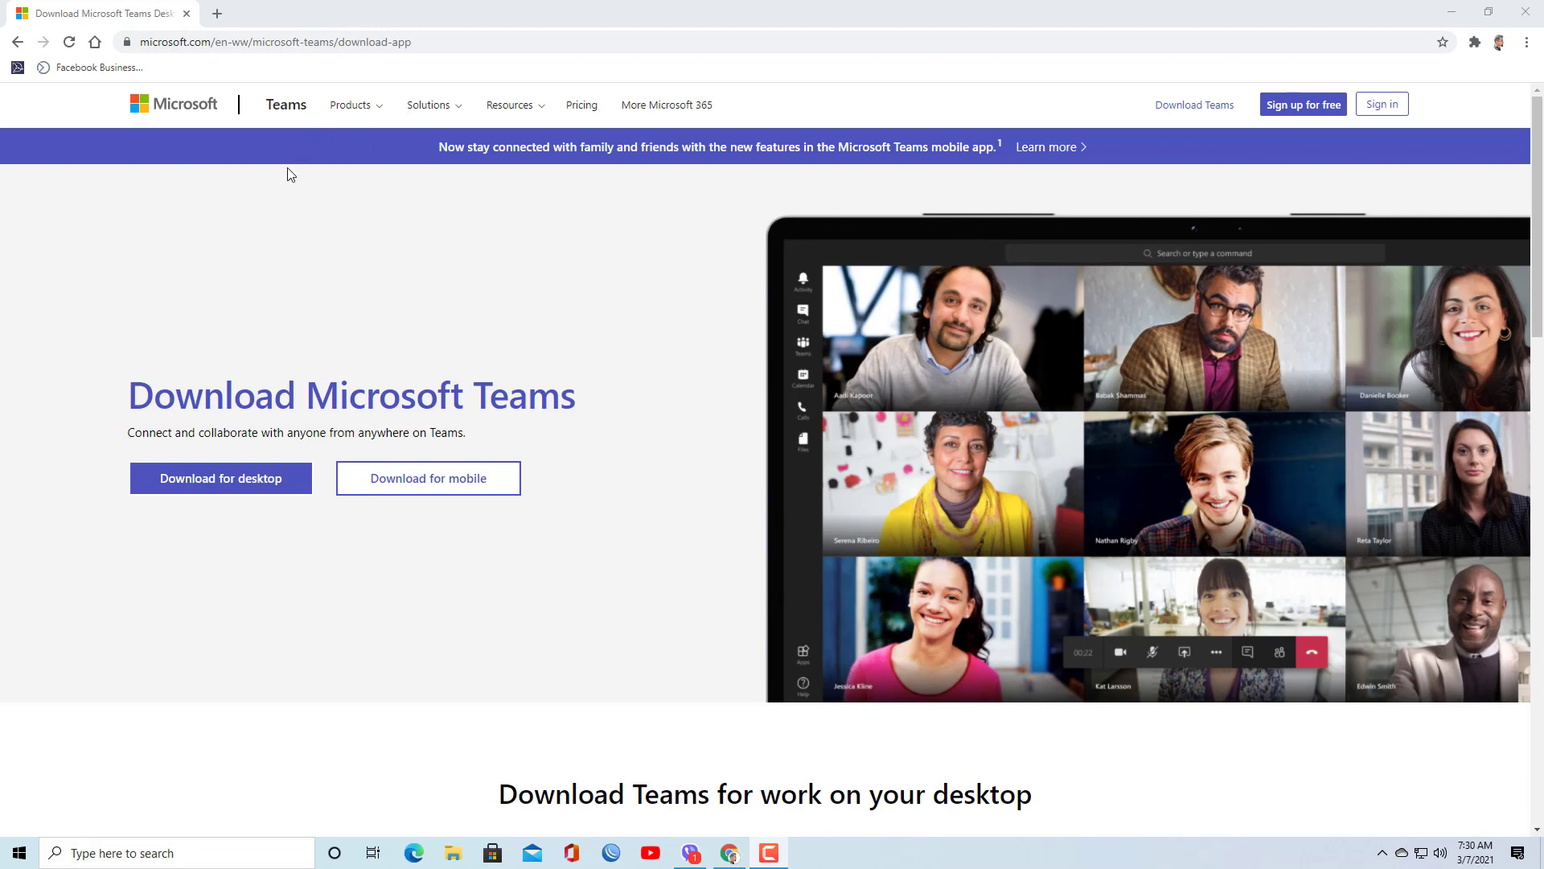
pyautogui.moveTo(261, 235)
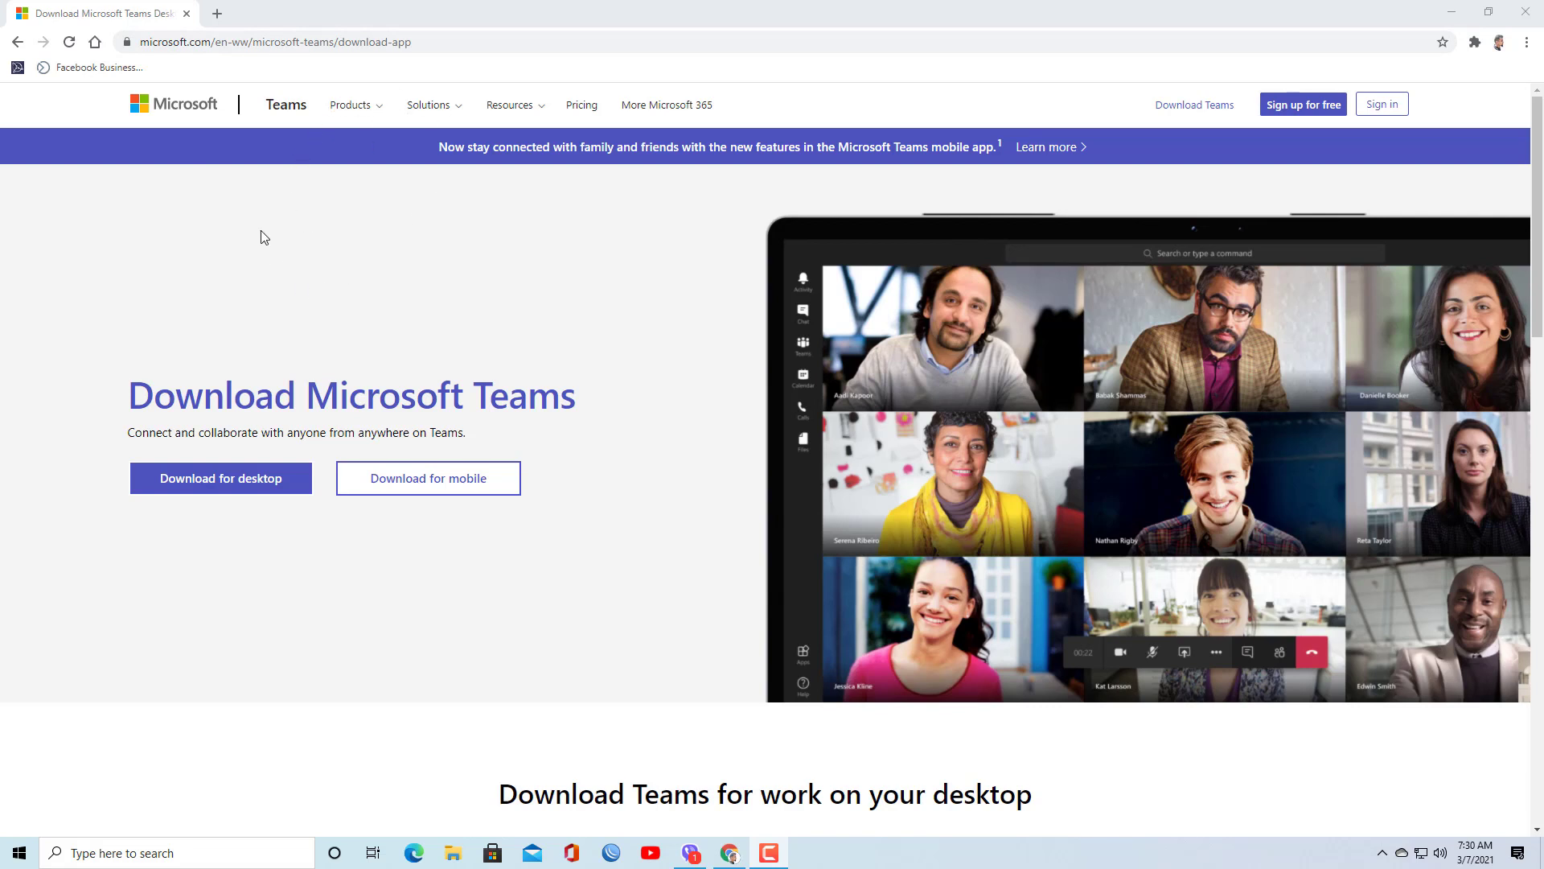
pyautogui.scroll(-3)
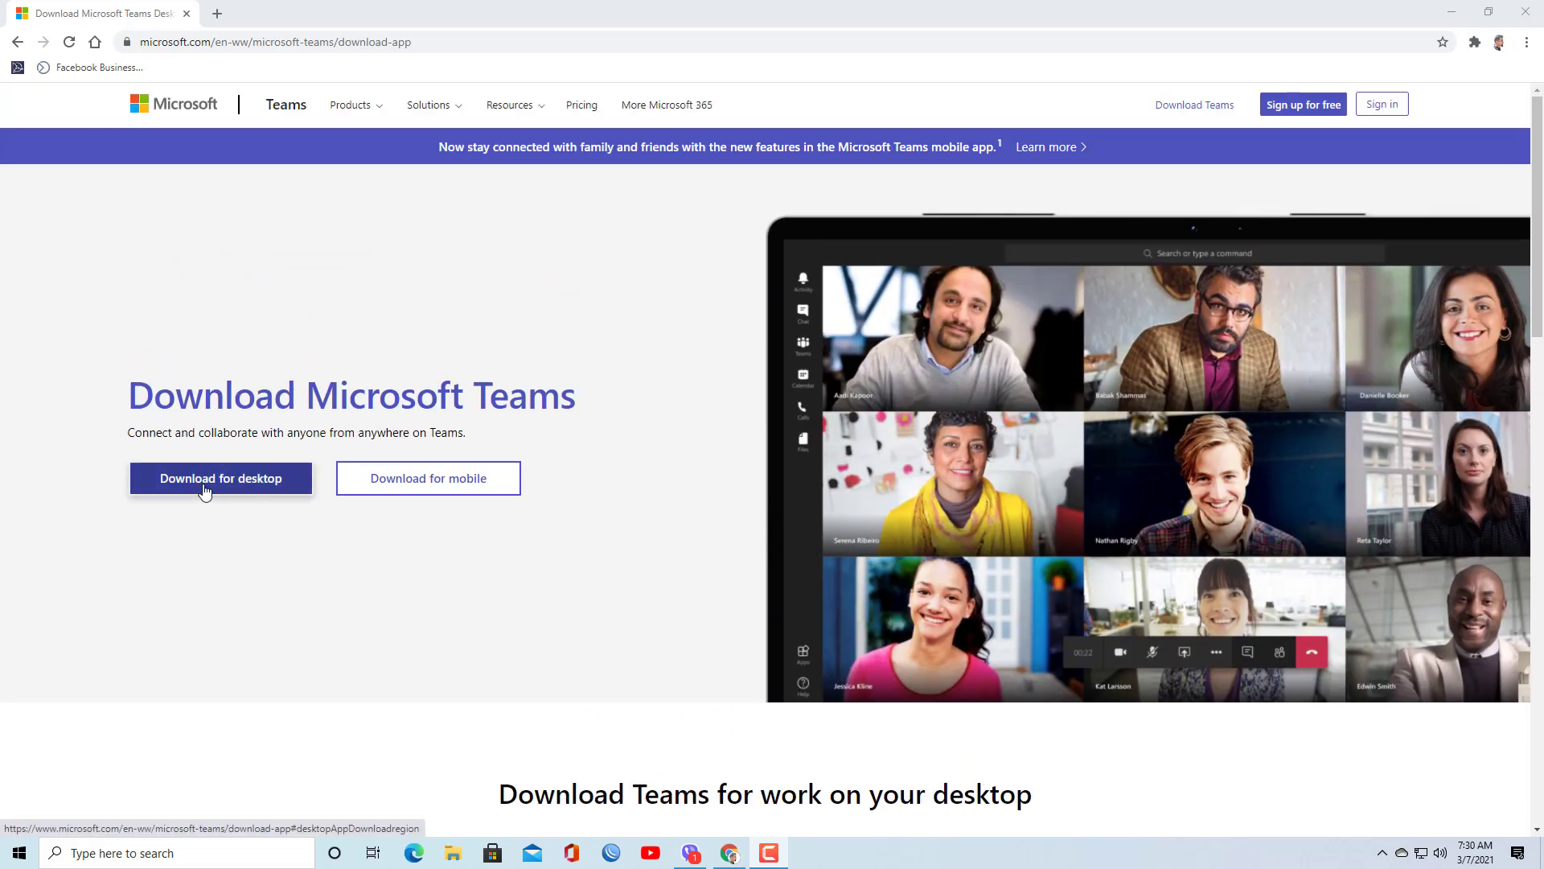
pyautogui.moveTo(161, 499)
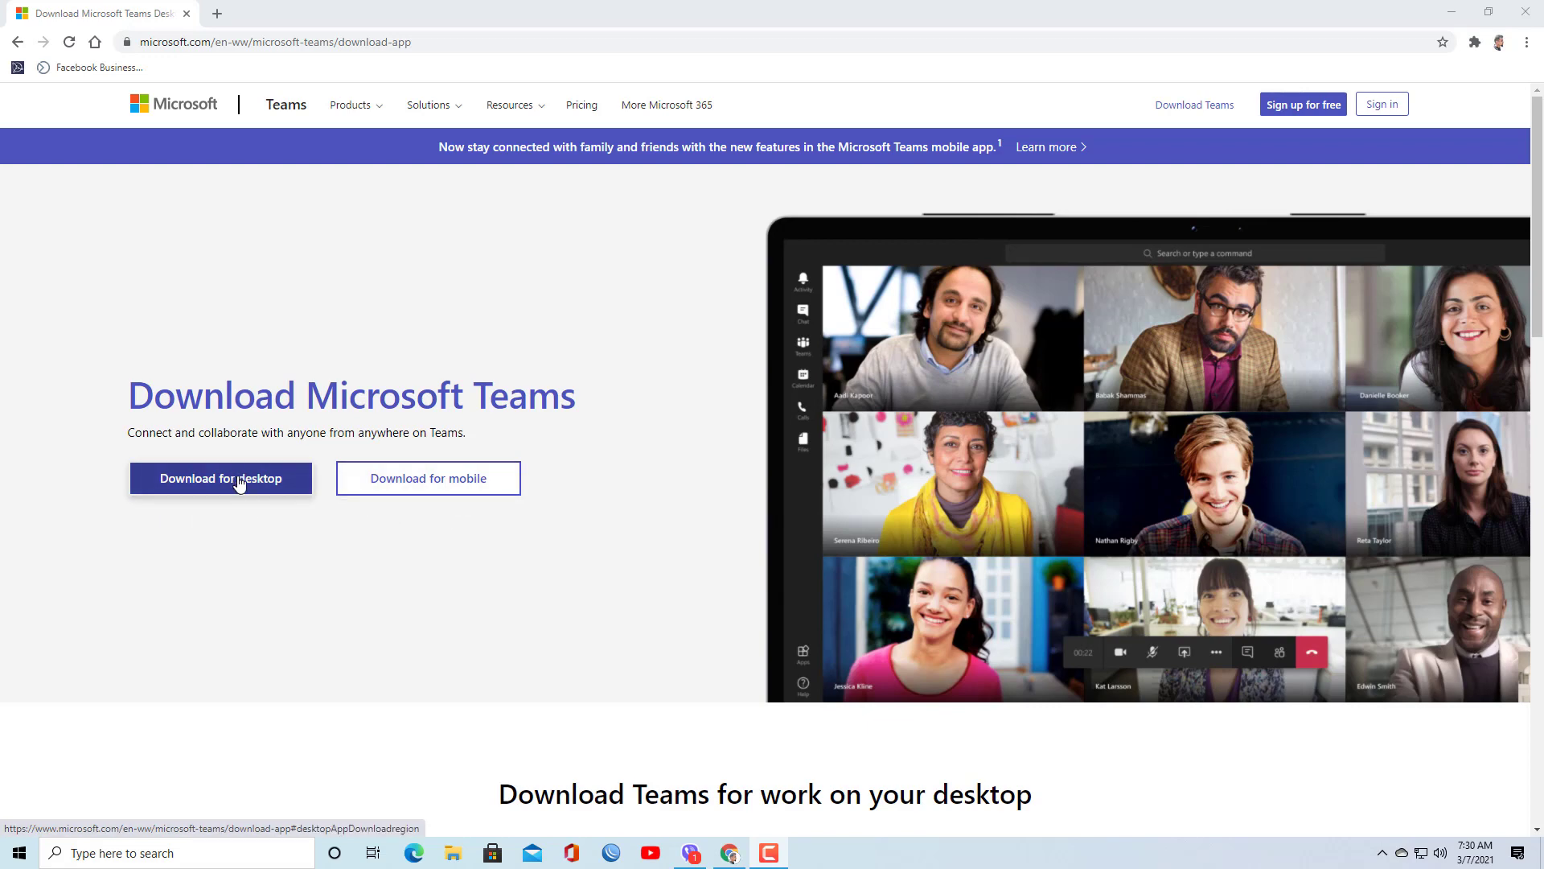
pyautogui.click(220, 478)
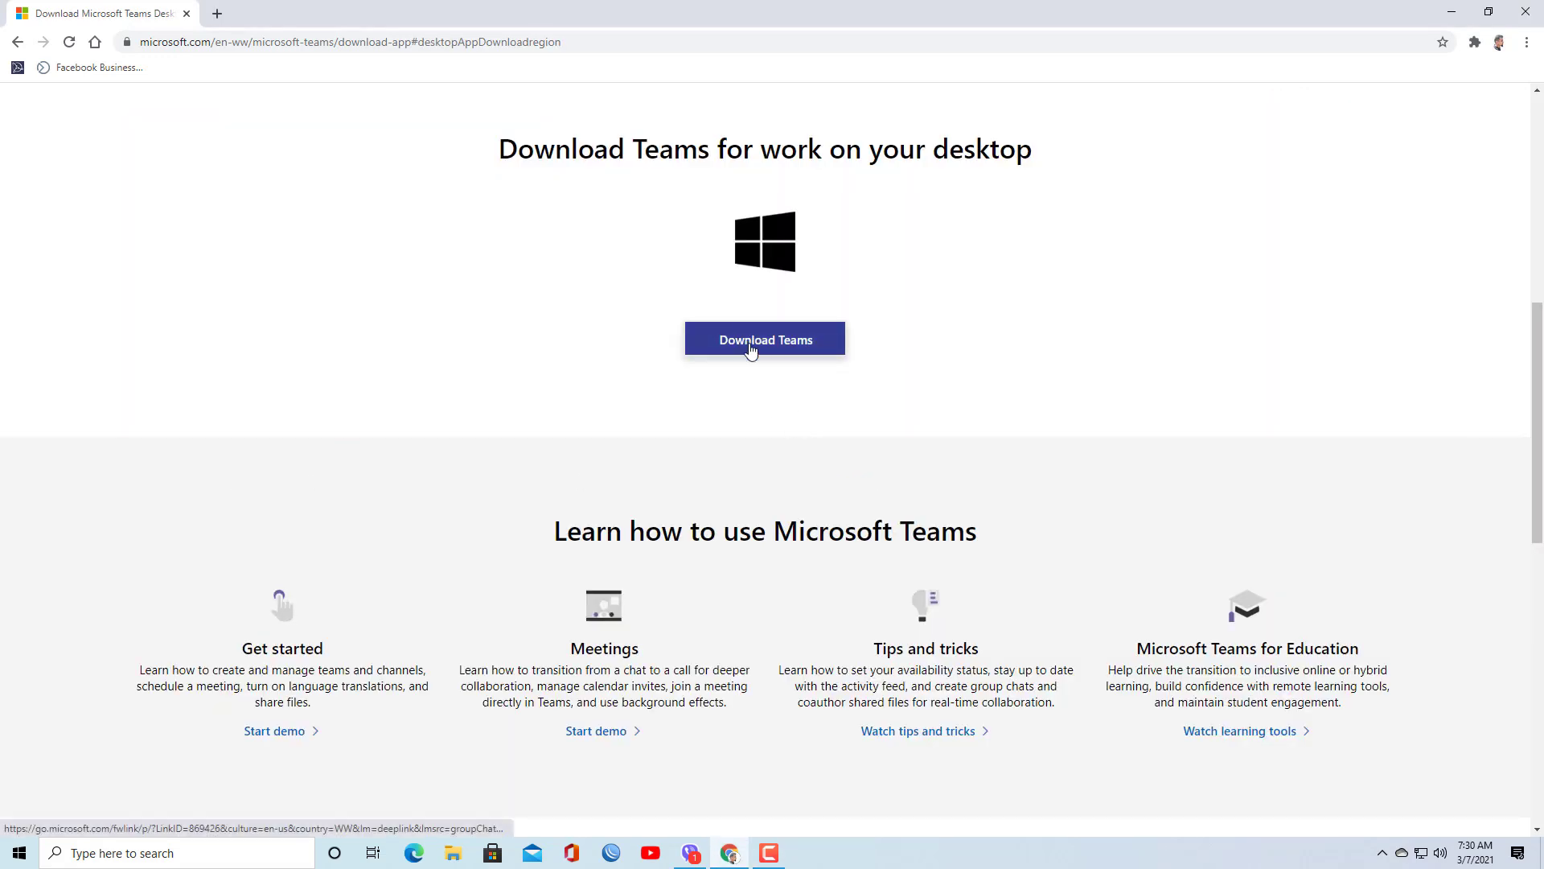
pyautogui.moveTo(721, 362)
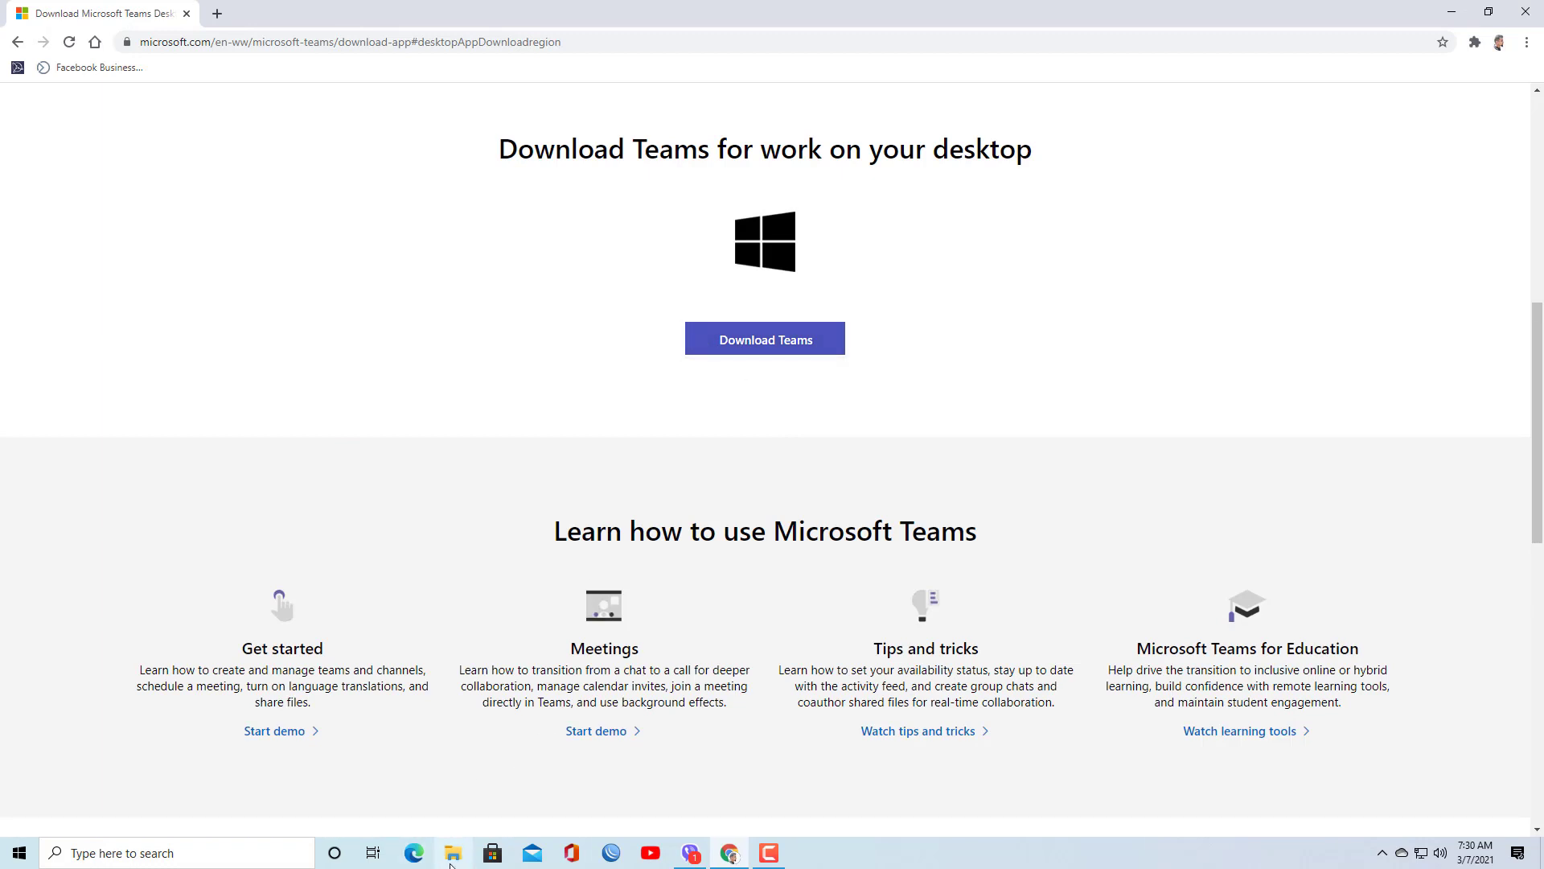
# Run the Teams_windows_x64 installer from the Downloads folder to install Teams.
pyautogui.click(452, 852)
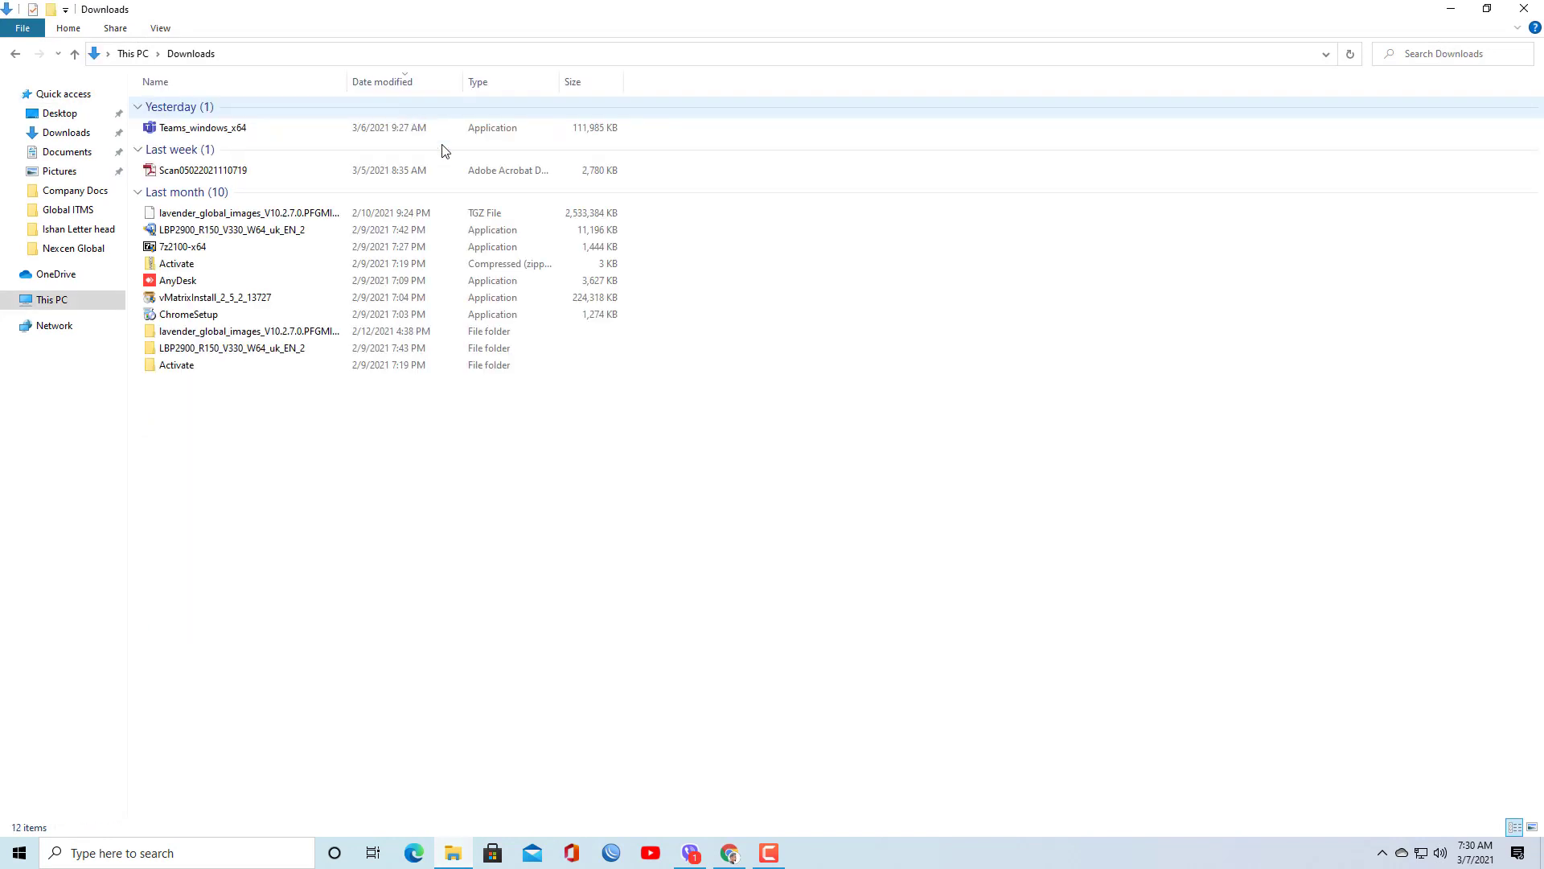
pyautogui.click(201, 128)
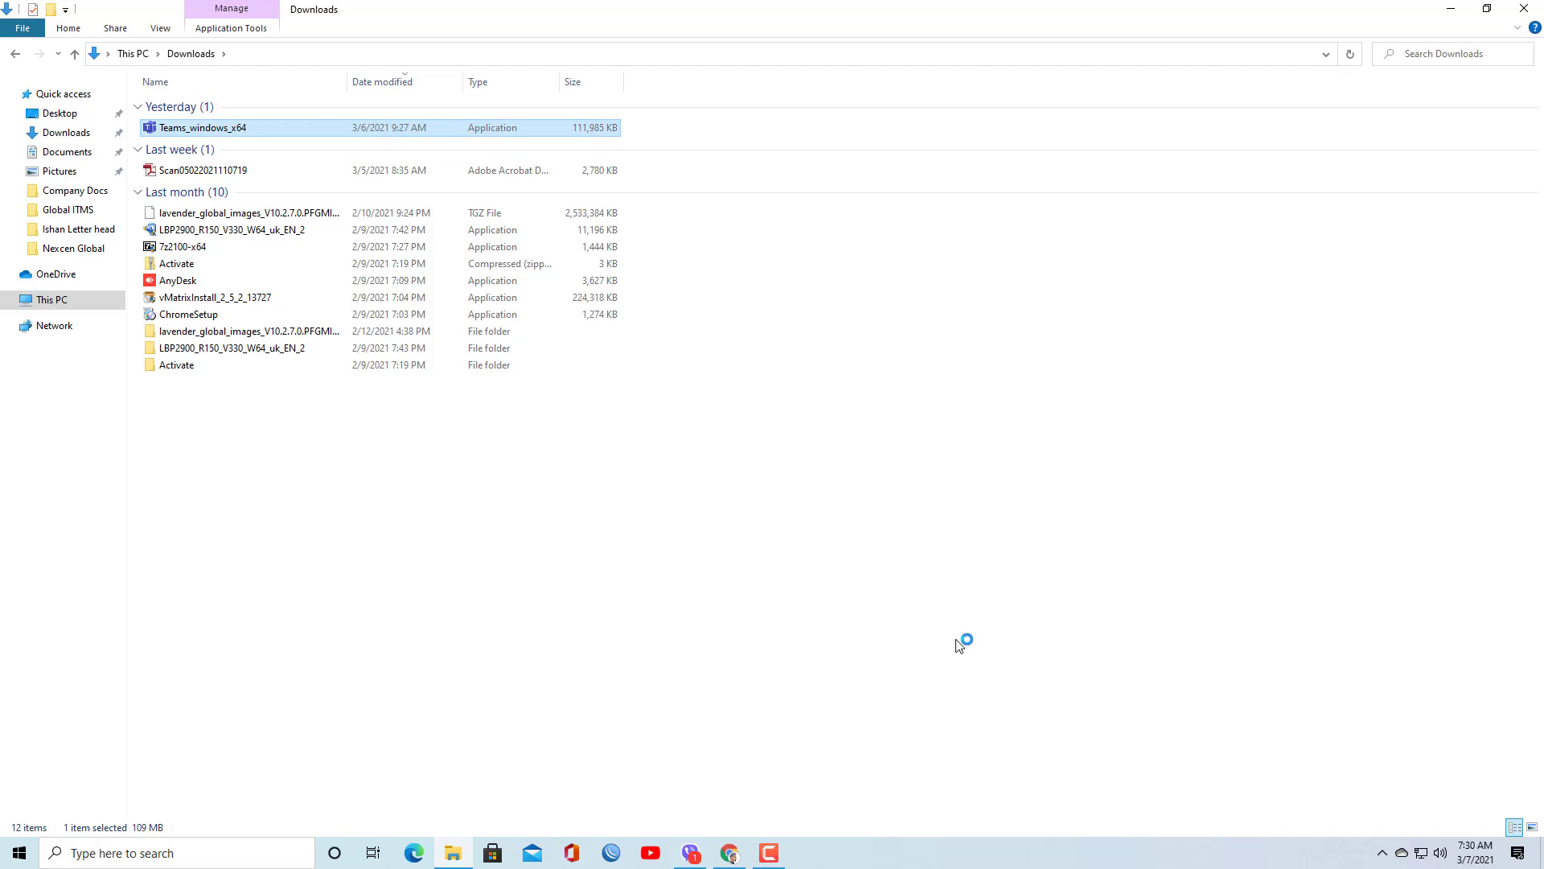
pyautogui.moveTo(1030, 770)
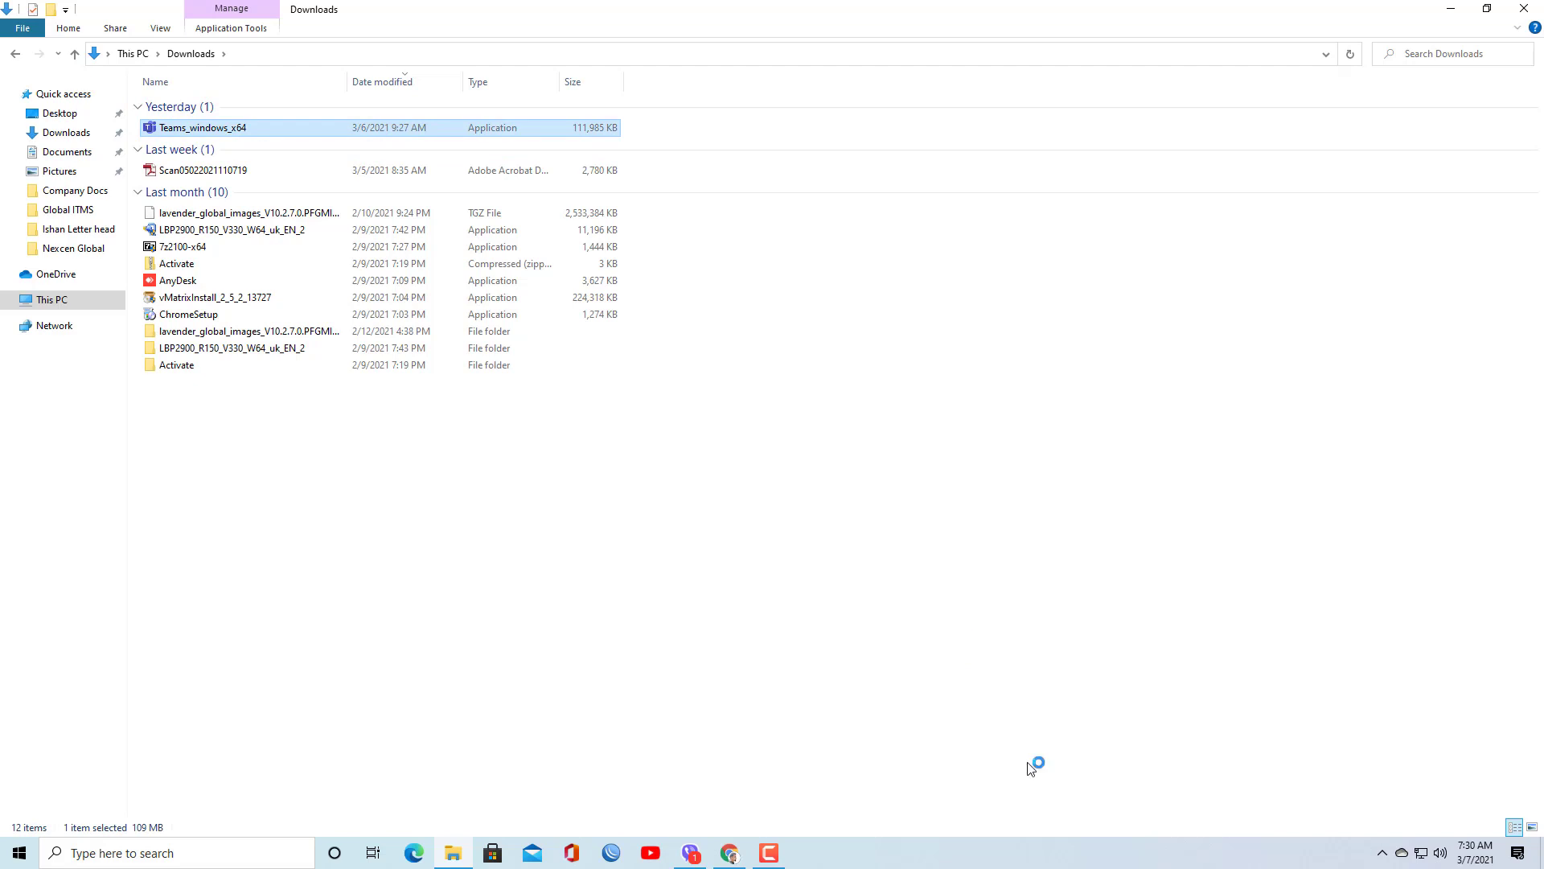
pyautogui.doubleClick(203, 129)
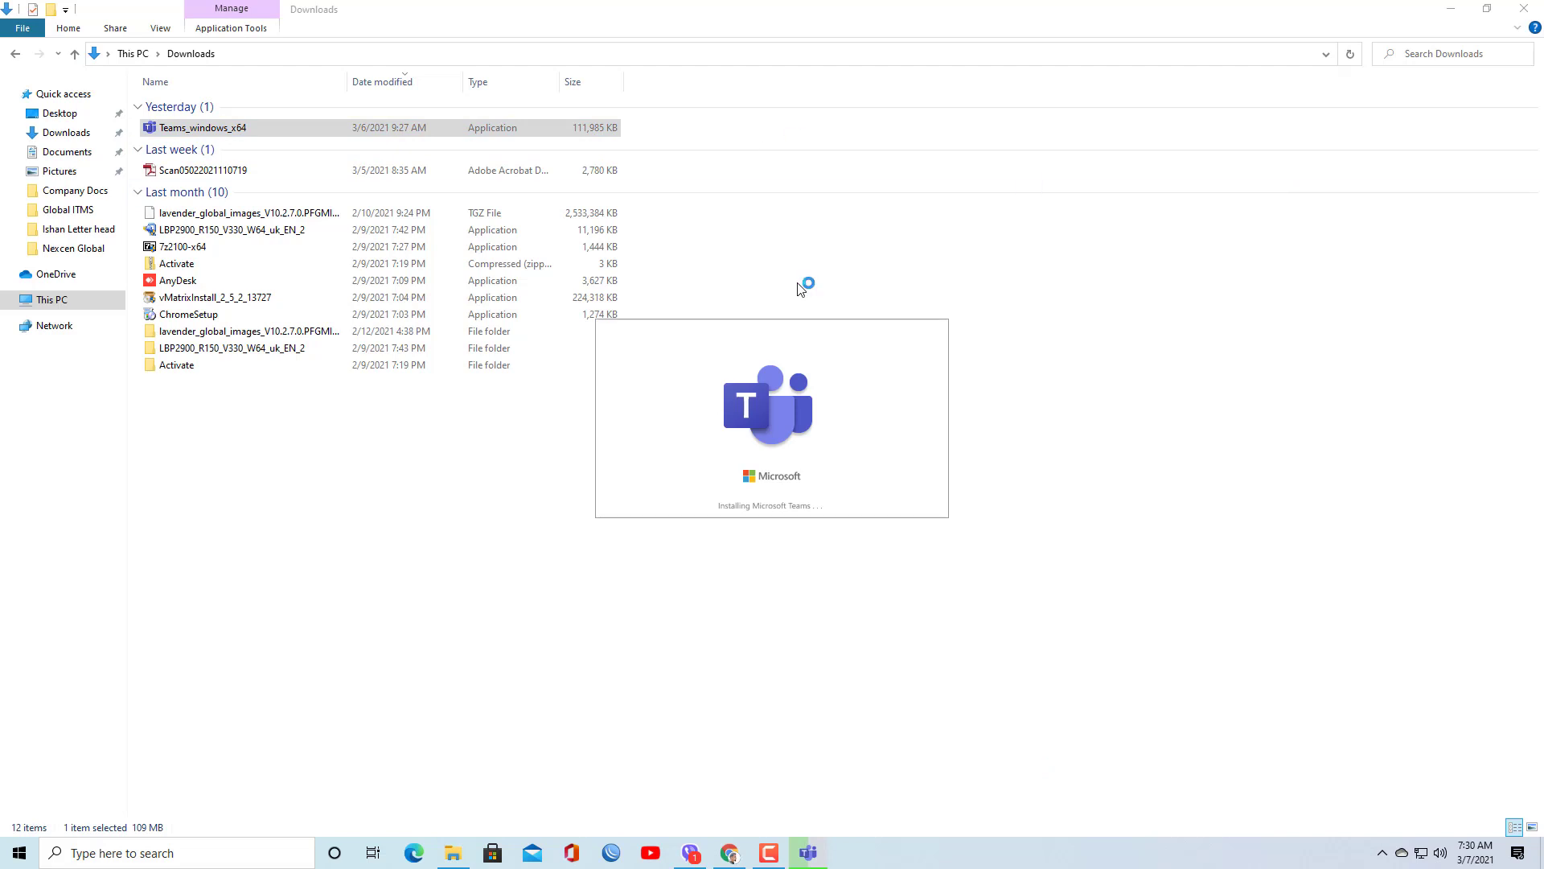
pyautogui.moveTo(642, 224)
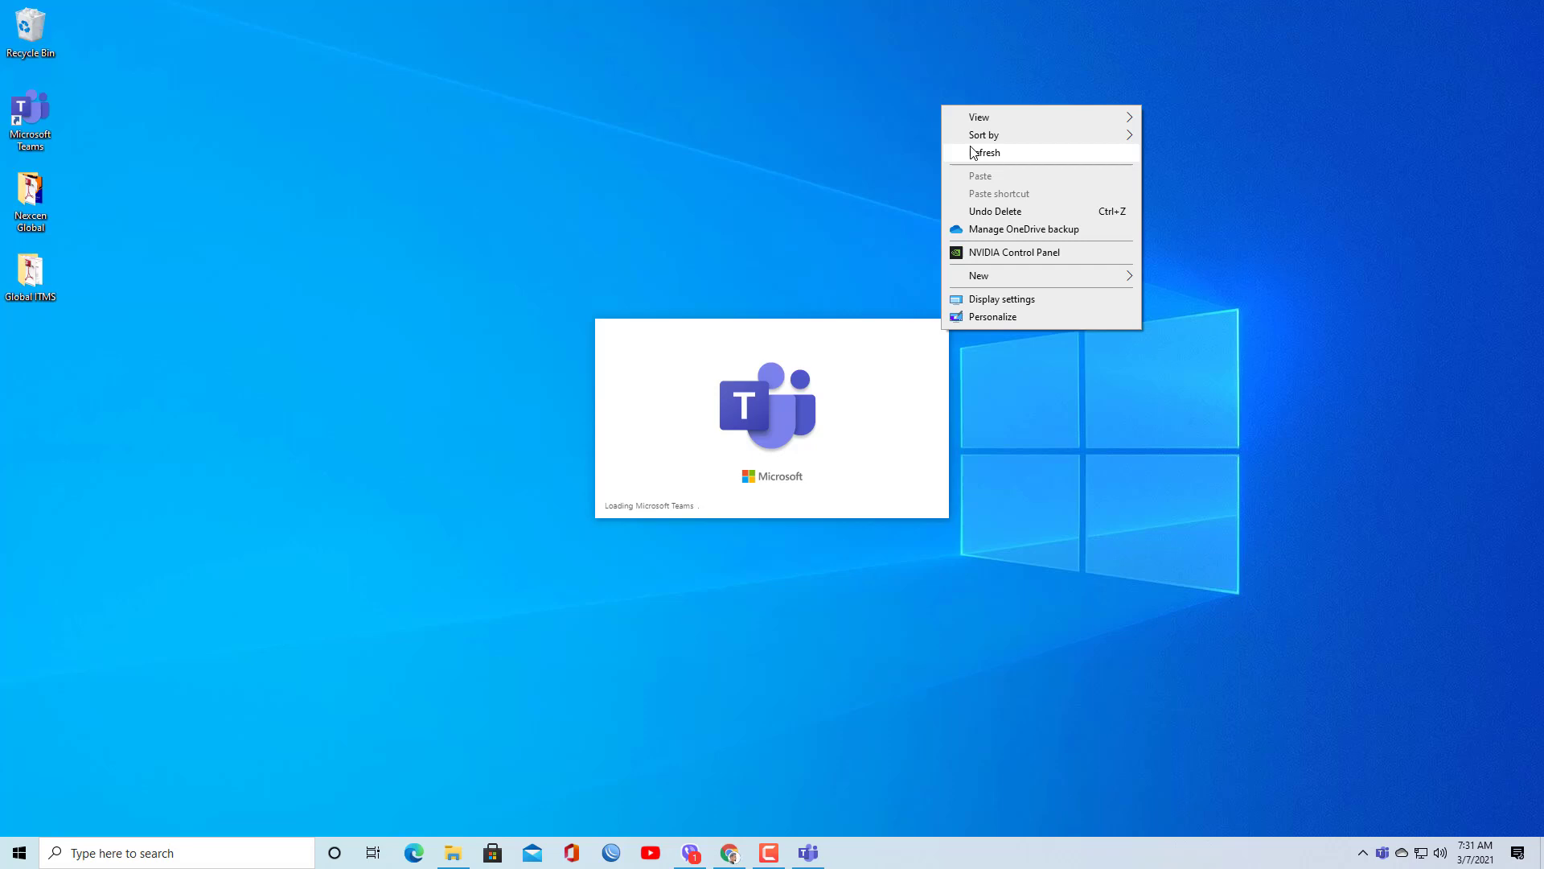
# Show the signed-in personal profile's account menu with the Add work or school account option.
pyautogui.click(836, 161)
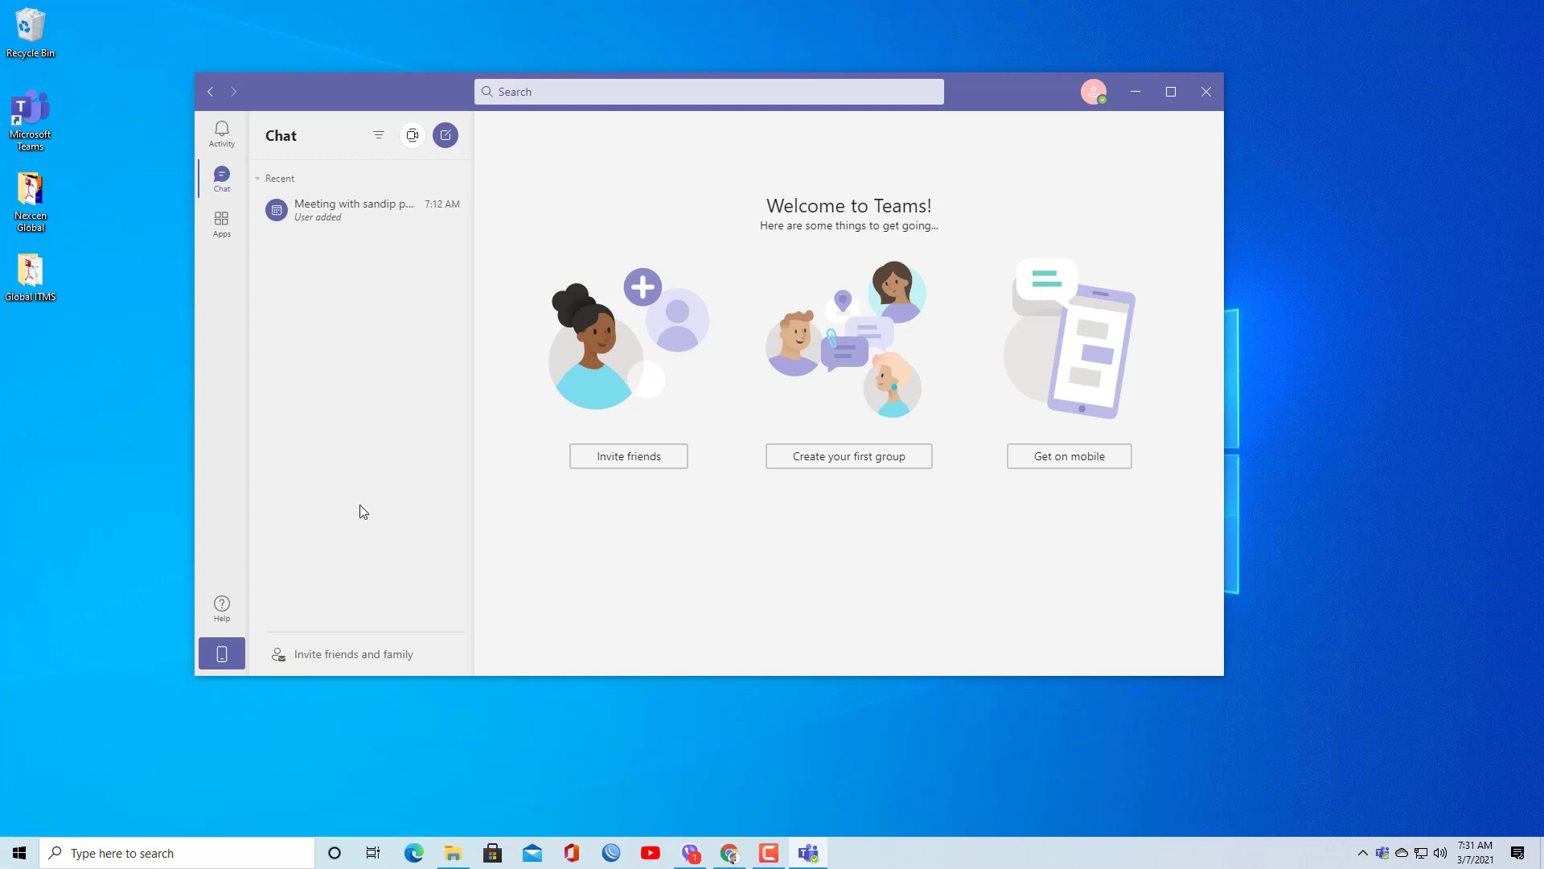
pyautogui.click(1094, 90)
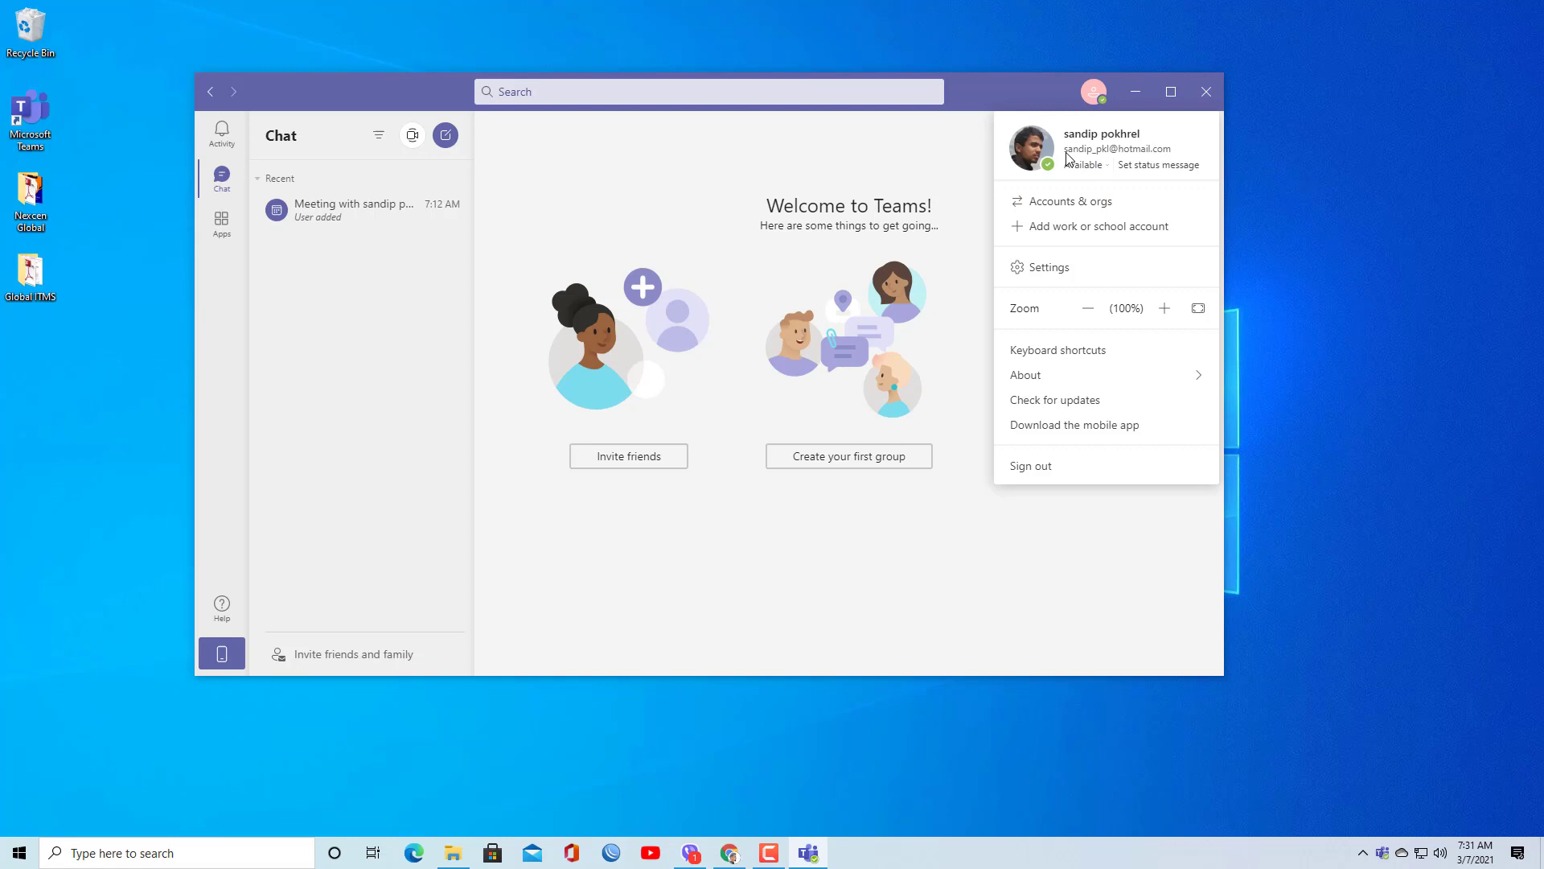
pyautogui.moveTo(1123, 154)
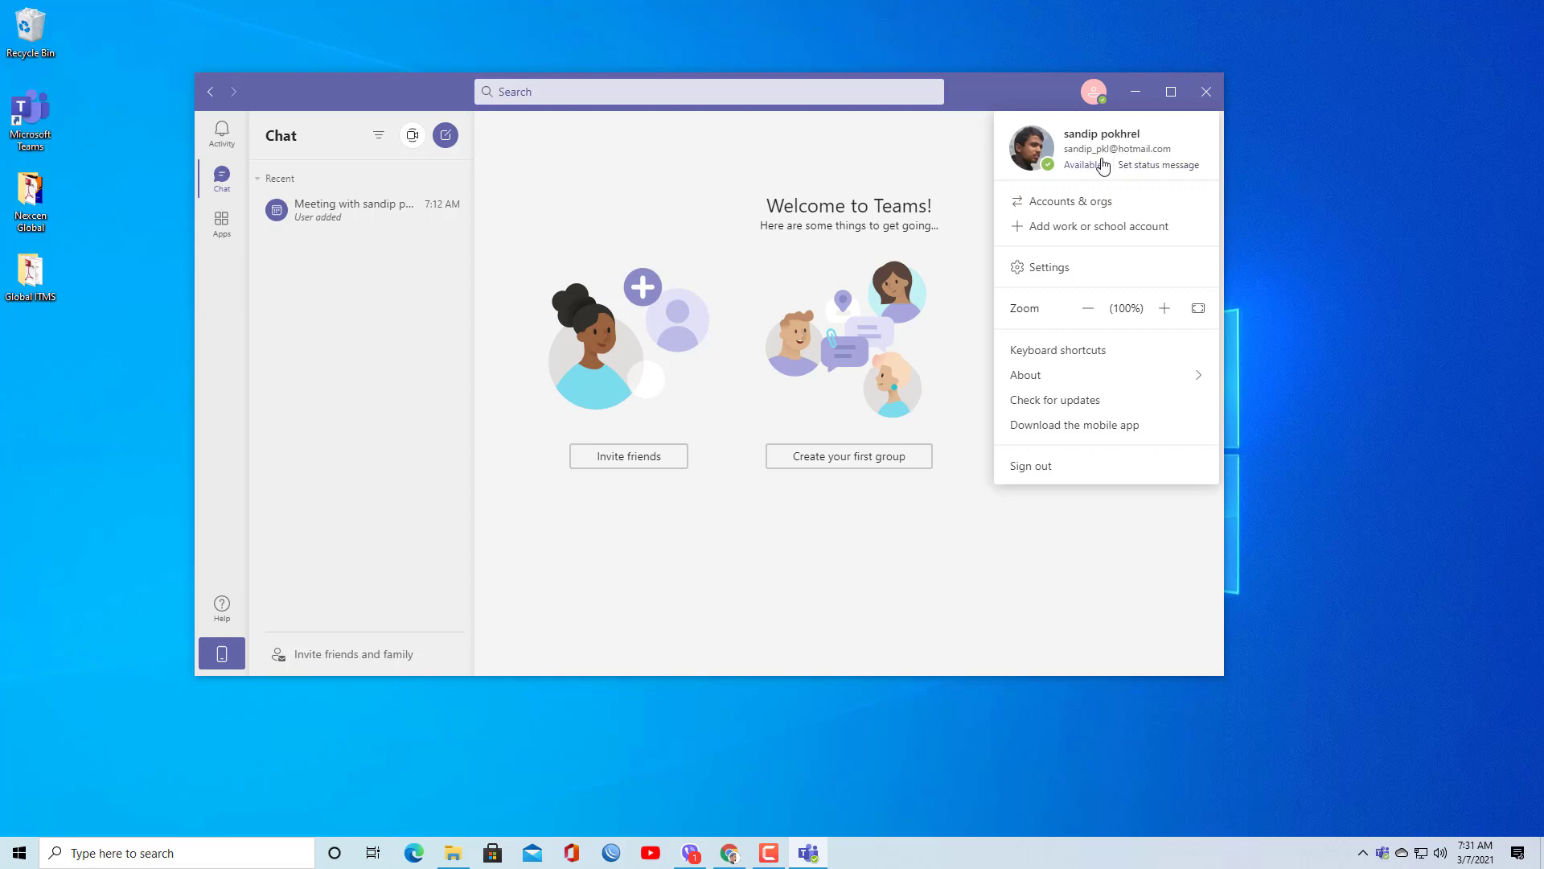
pyautogui.moveTo(1141, 156)
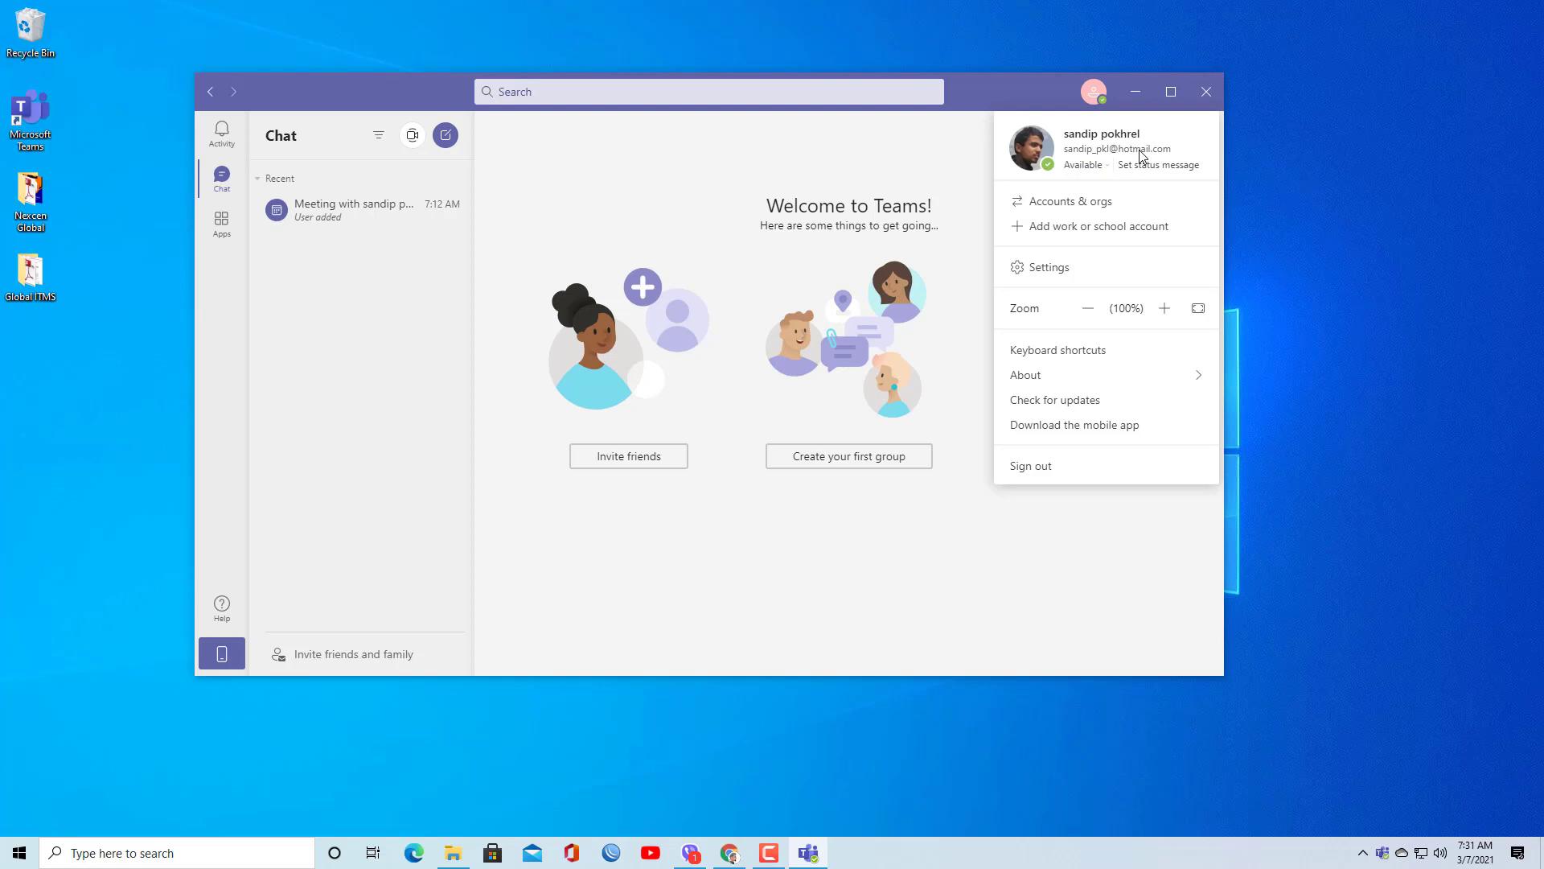
pyautogui.moveTo(1133, 151)
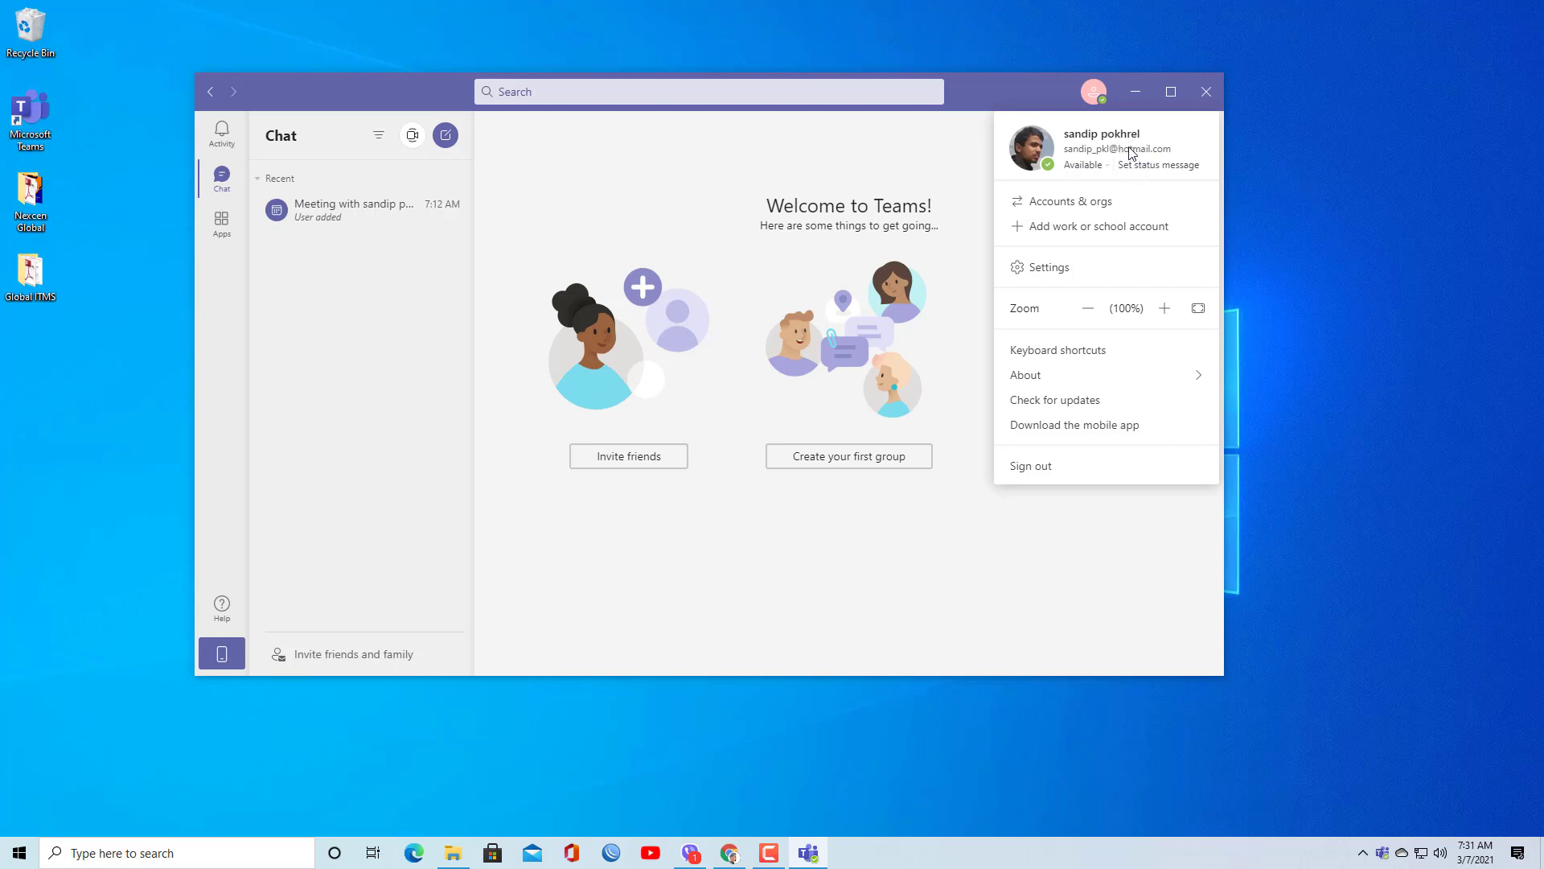
pyautogui.moveTo(1126, 155)
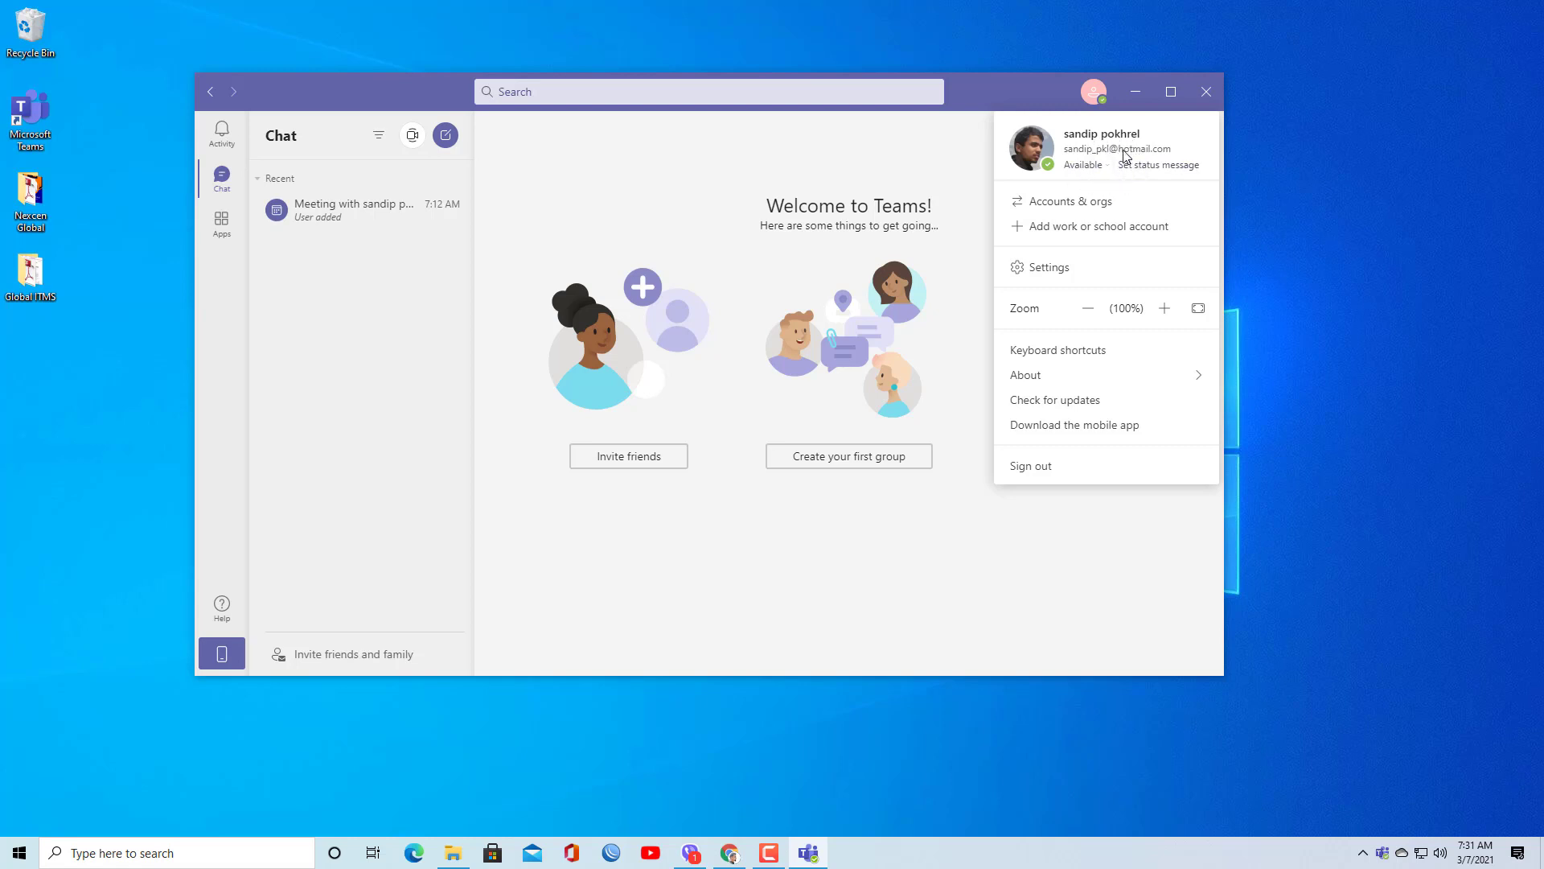
pyautogui.moveTo(1107, 173)
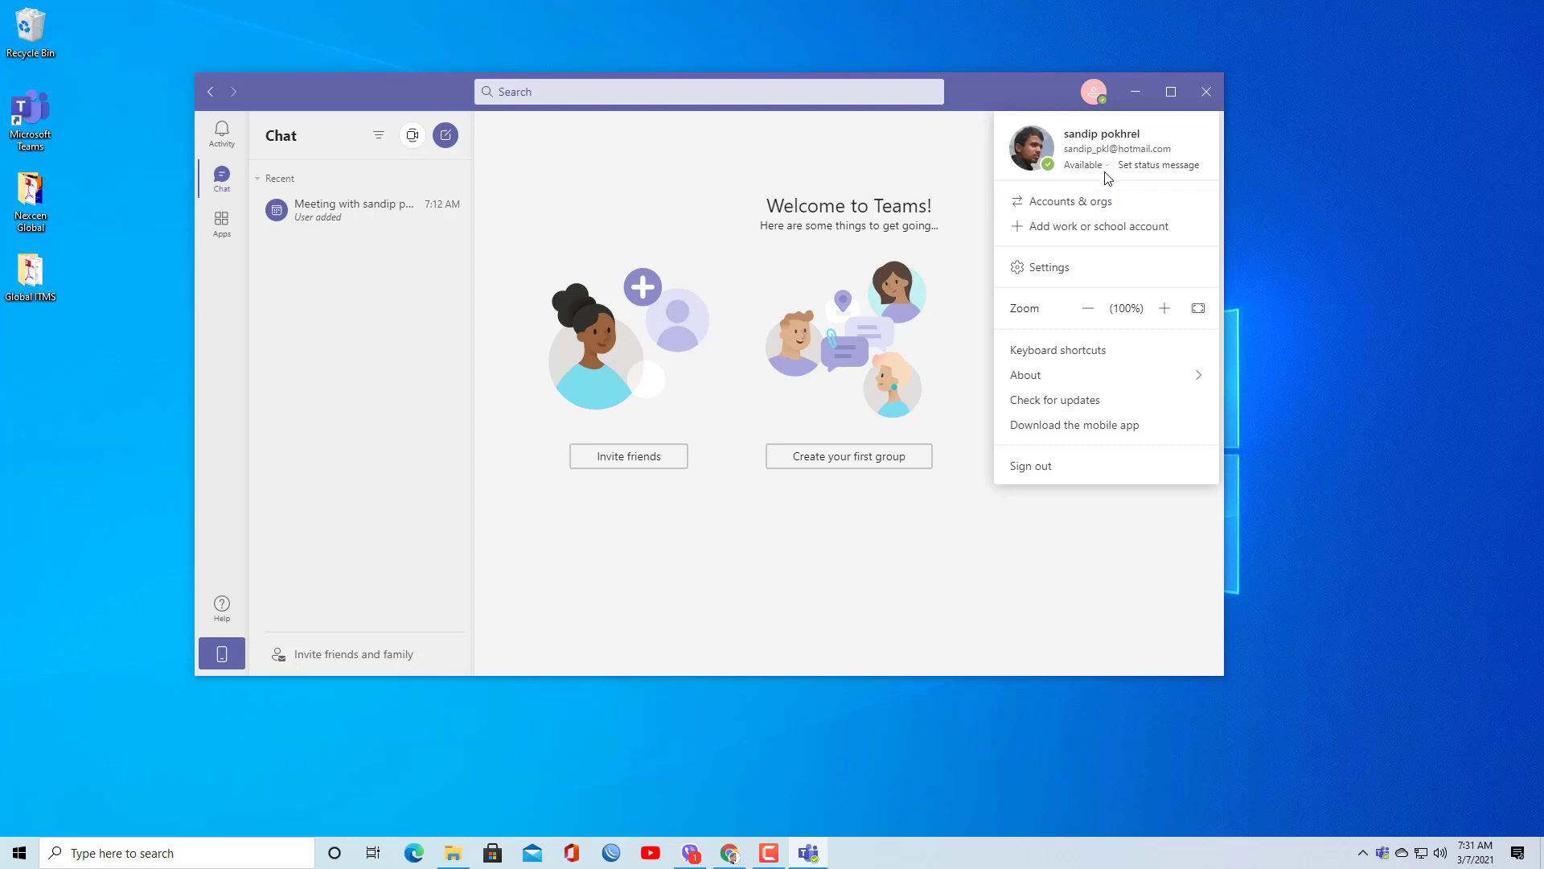
pyautogui.moveTo(1075, 186)
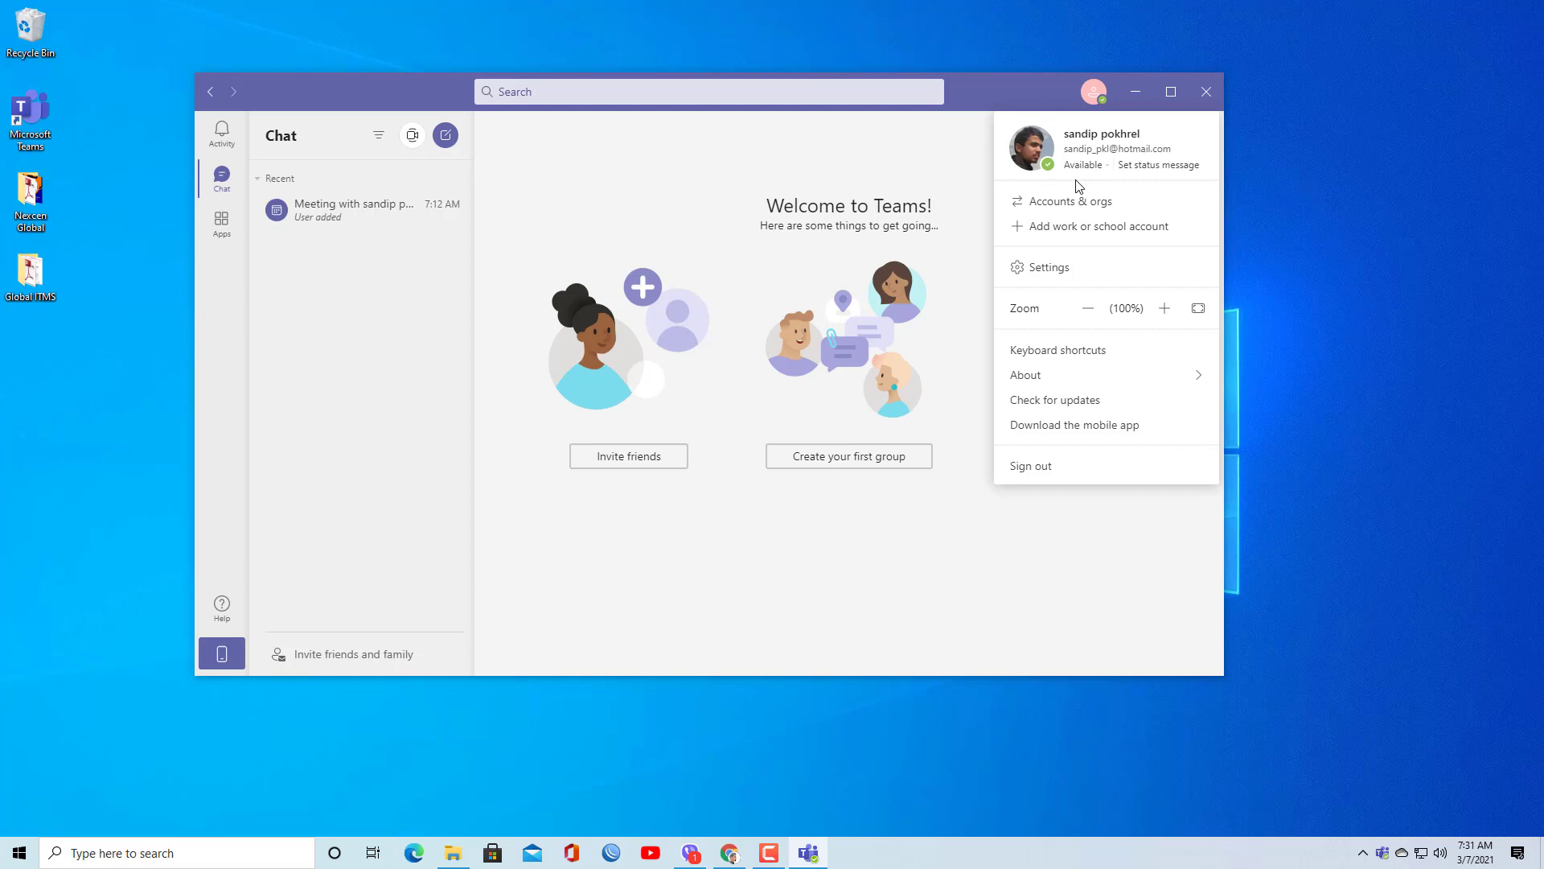
pyautogui.moveTo(939, 262)
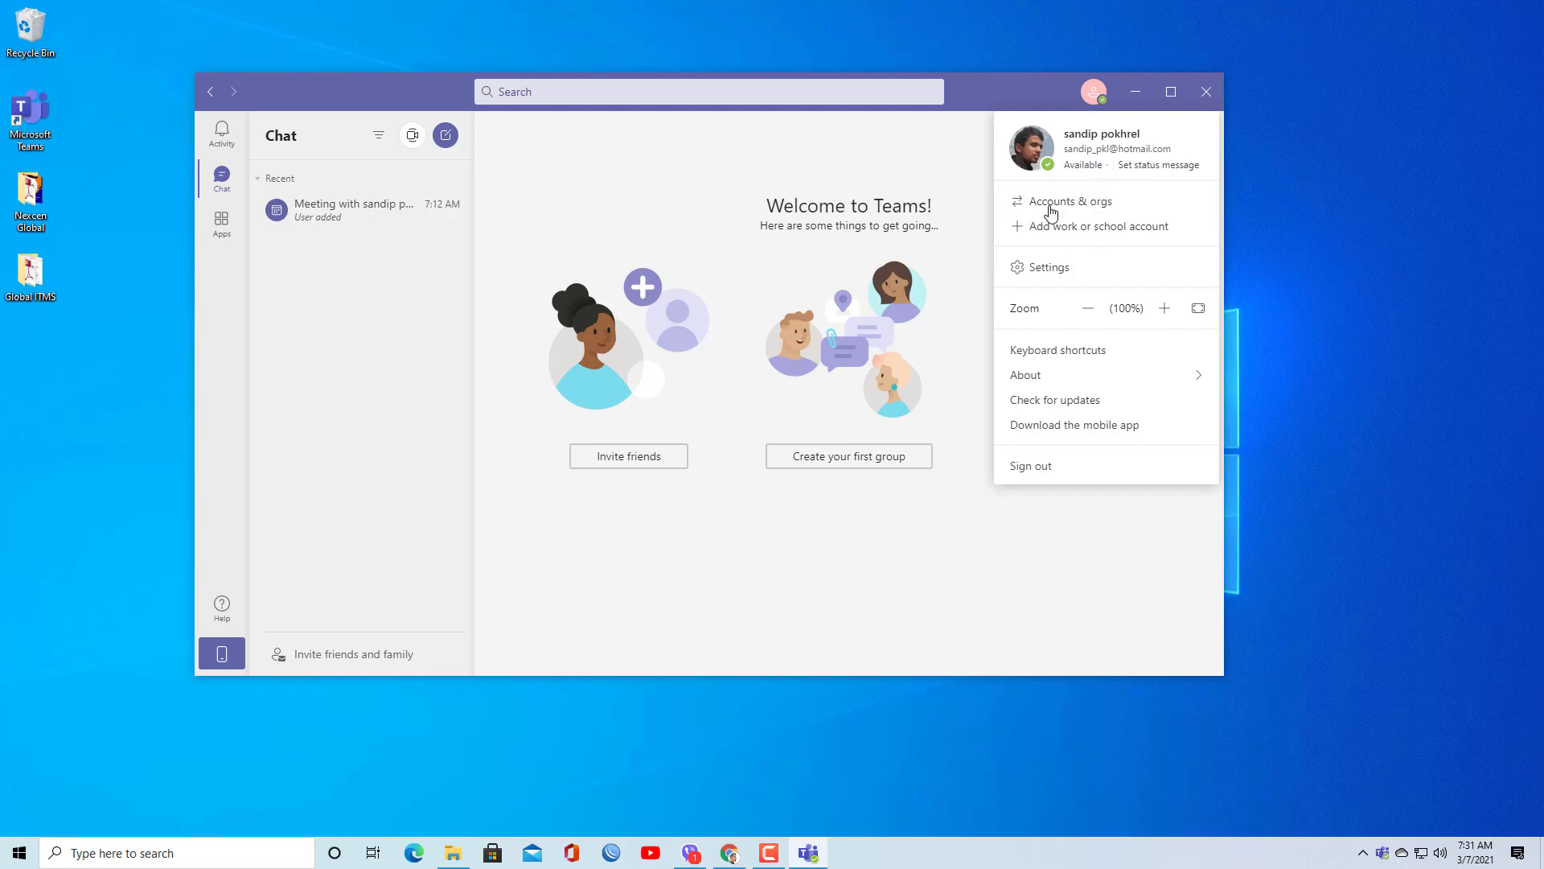
pyautogui.moveTo(1080, 217)
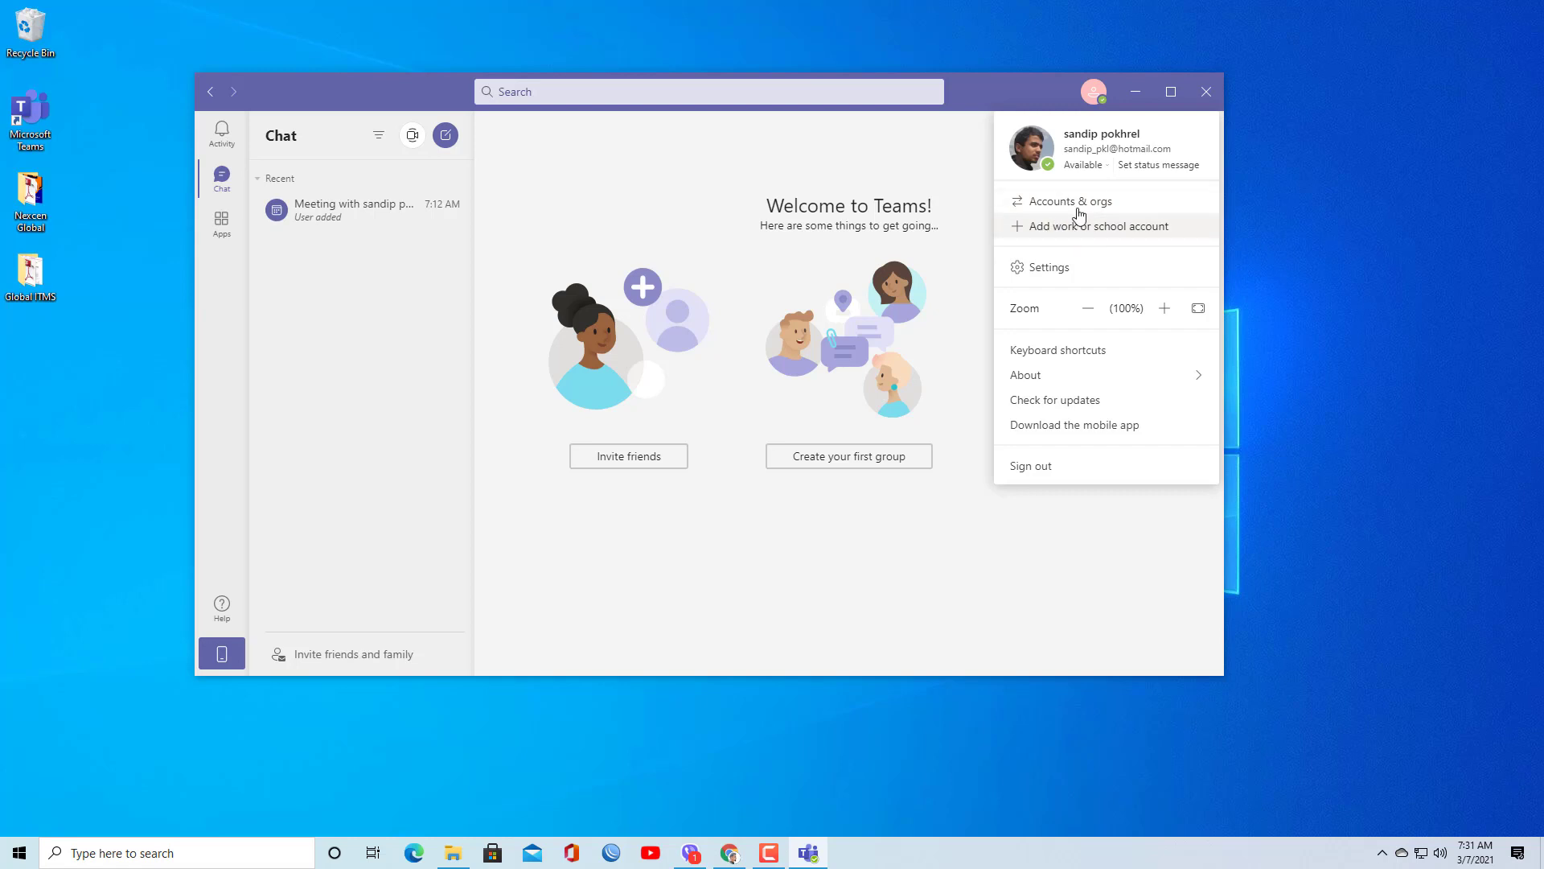
pyautogui.moveTo(1057, 238)
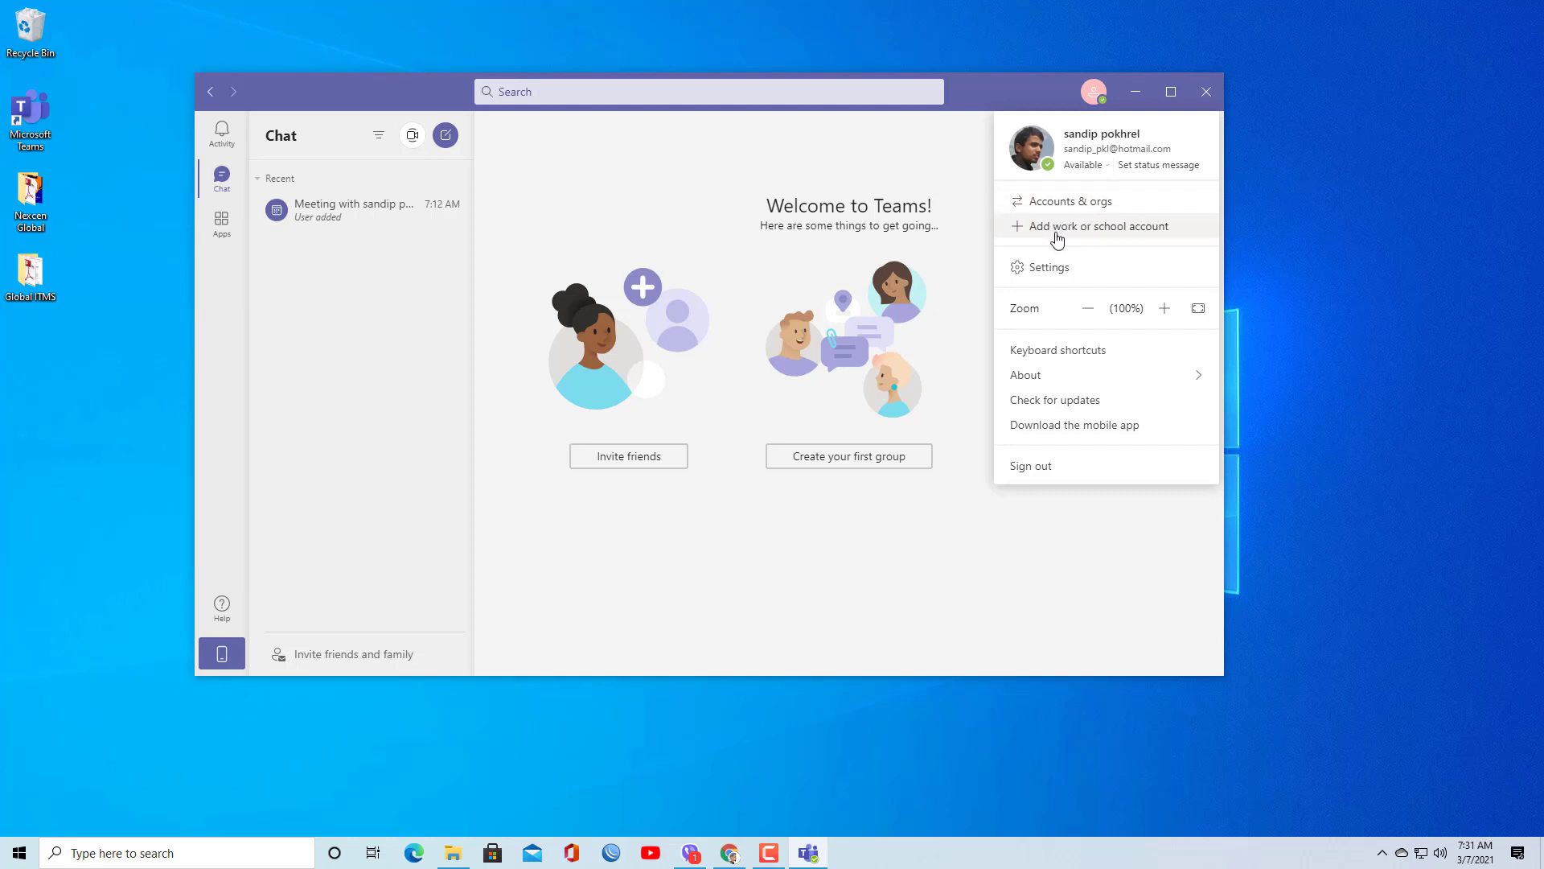
# Add the work account 'sand...ms.com' with its password and stay signed in to all apps.
pyautogui.click(1098, 225)
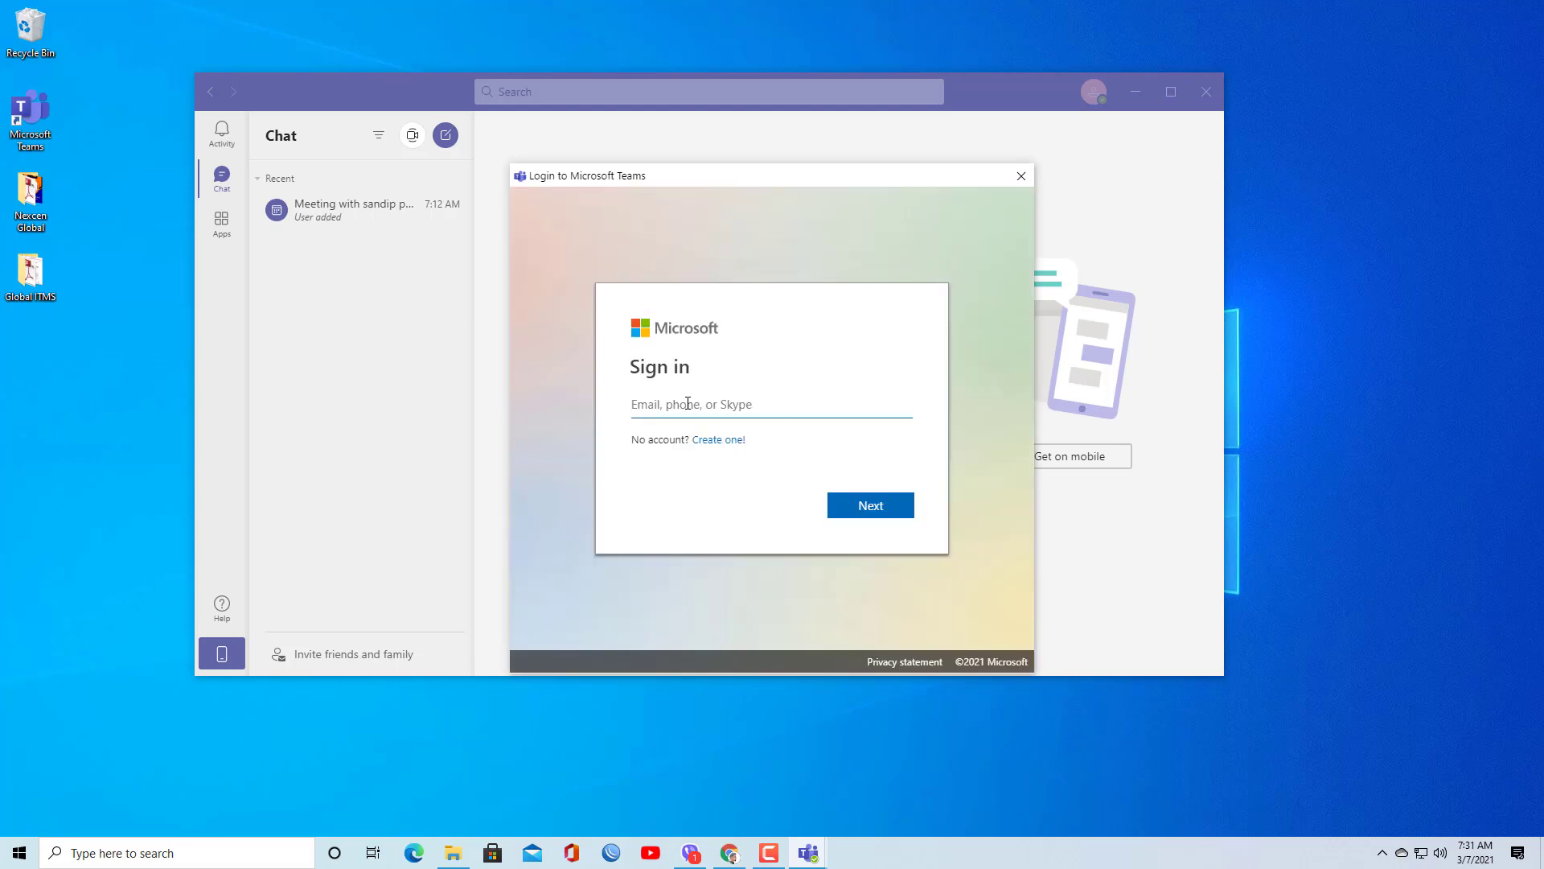
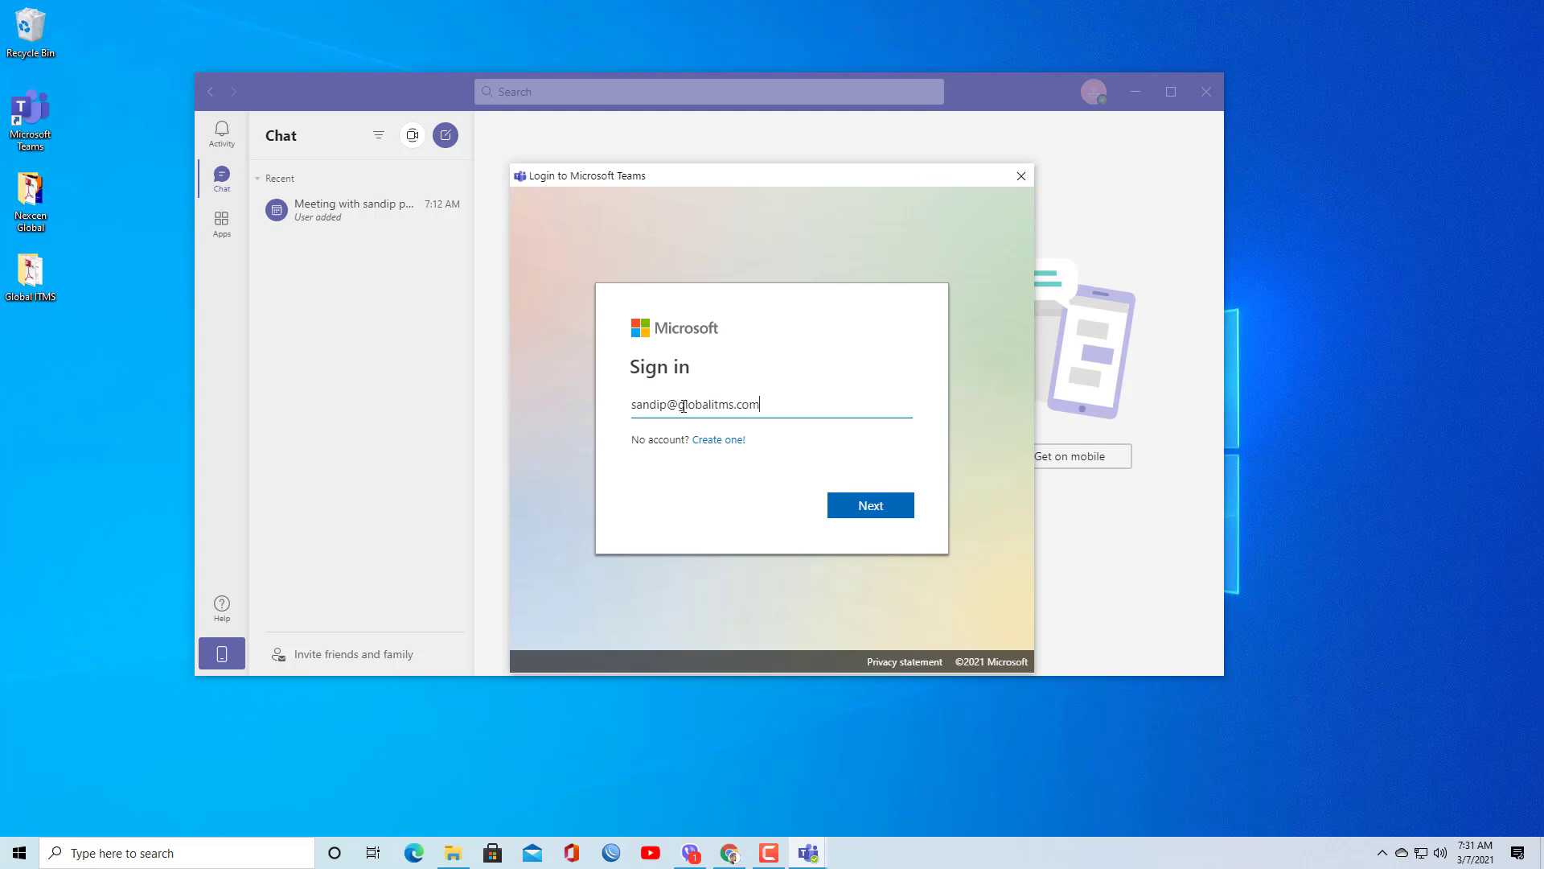
pyautogui.click(870, 506)
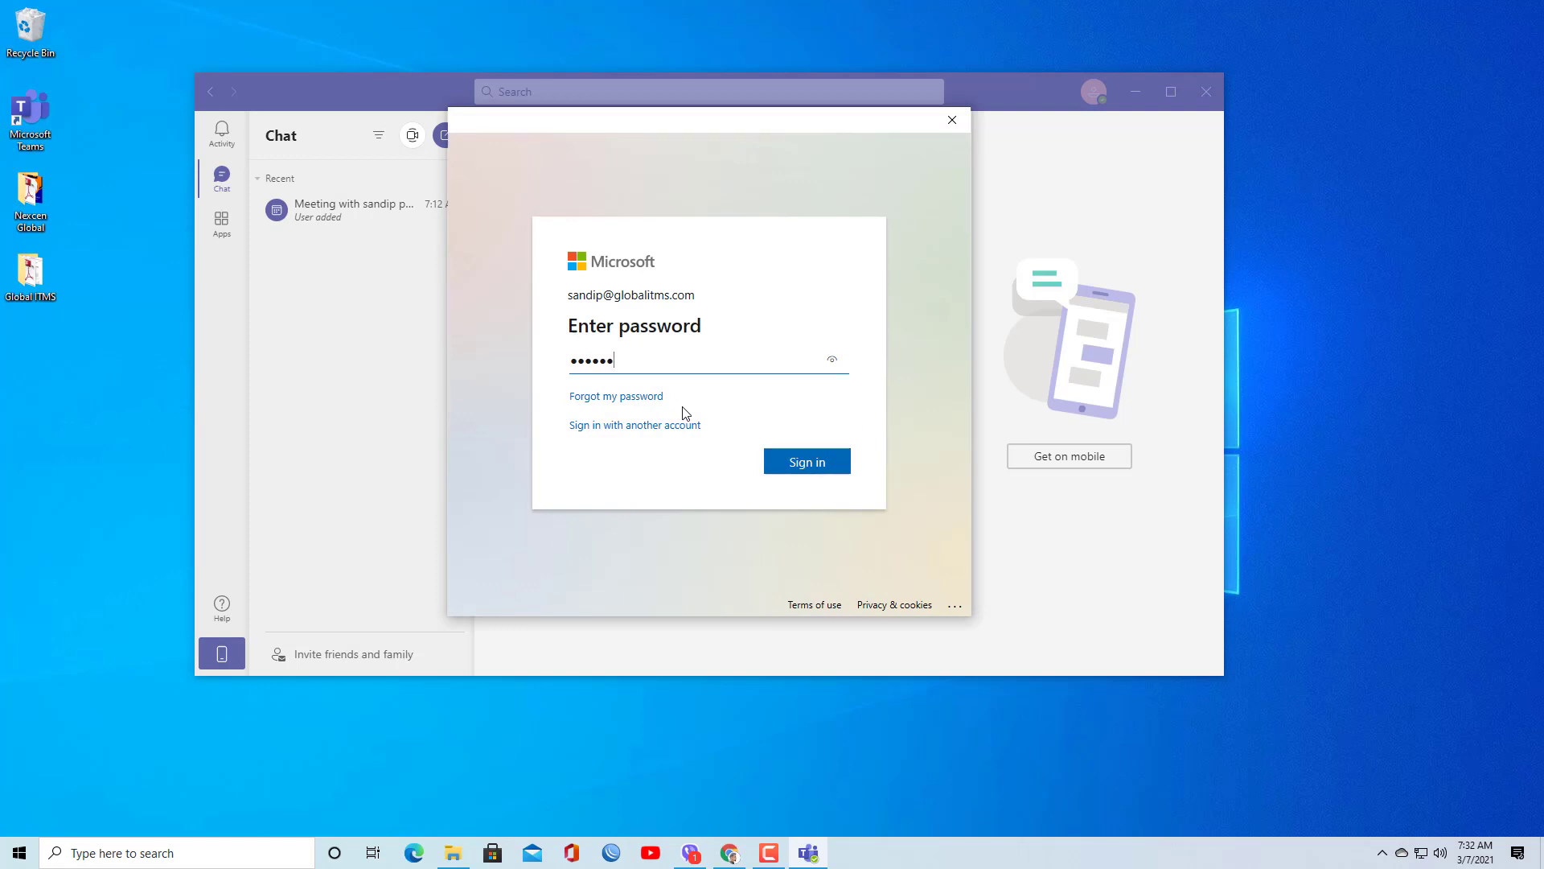
pyautogui.write('••••')
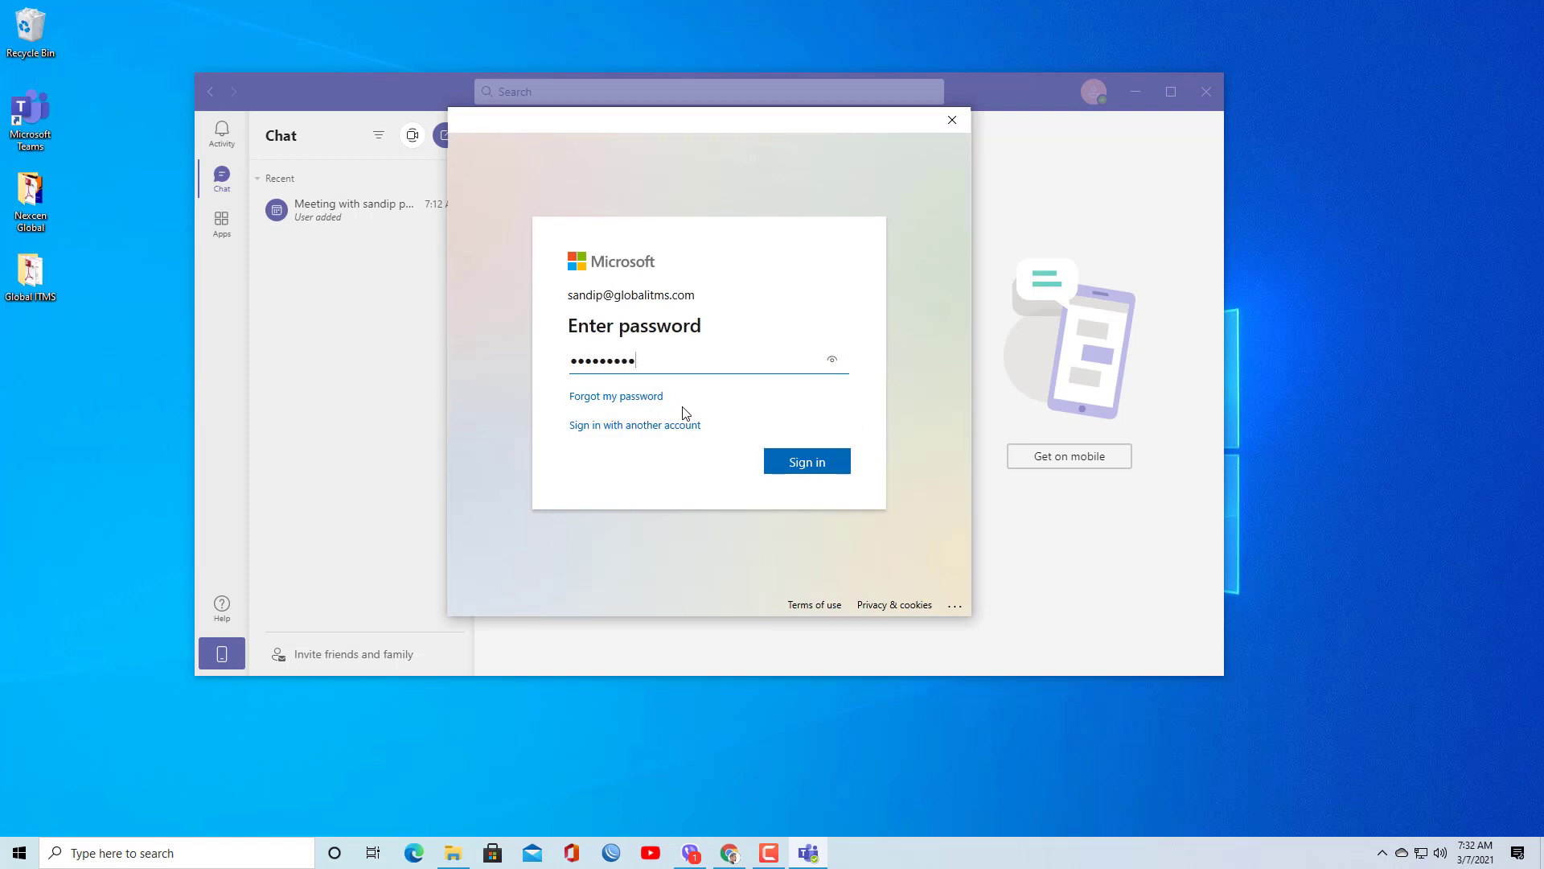
pyautogui.click(808, 460)
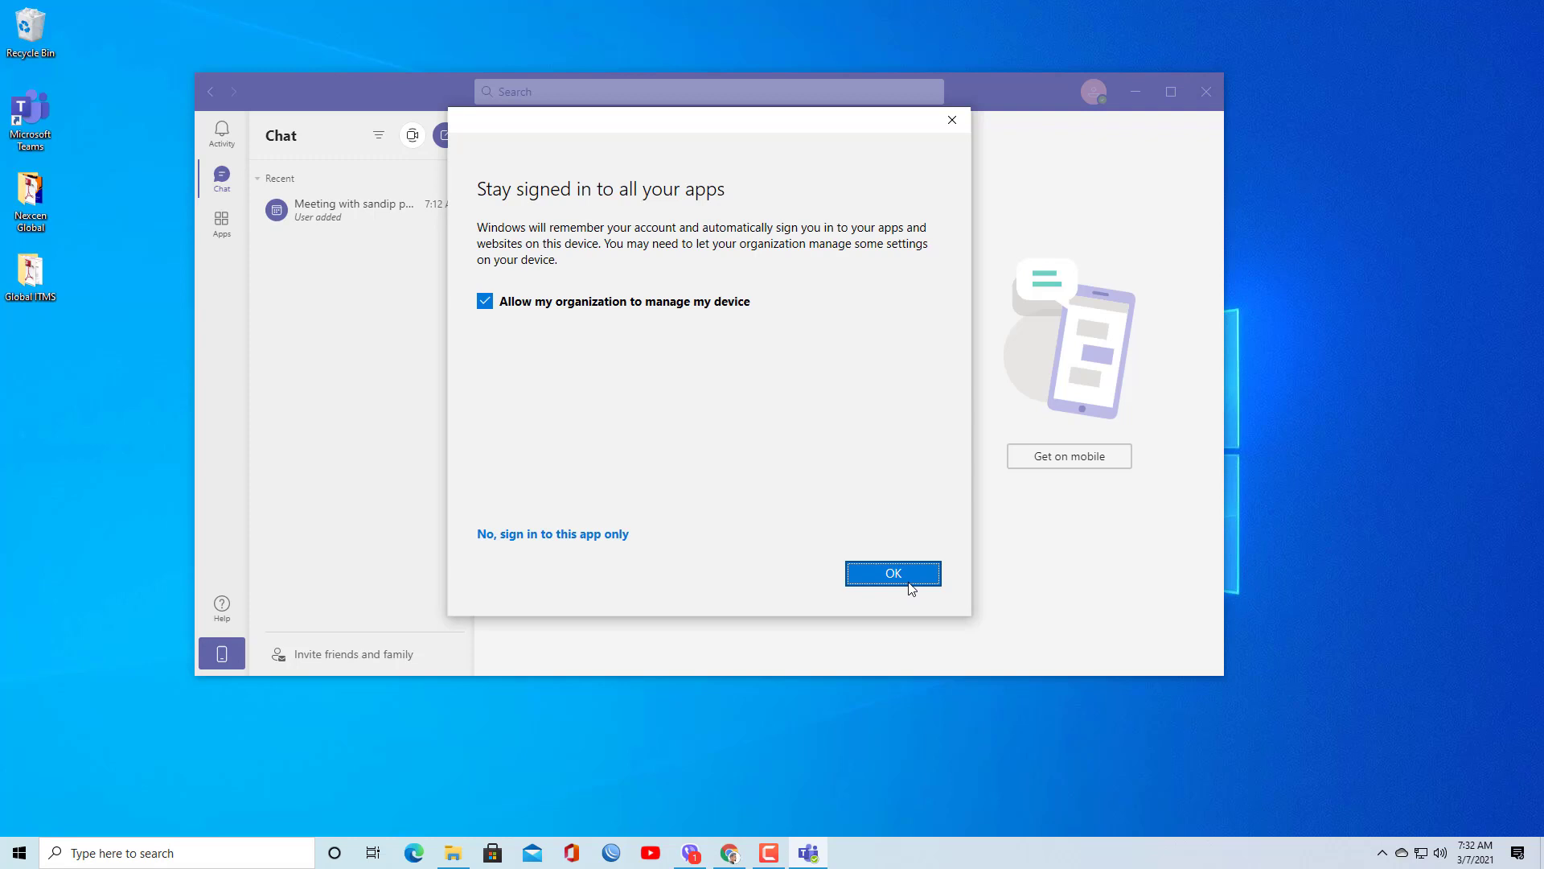
pyautogui.click(893, 573)
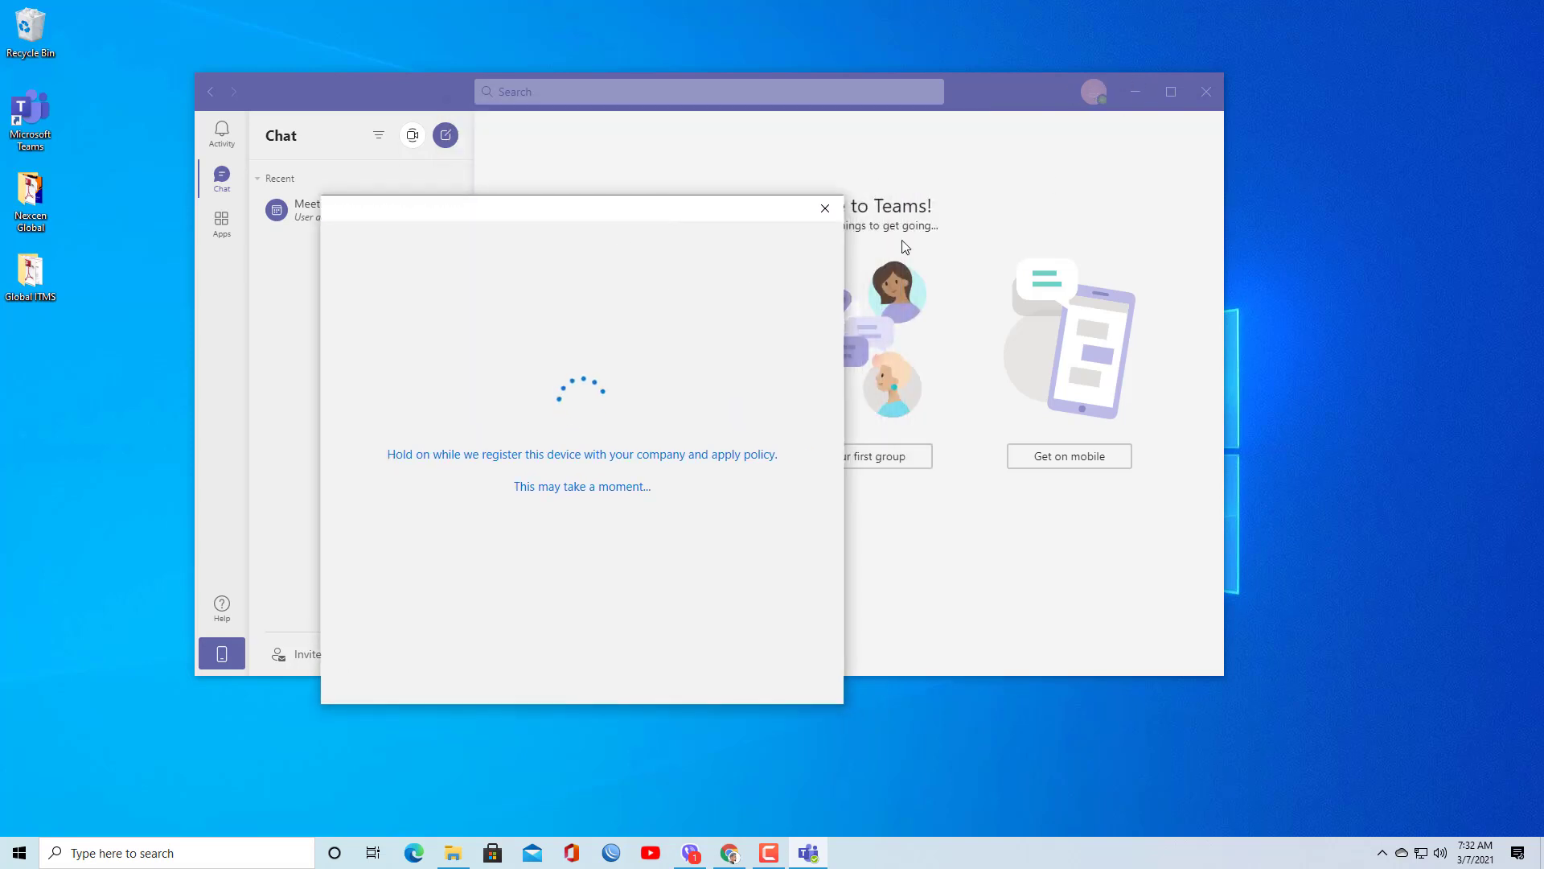
pyautogui.moveTo(421, 370)
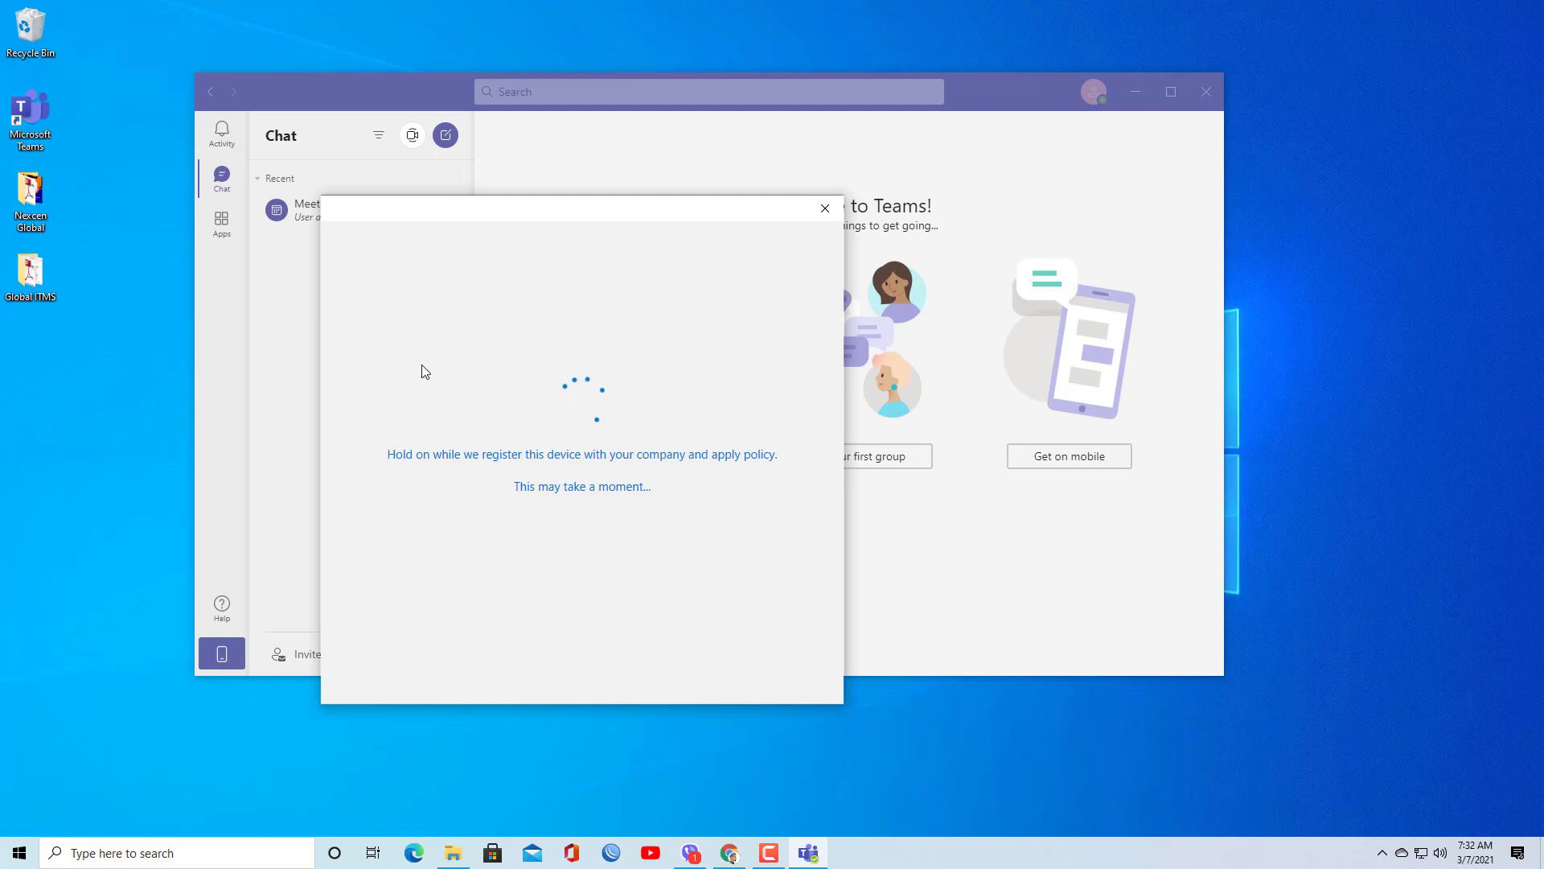
pyautogui.moveTo(432, 427)
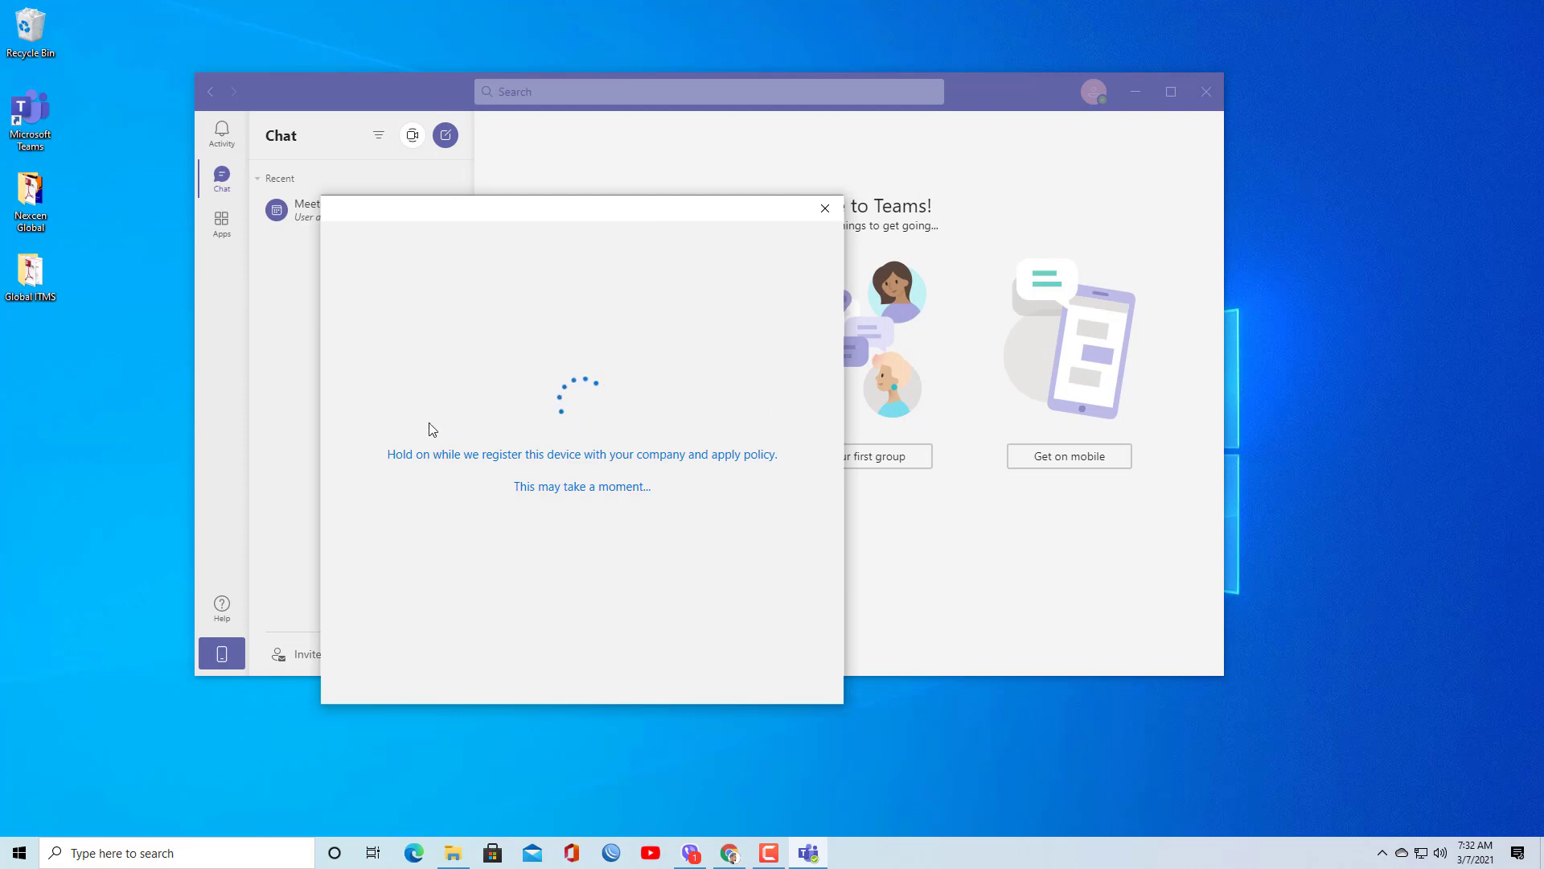
pyautogui.moveTo(483, 399)
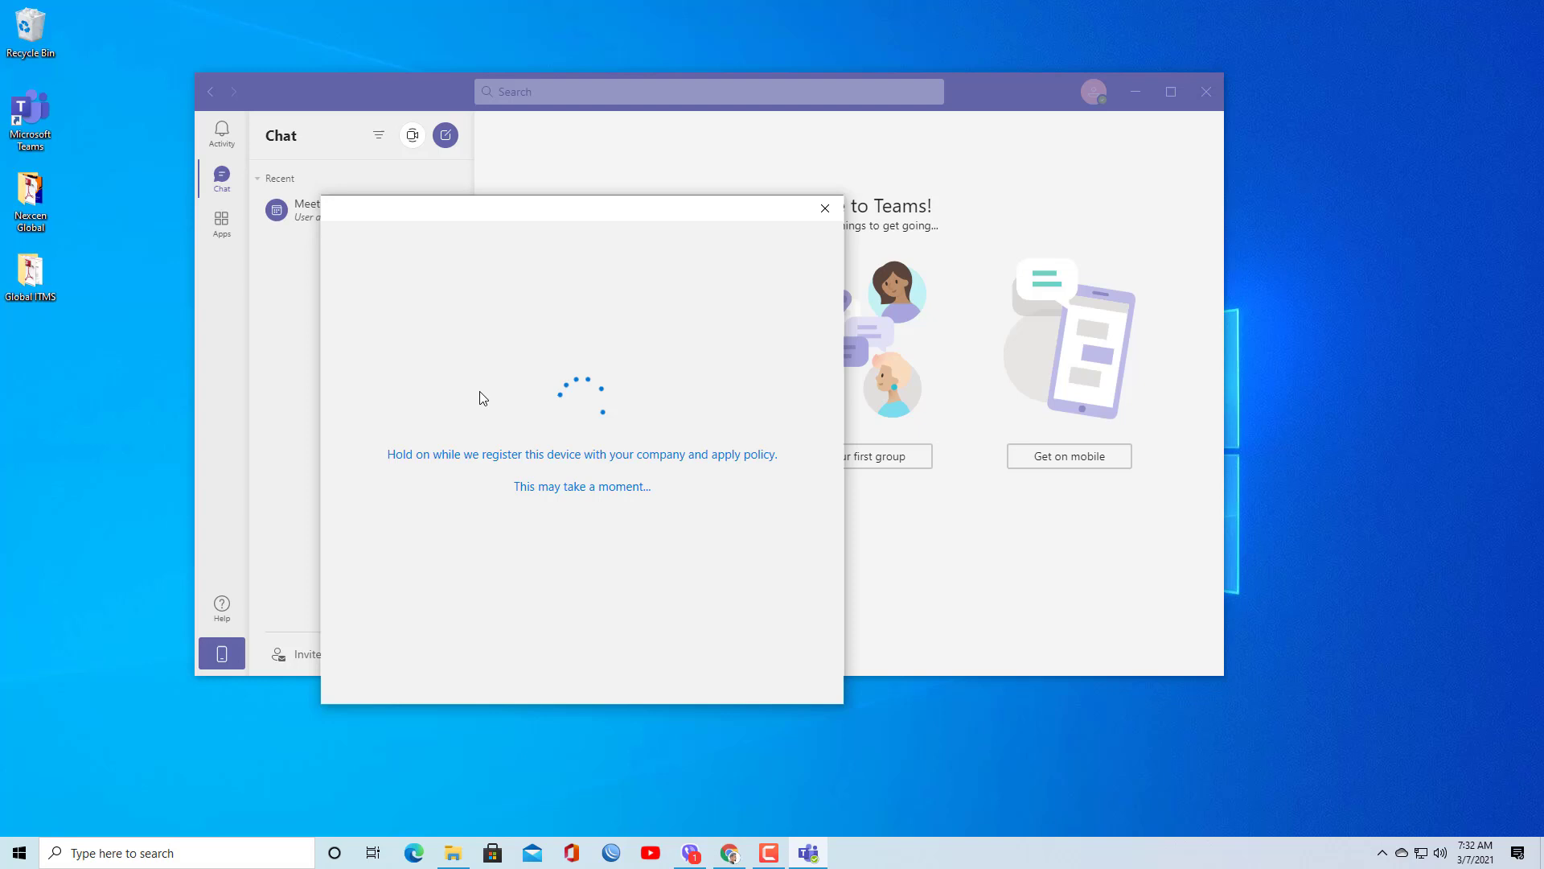
pyautogui.moveTo(636, 544)
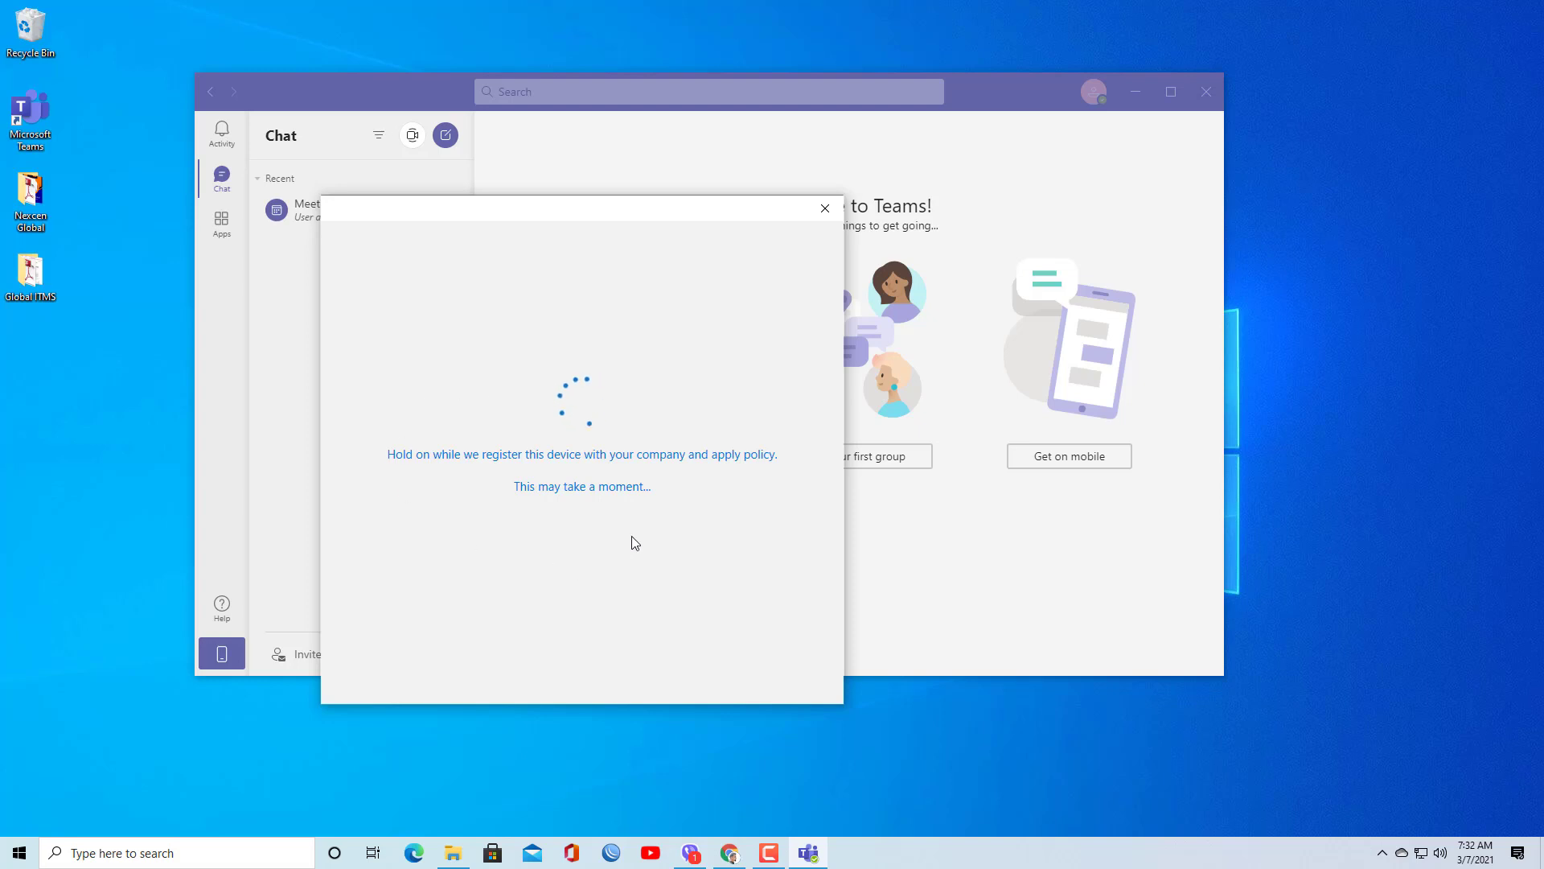
pyautogui.moveTo(557, 420)
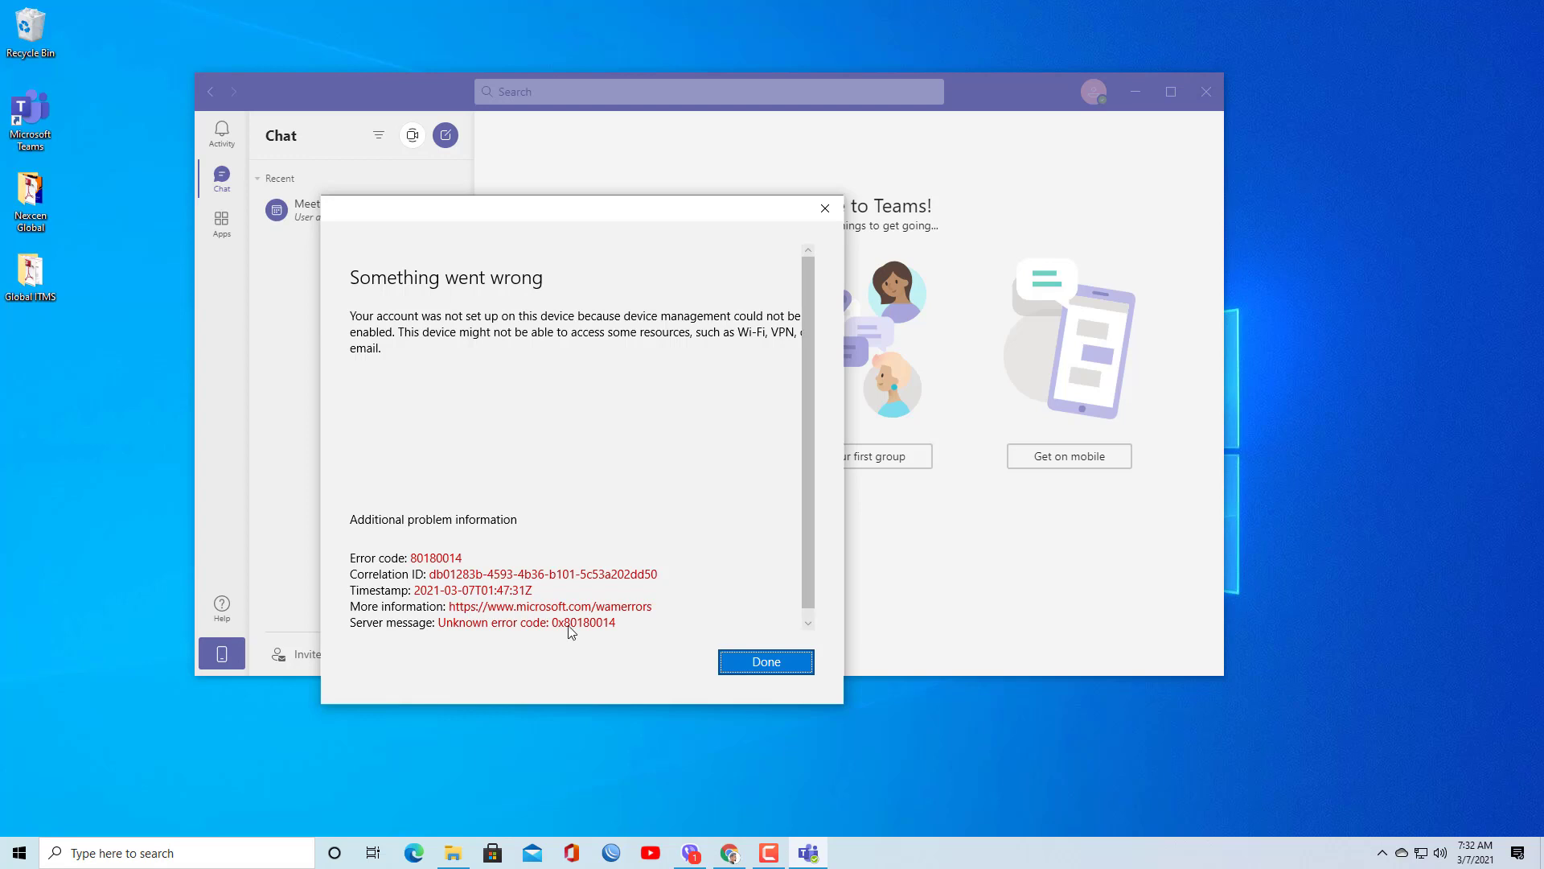
# Dismiss the 'Something went wrong' device registration error with Done.
pyautogui.click(766, 662)
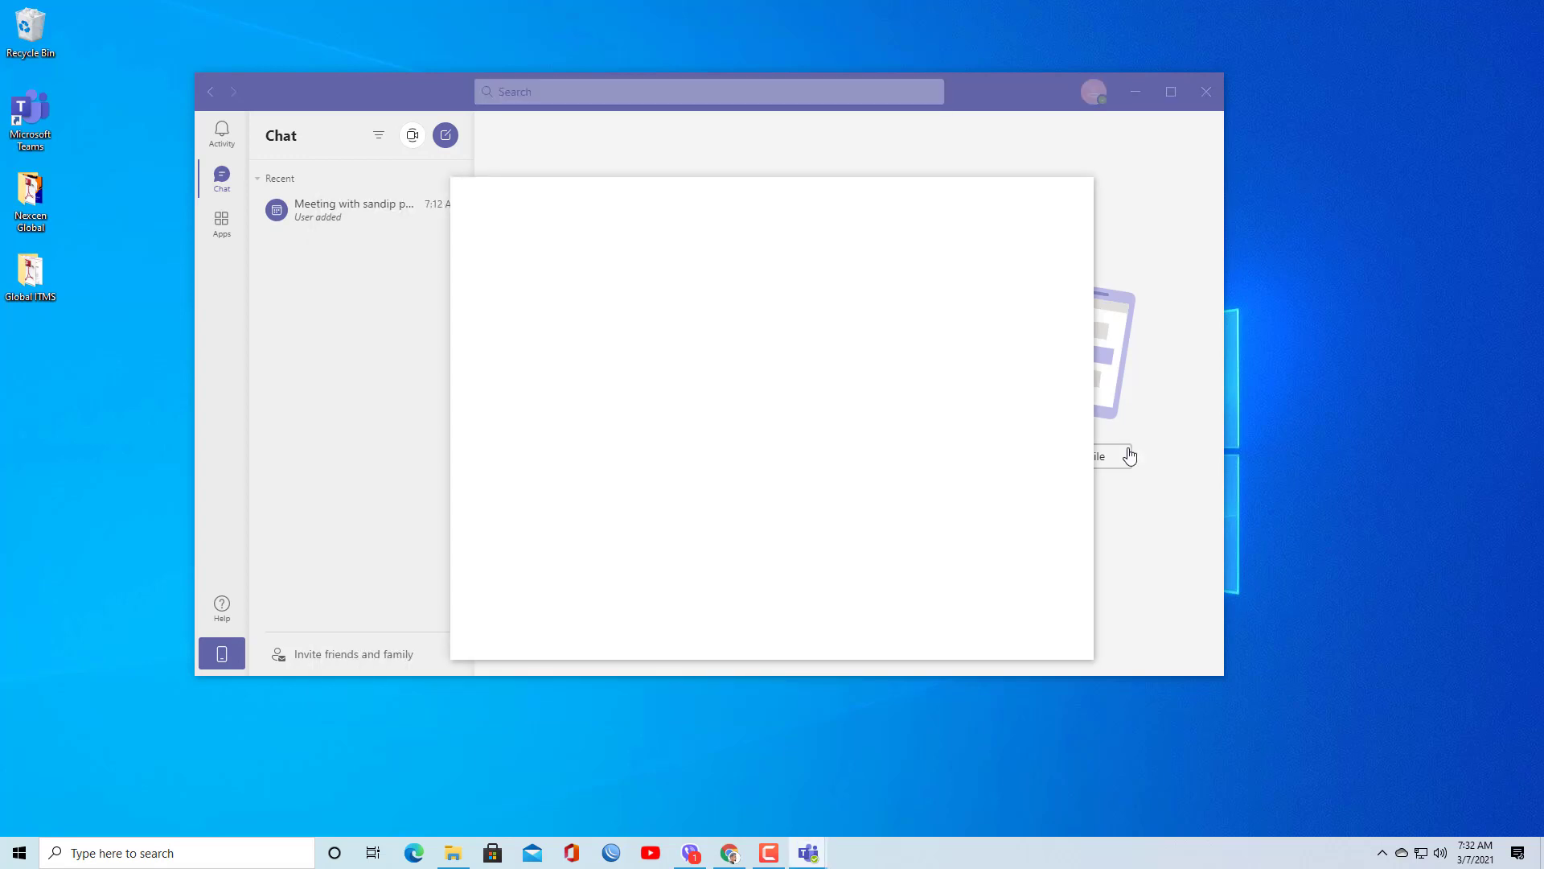
pyautogui.moveTo(798, 360)
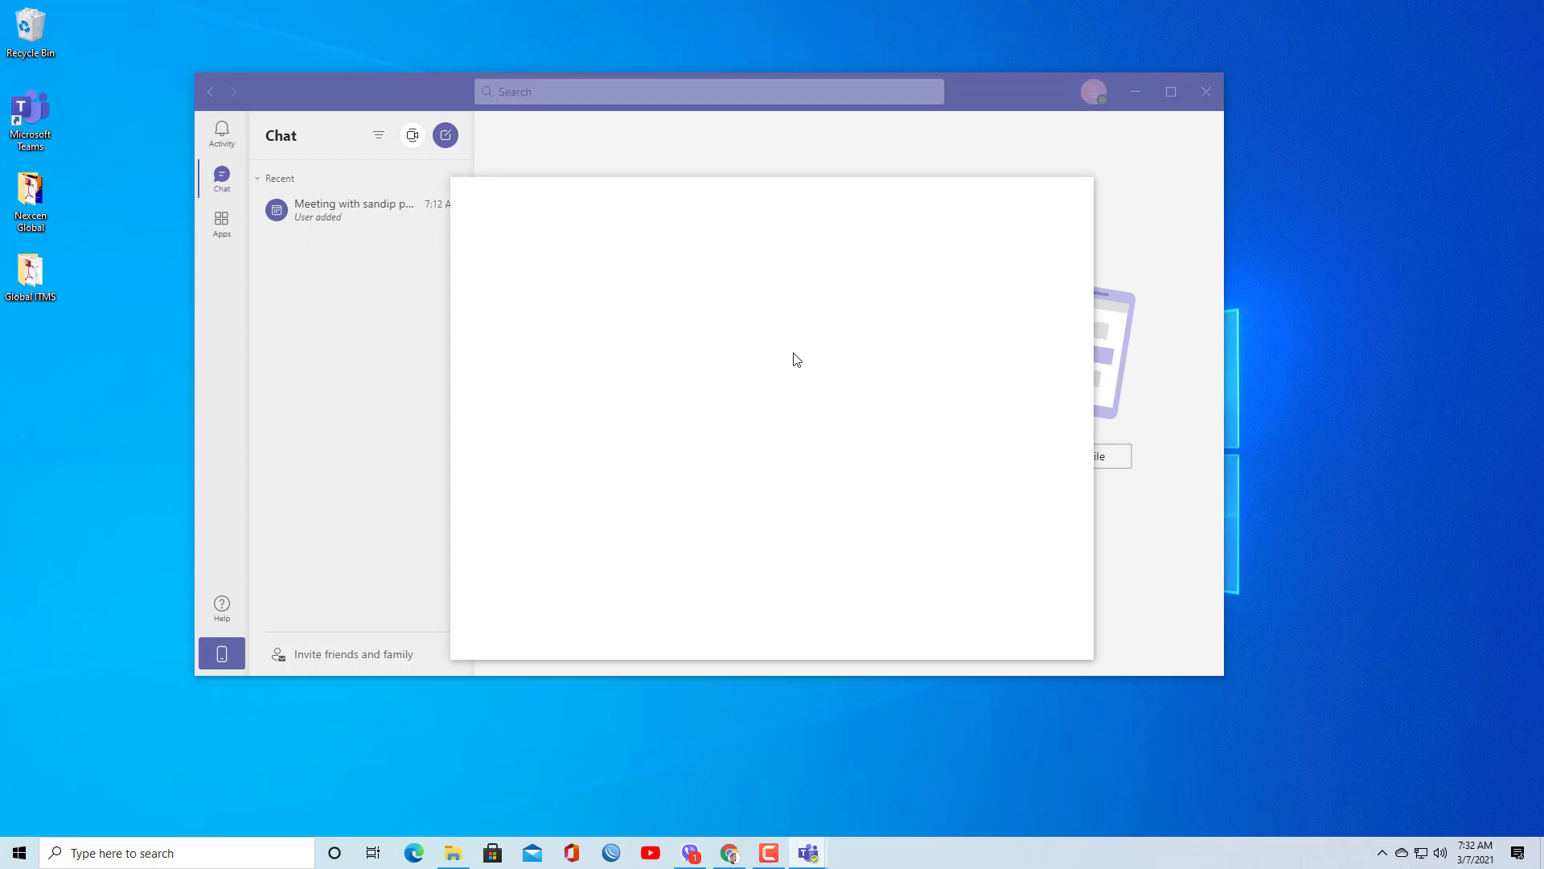
pyautogui.moveTo(762, 349)
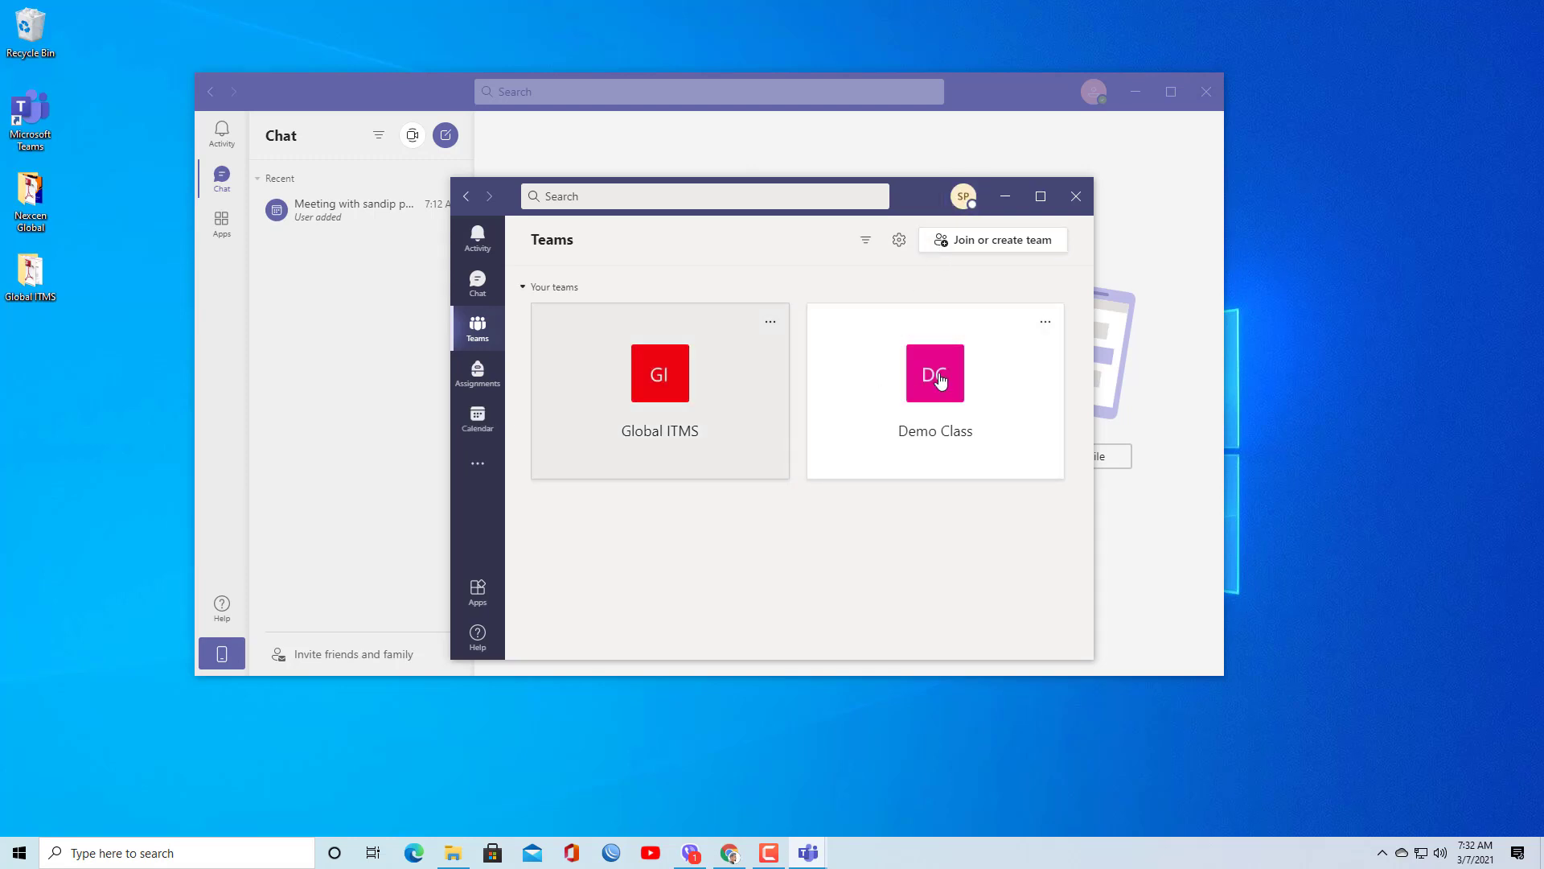
pyautogui.moveTo(989, 589)
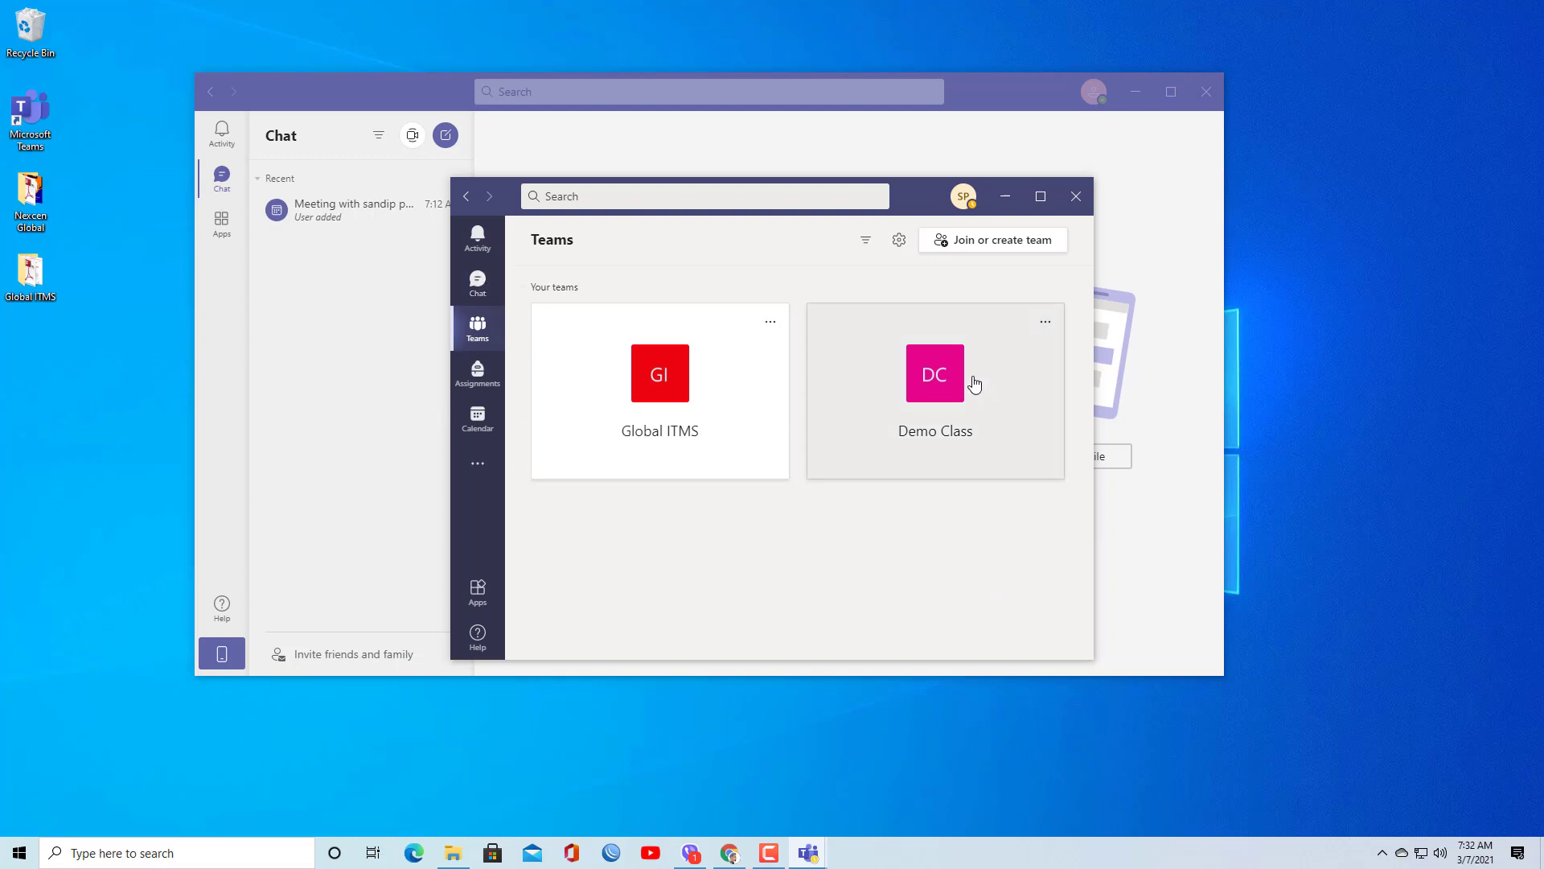
pyautogui.moveTo(953, 213)
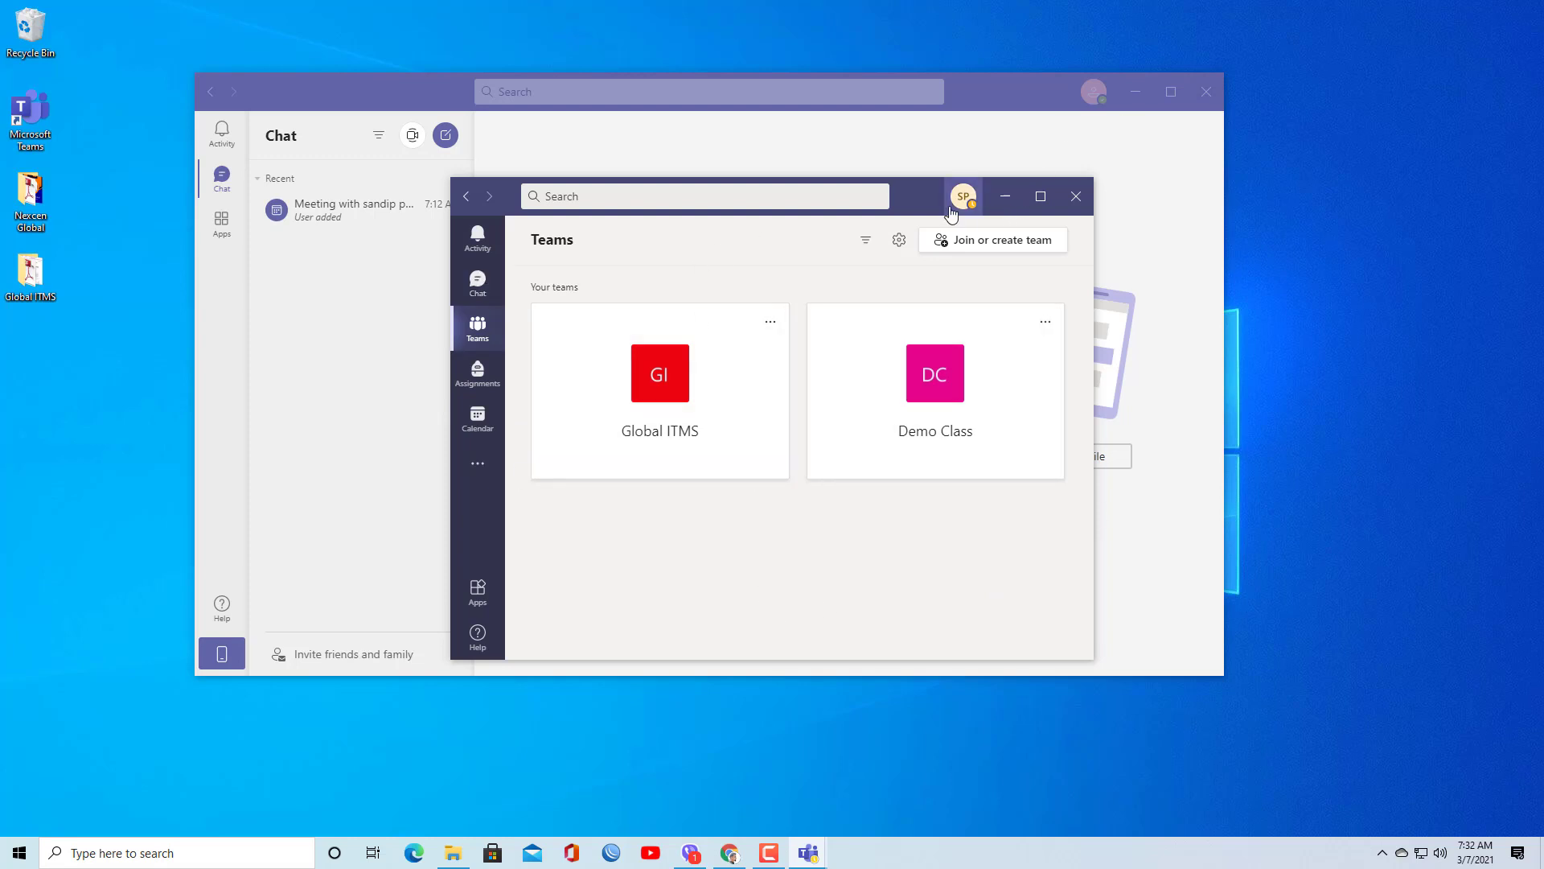
# Show the personal account's profile menu next to the work-account window.
pyautogui.click(962, 197)
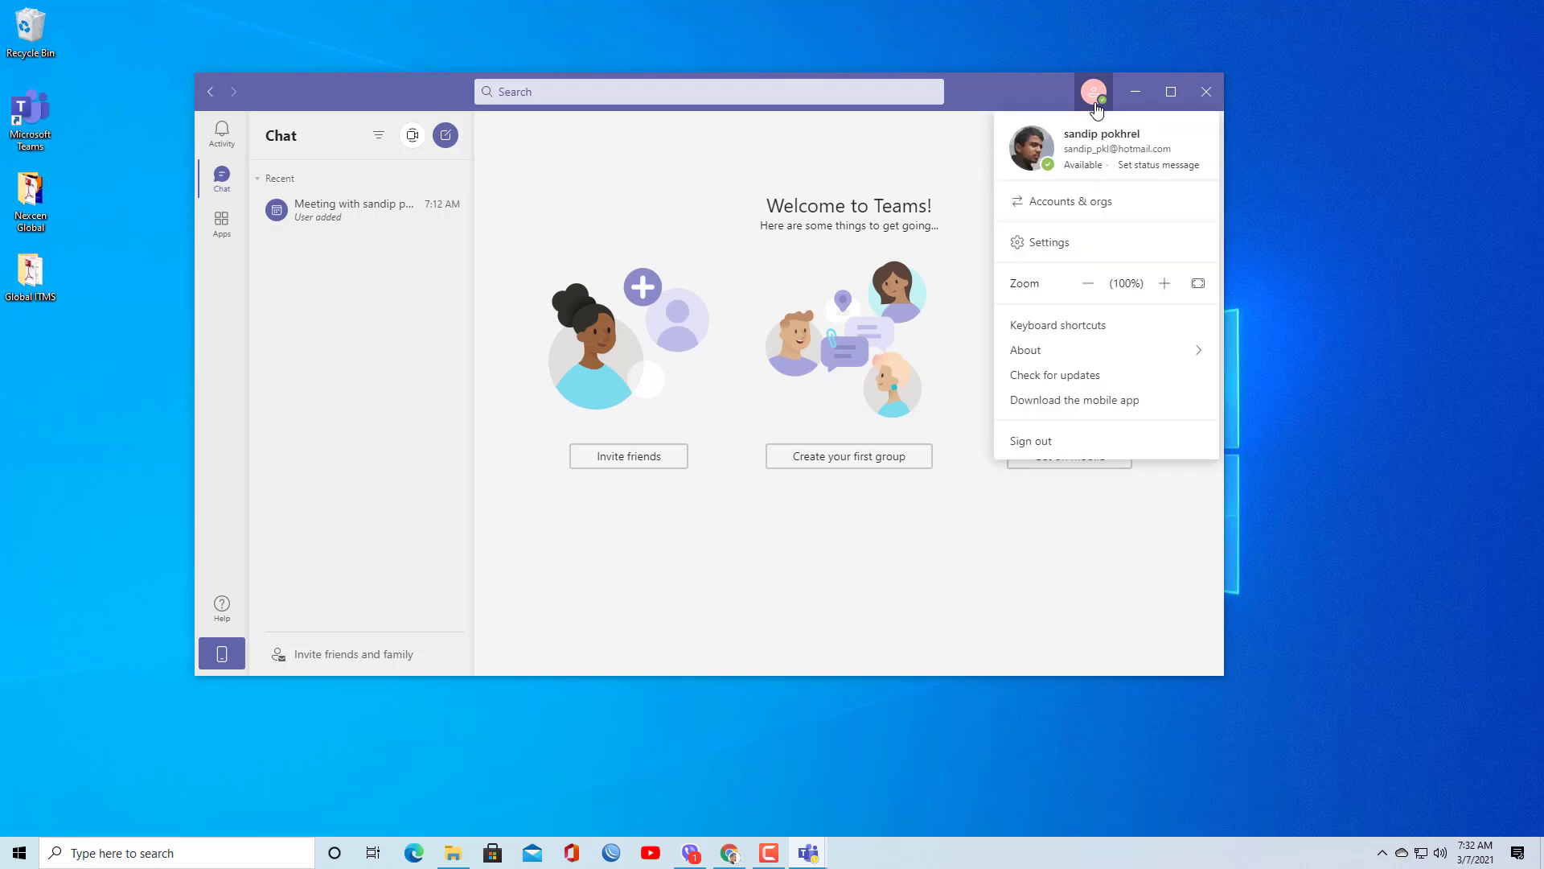
pyautogui.moveTo(807, 853)
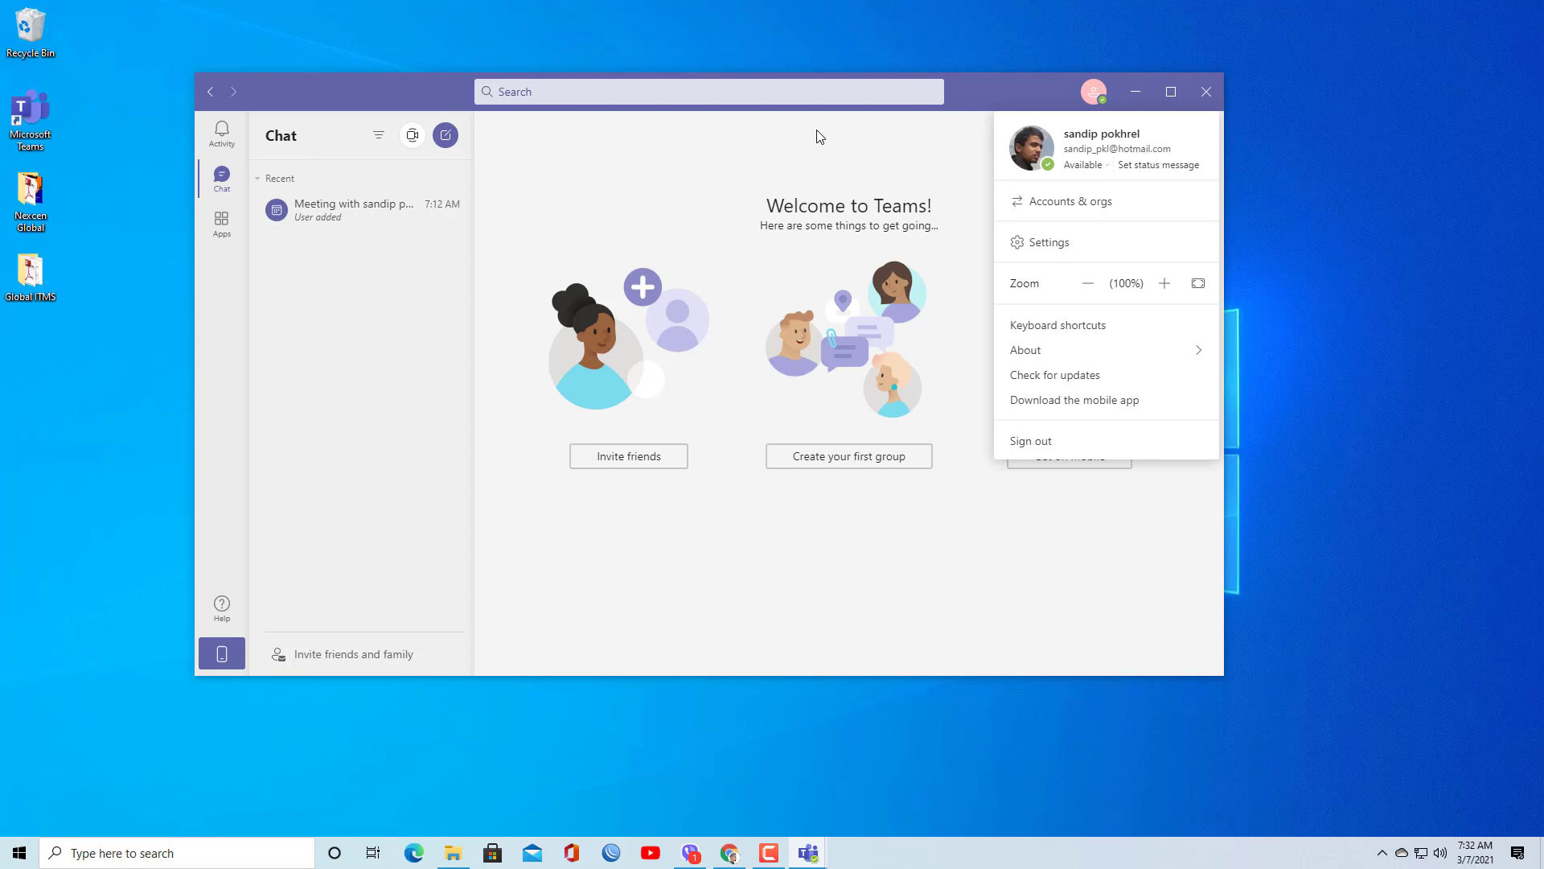
pyautogui.moveTo(808, 852)
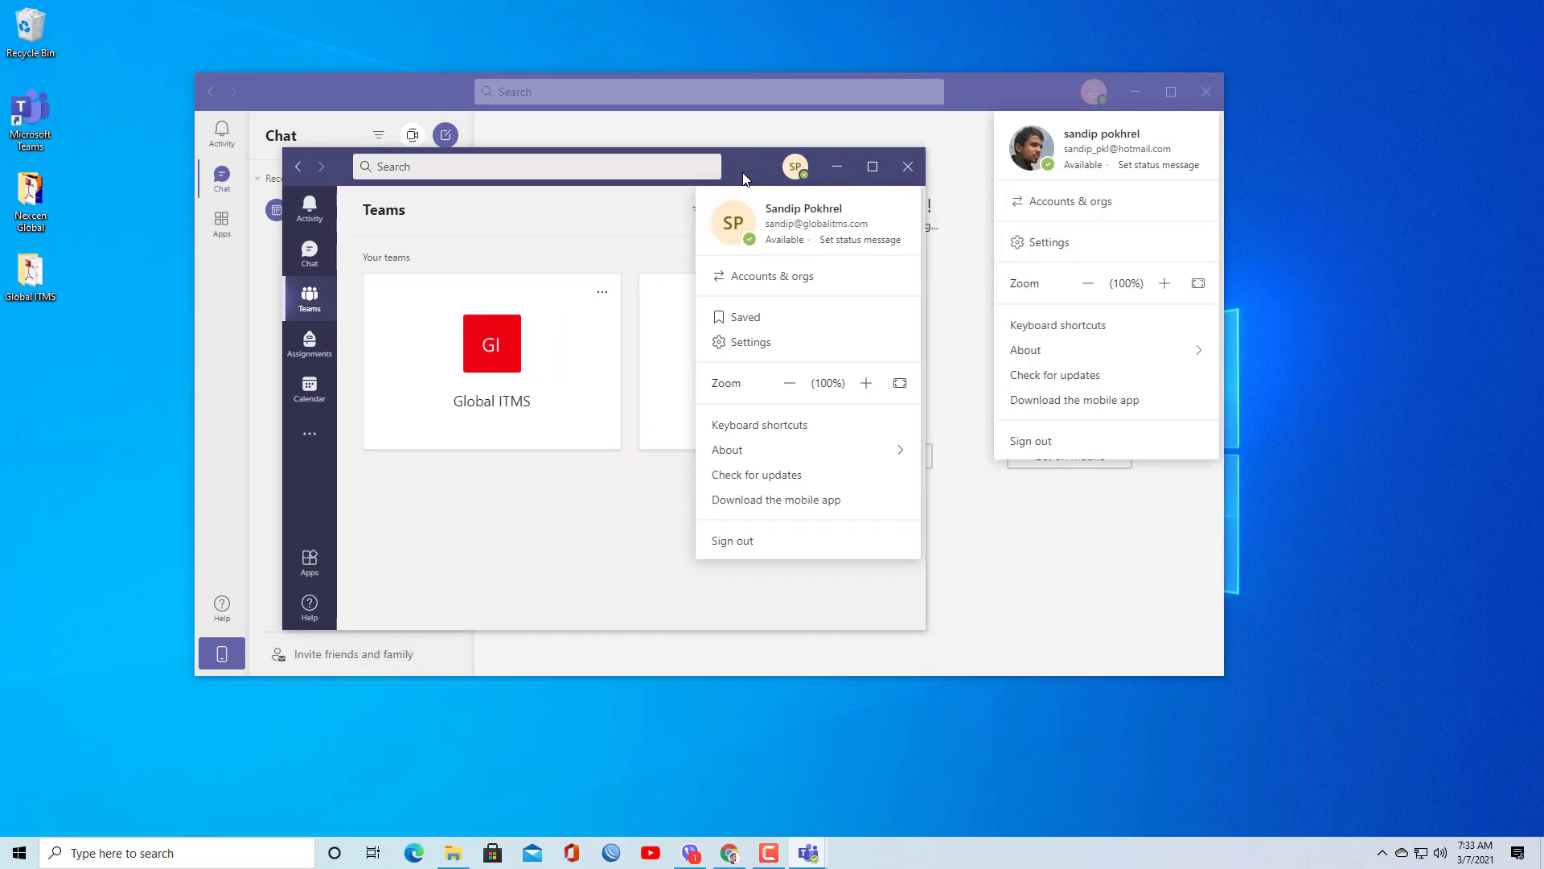
pyautogui.moveTo(790, 296)
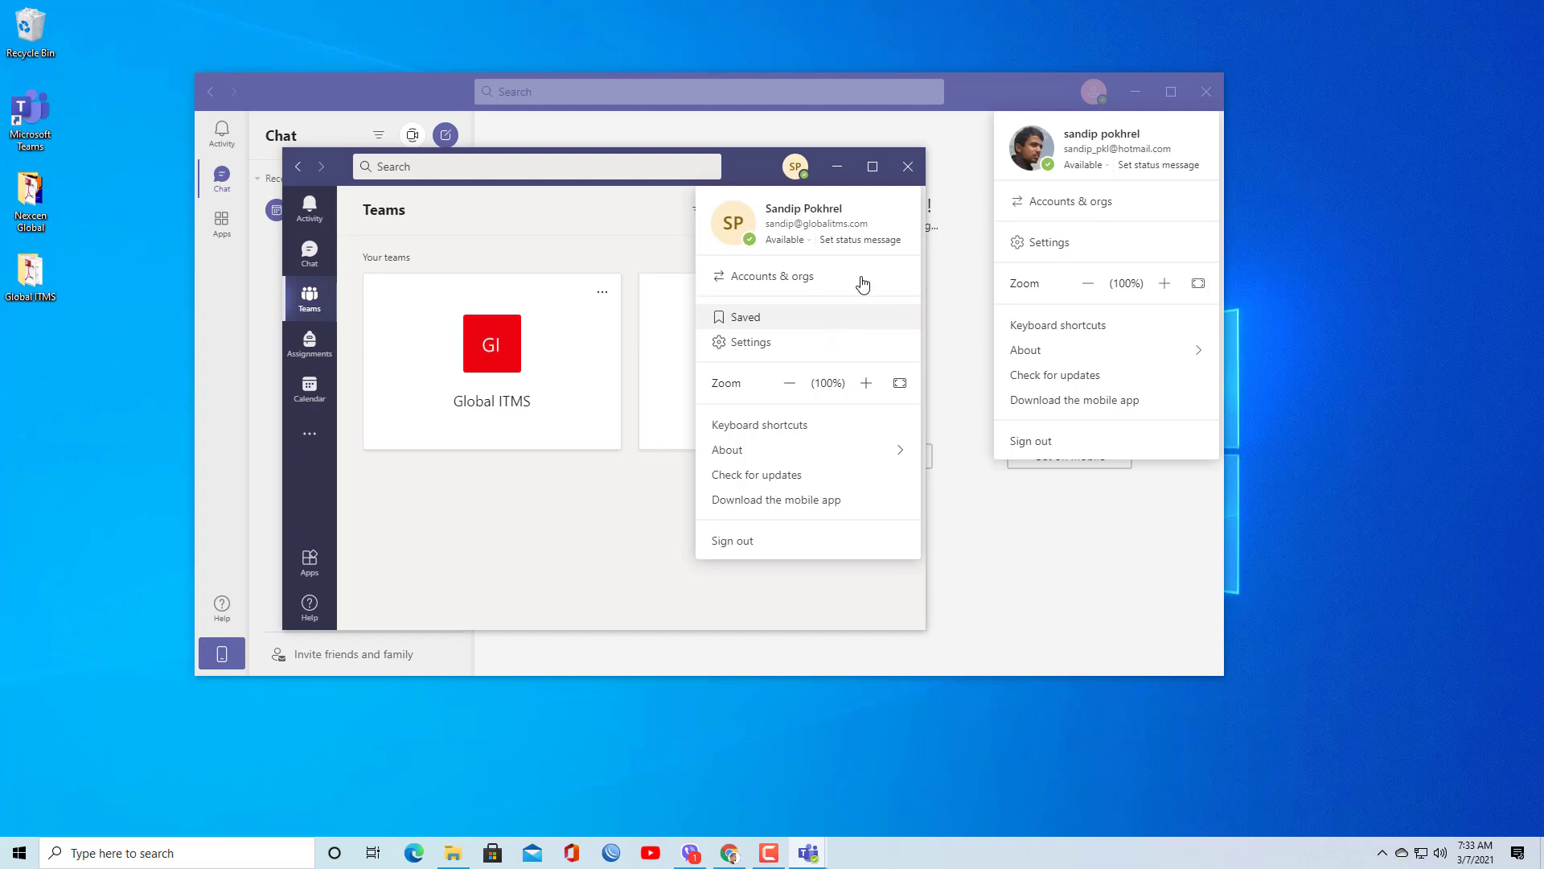
pyautogui.moveTo(864, 277)
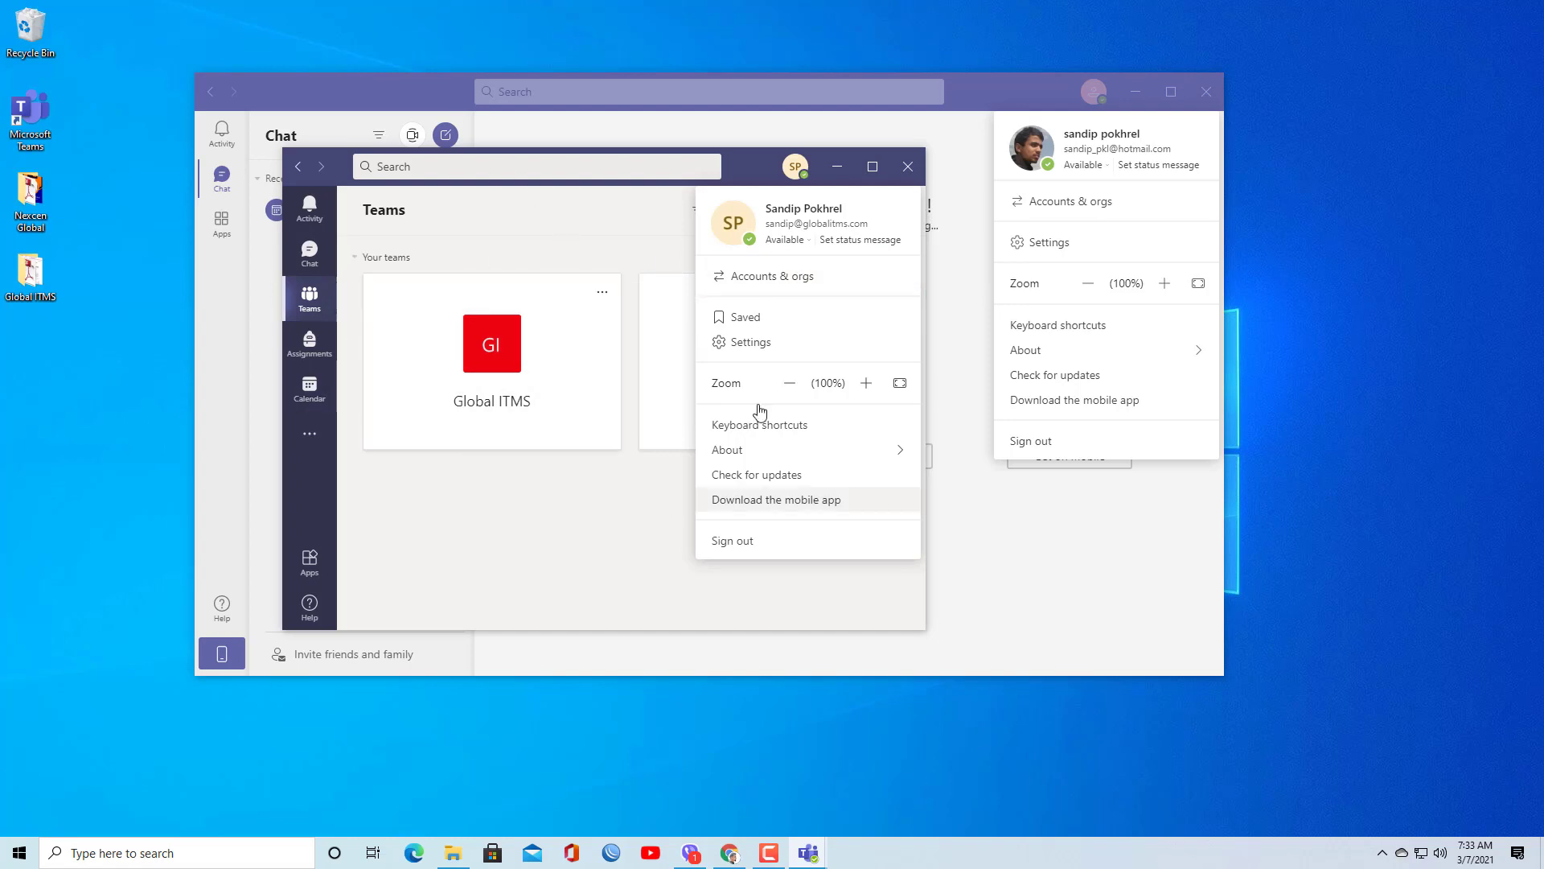
pyautogui.moveTo(524, 354)
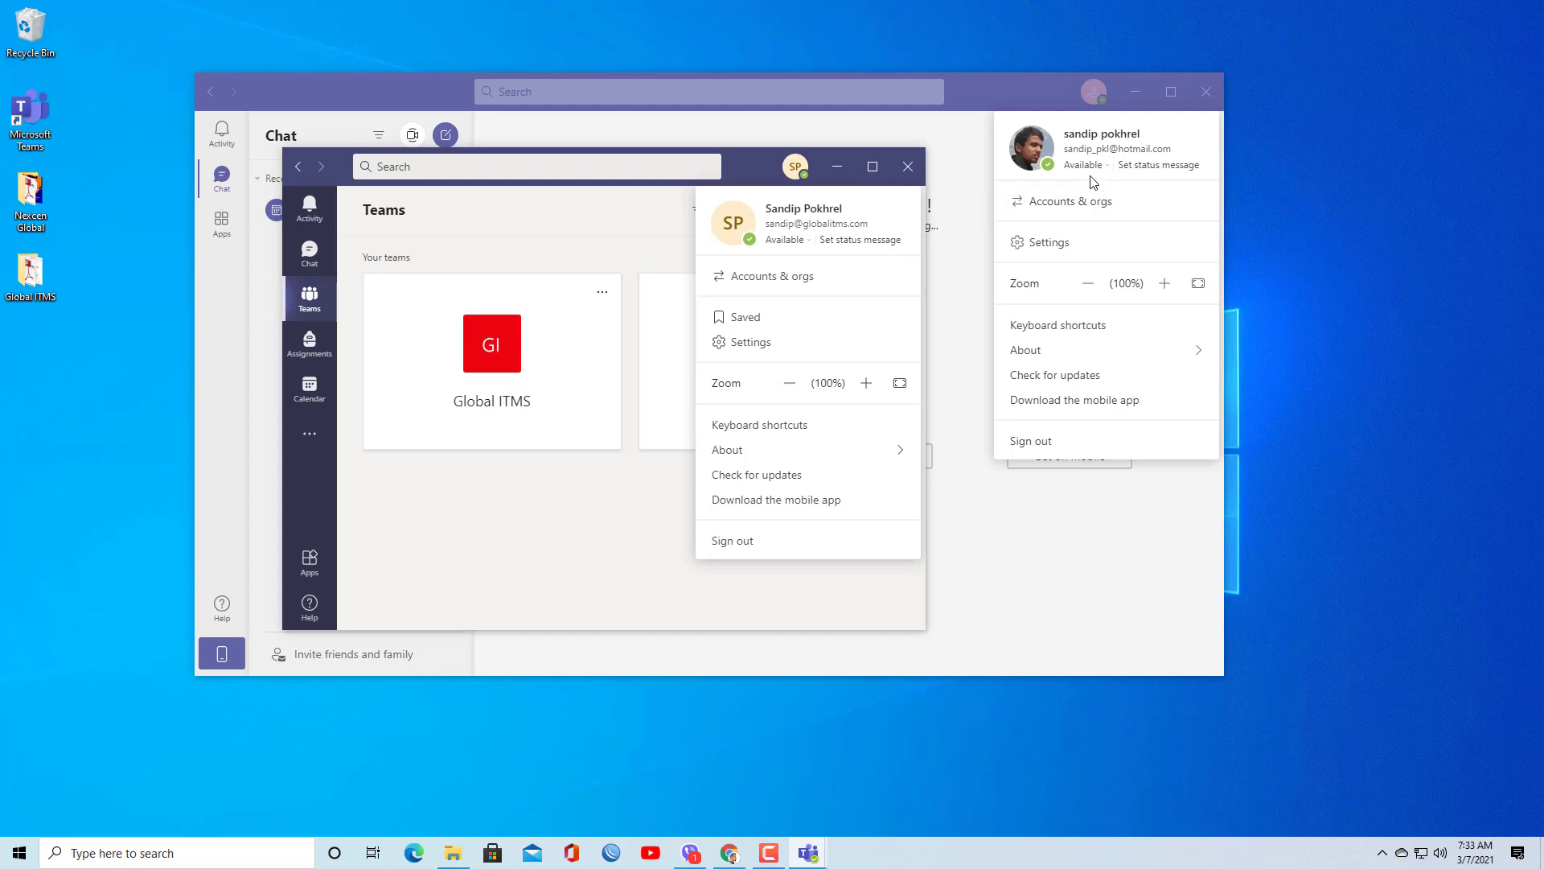
pyautogui.moveTo(1097, 175)
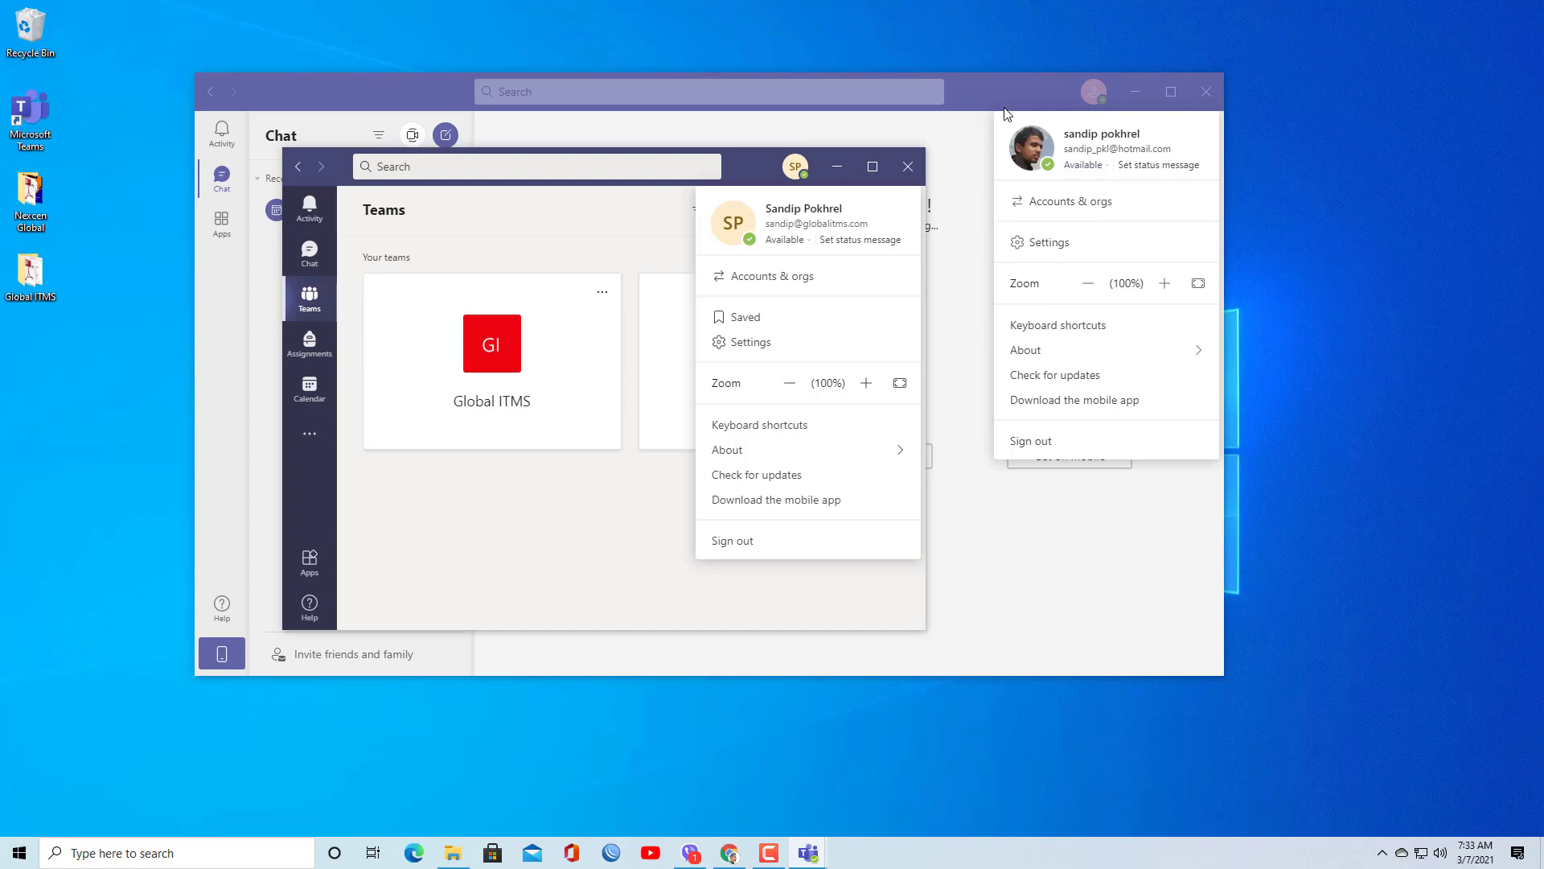
pyautogui.click(907, 166)
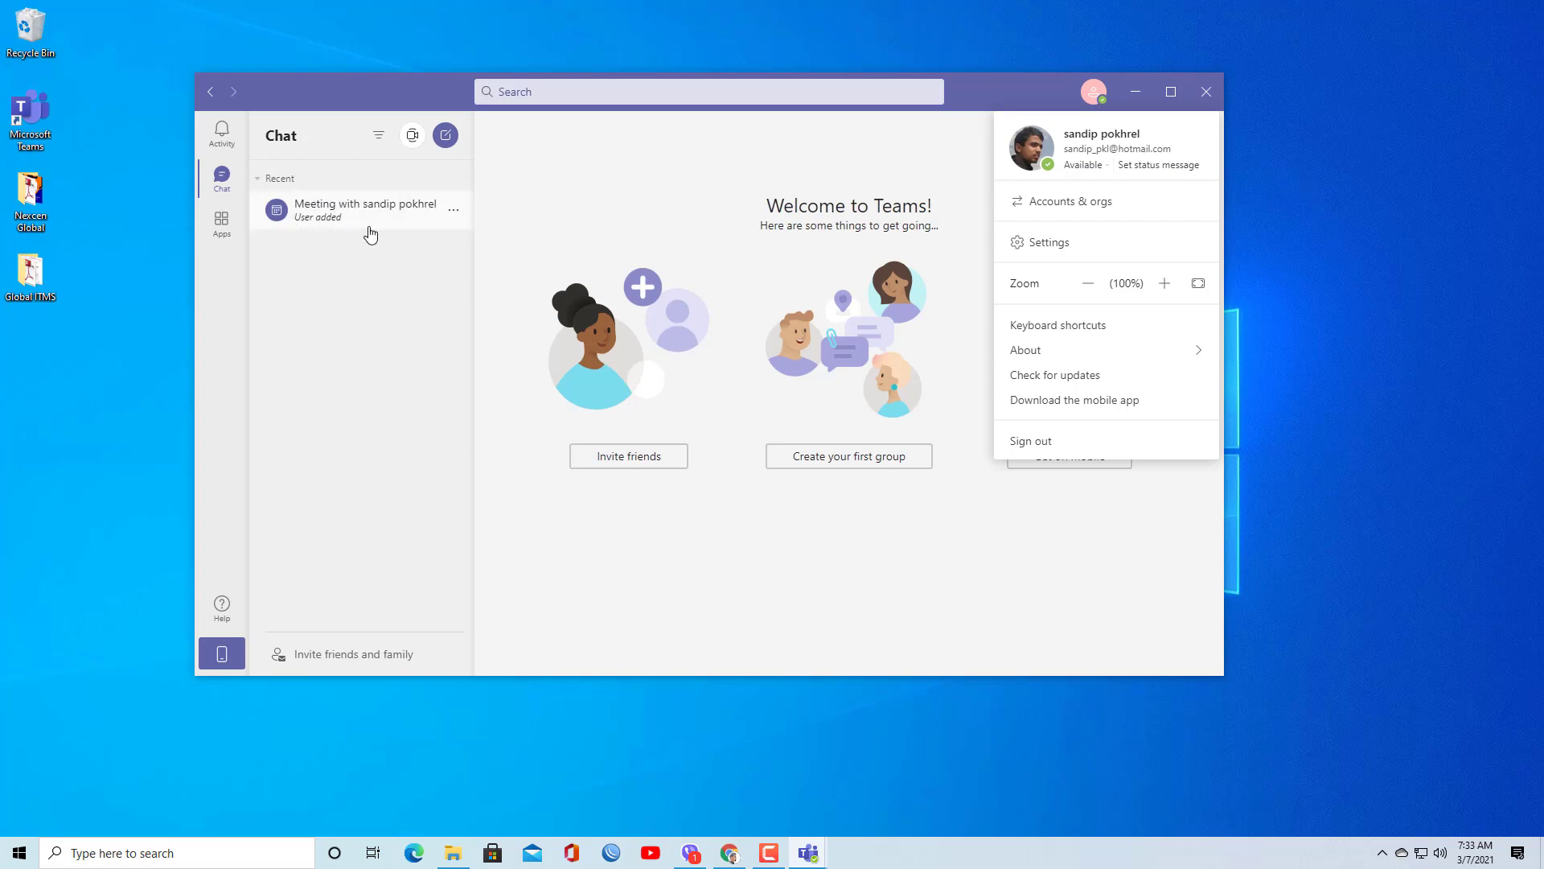
pyautogui.moveTo(370, 234)
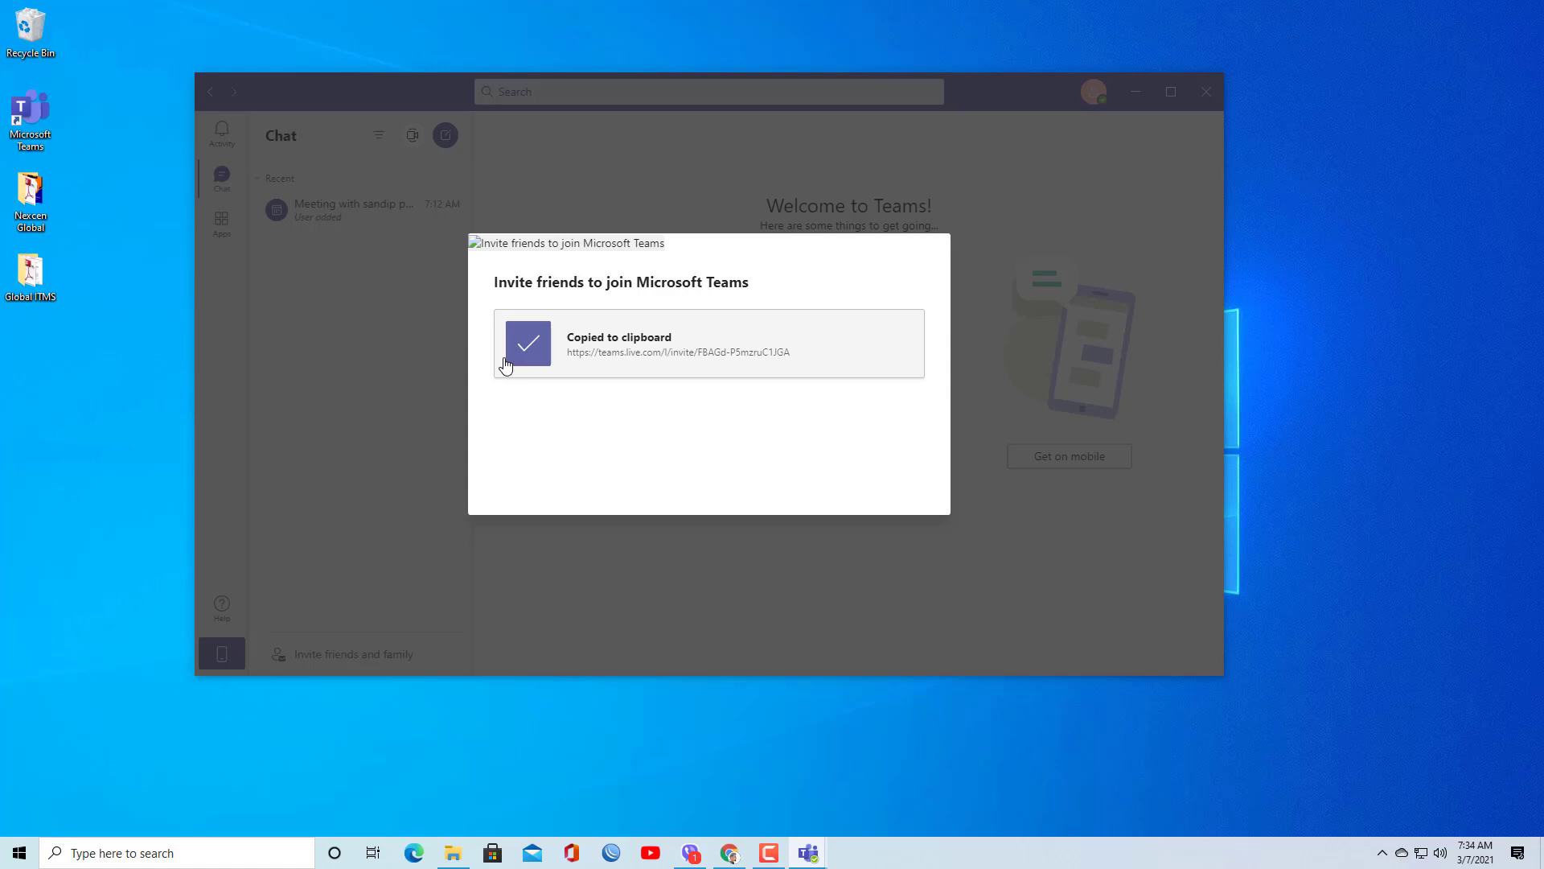
pyautogui.moveTo(972, 271)
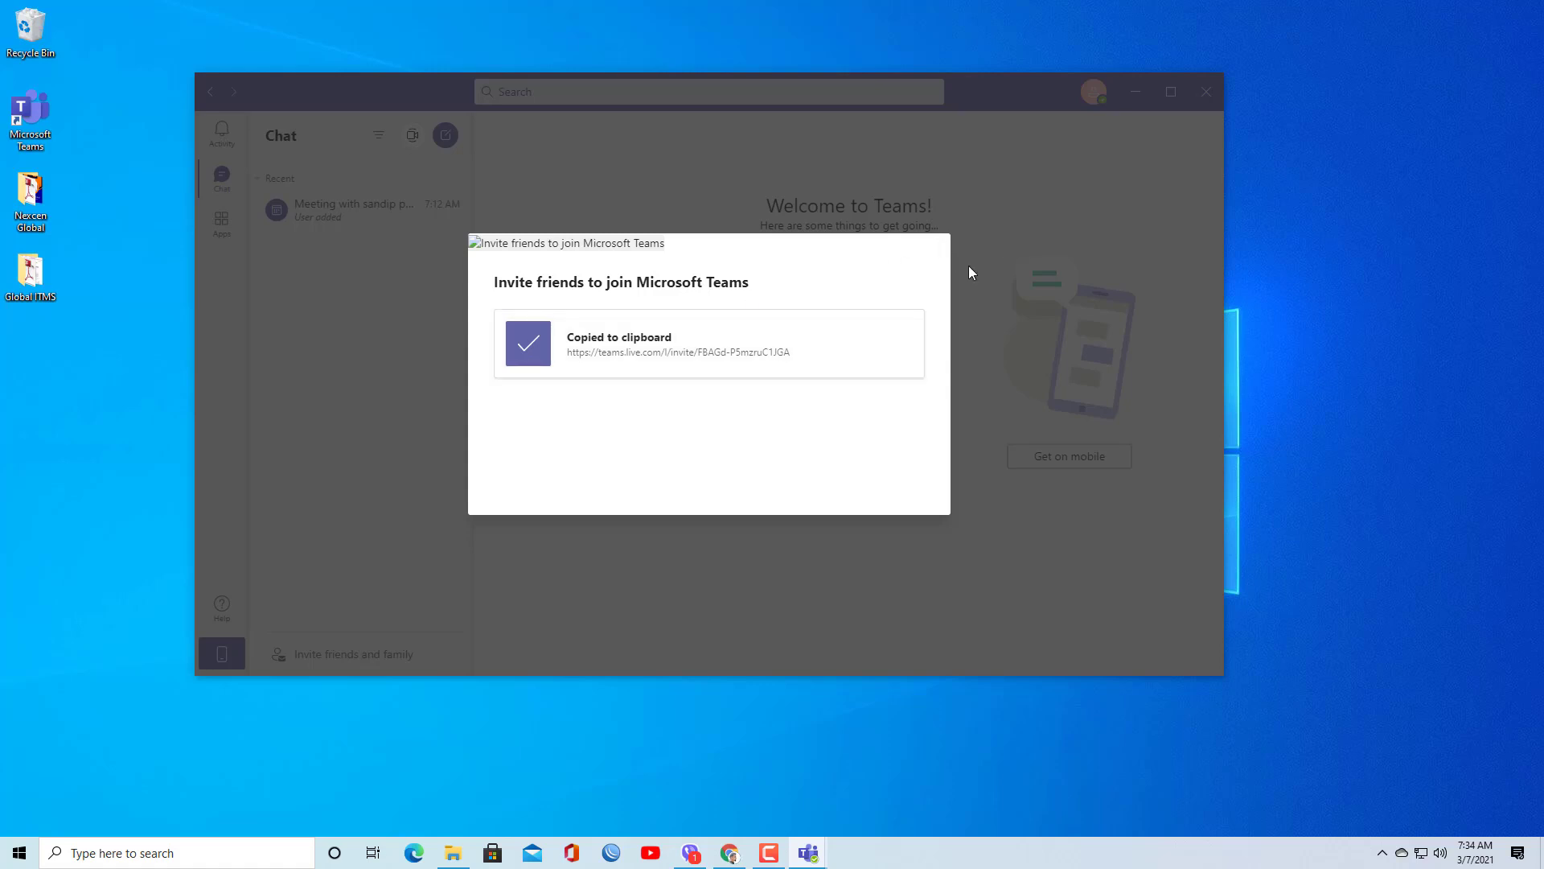
pyautogui.click(411, 135)
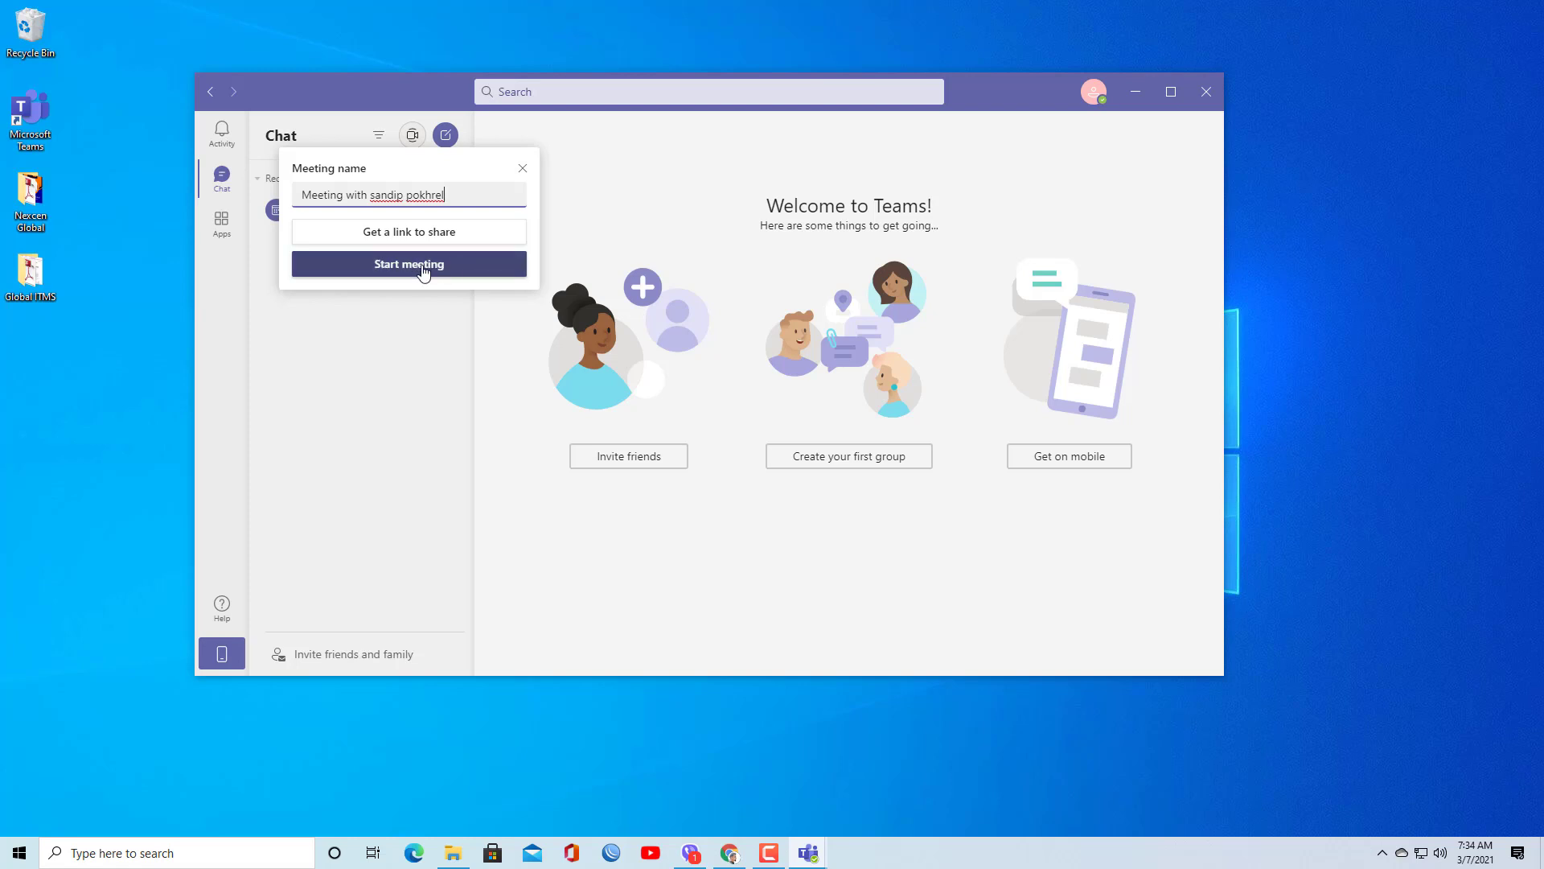
pyautogui.click(408, 264)
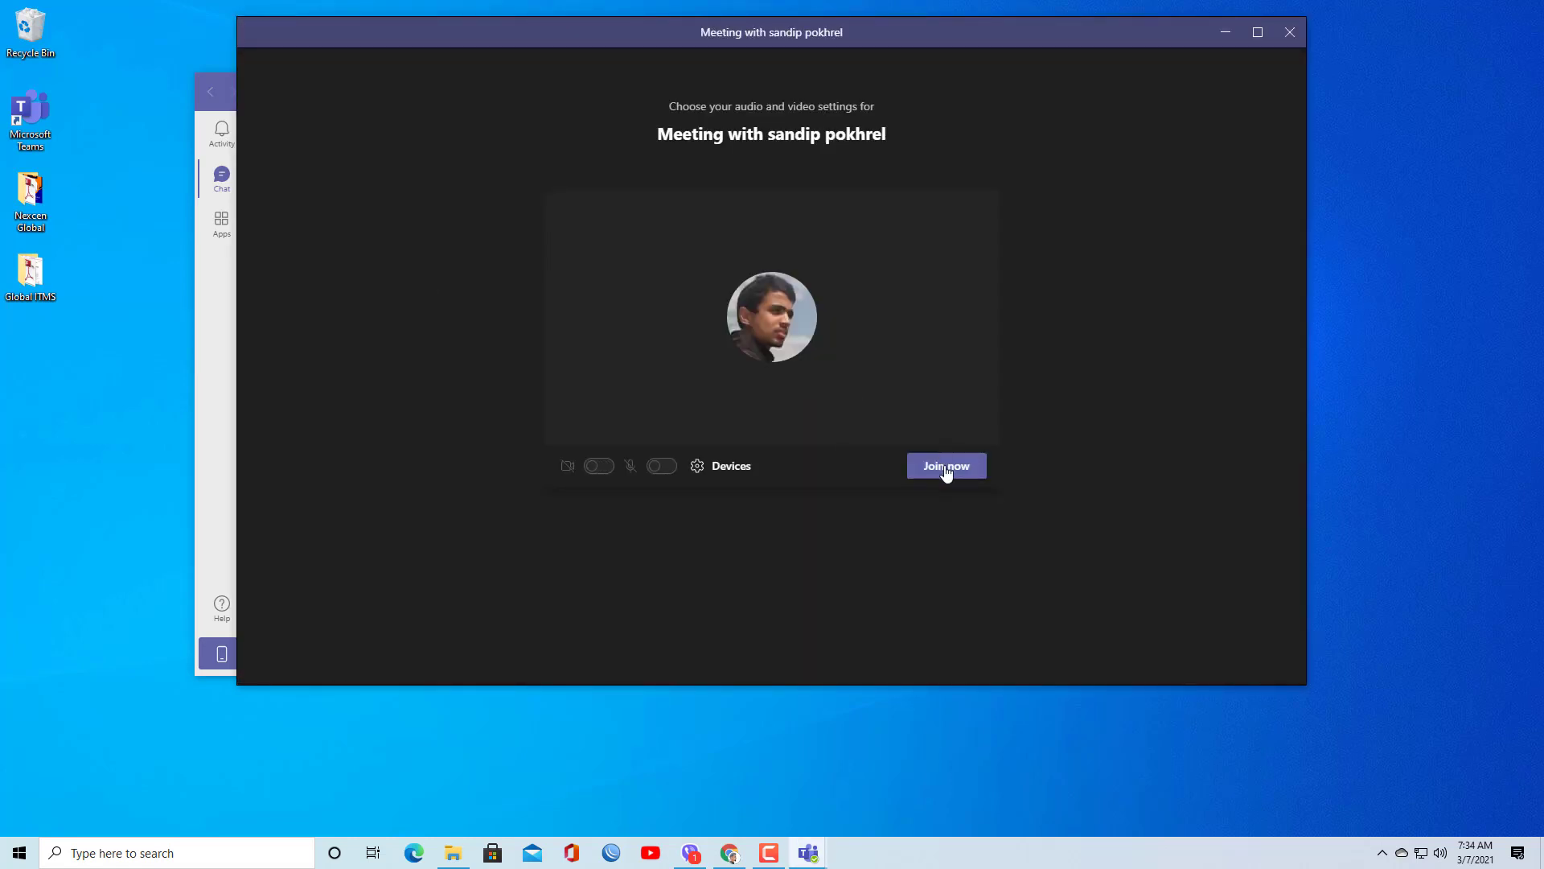
pyautogui.click(946, 466)
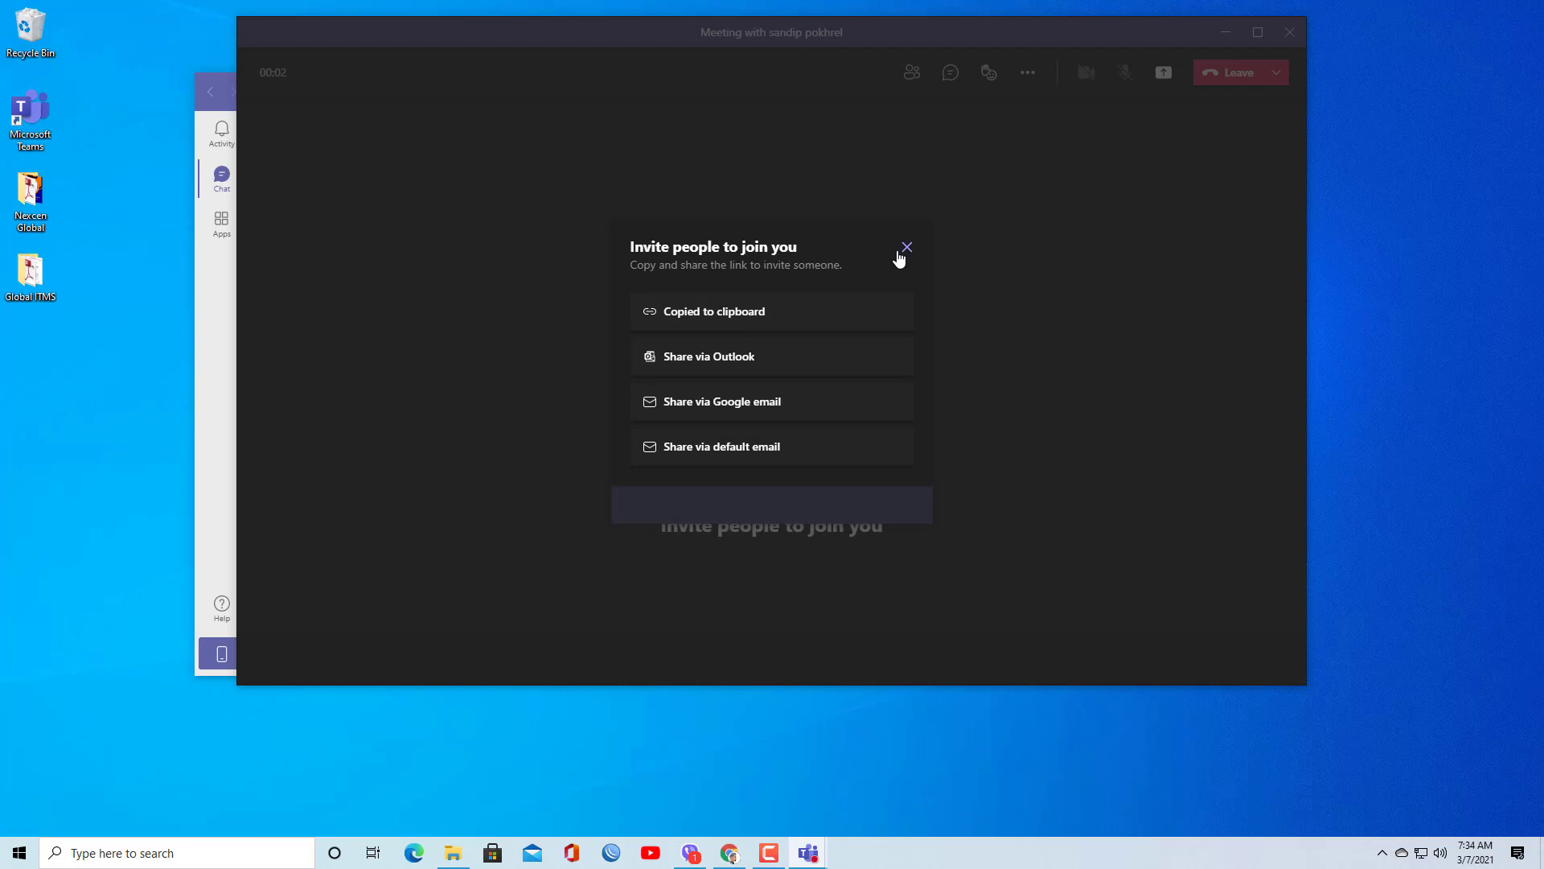
pyautogui.click(905, 246)
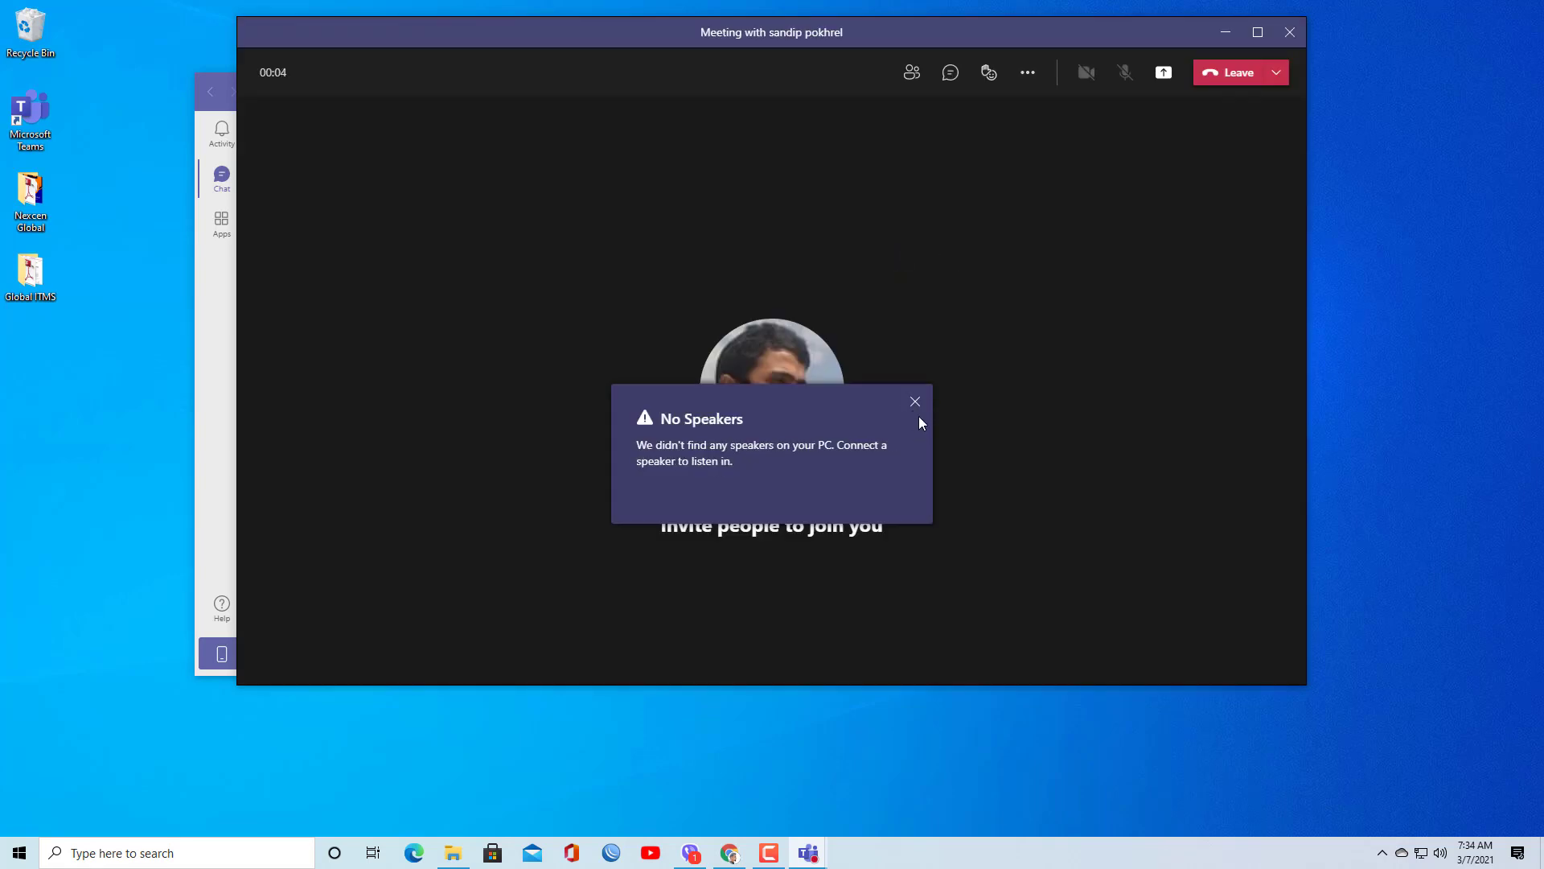
pyautogui.click(914, 402)
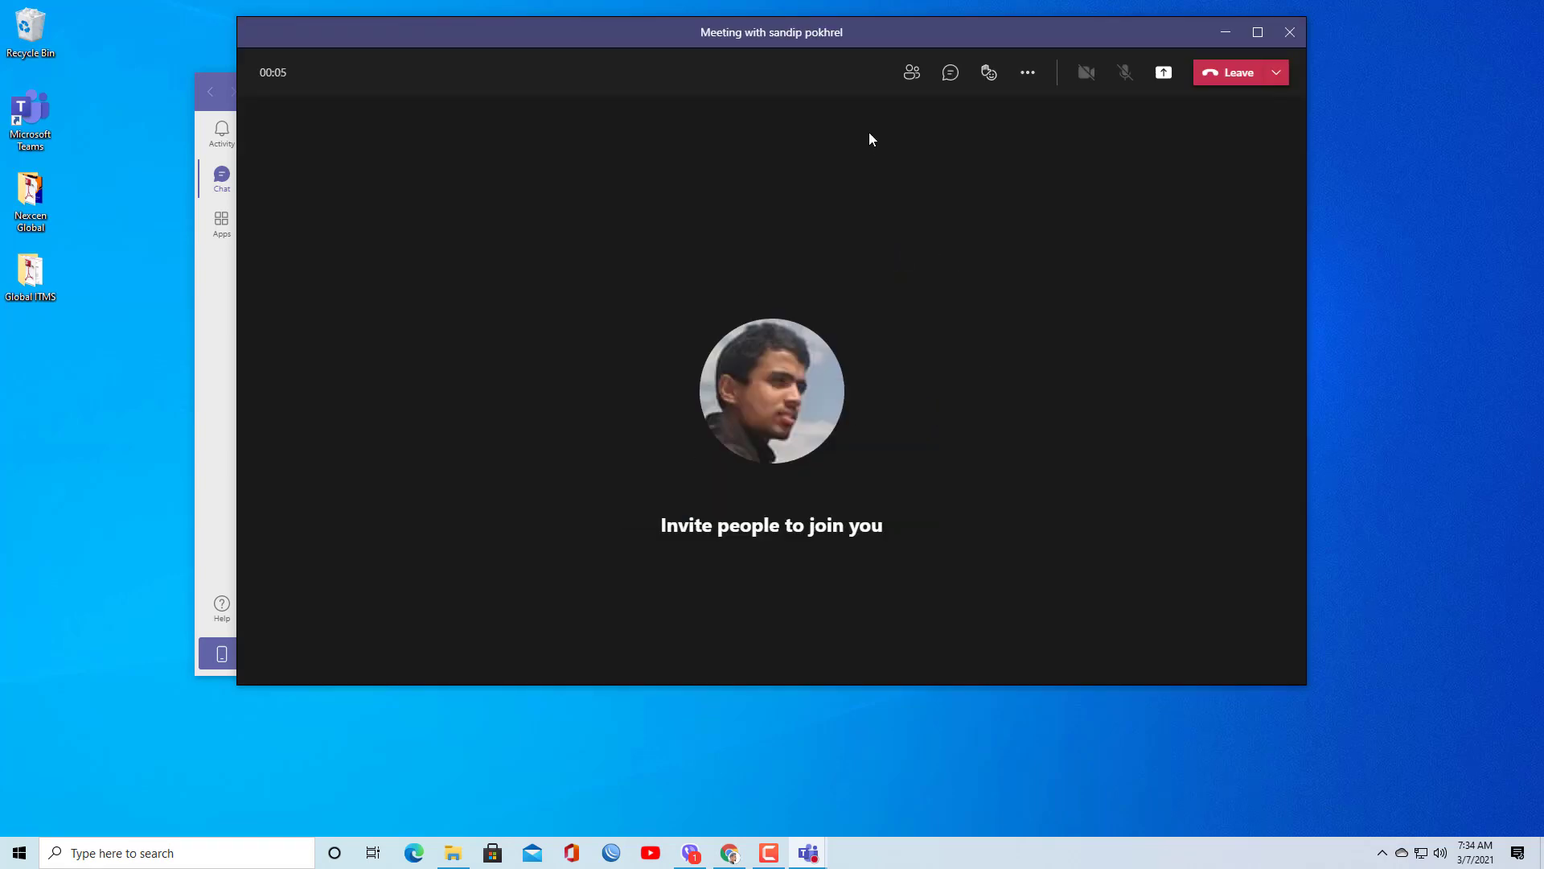
pyautogui.moveTo(911, 72)
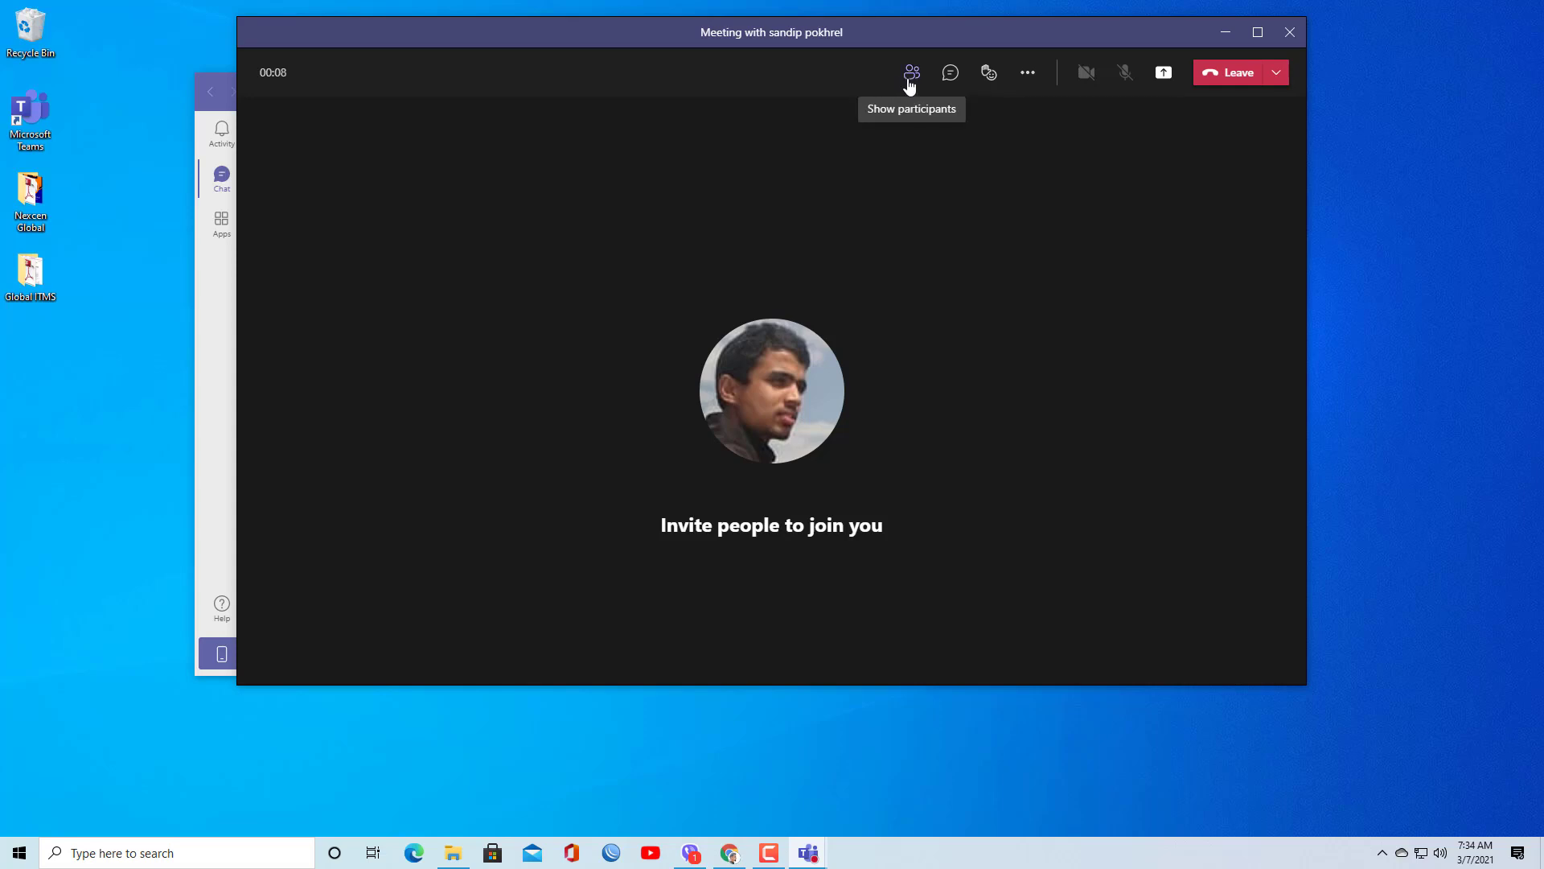
# Show the meeting's participants, chat and reactions, then the More actions menu.
pyautogui.click(912, 73)
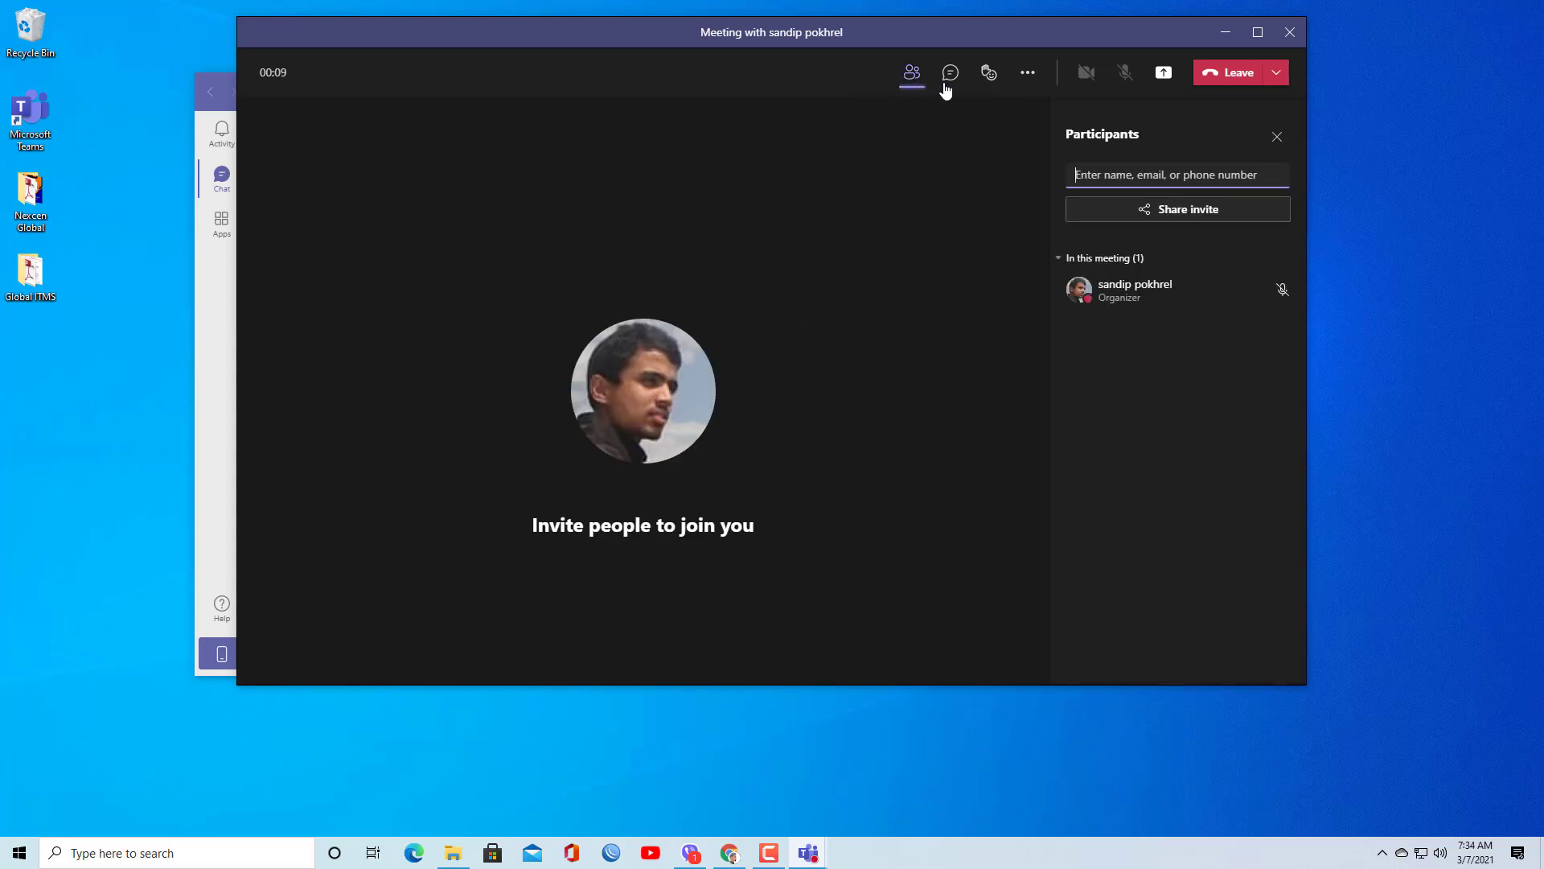
pyautogui.click(949, 73)
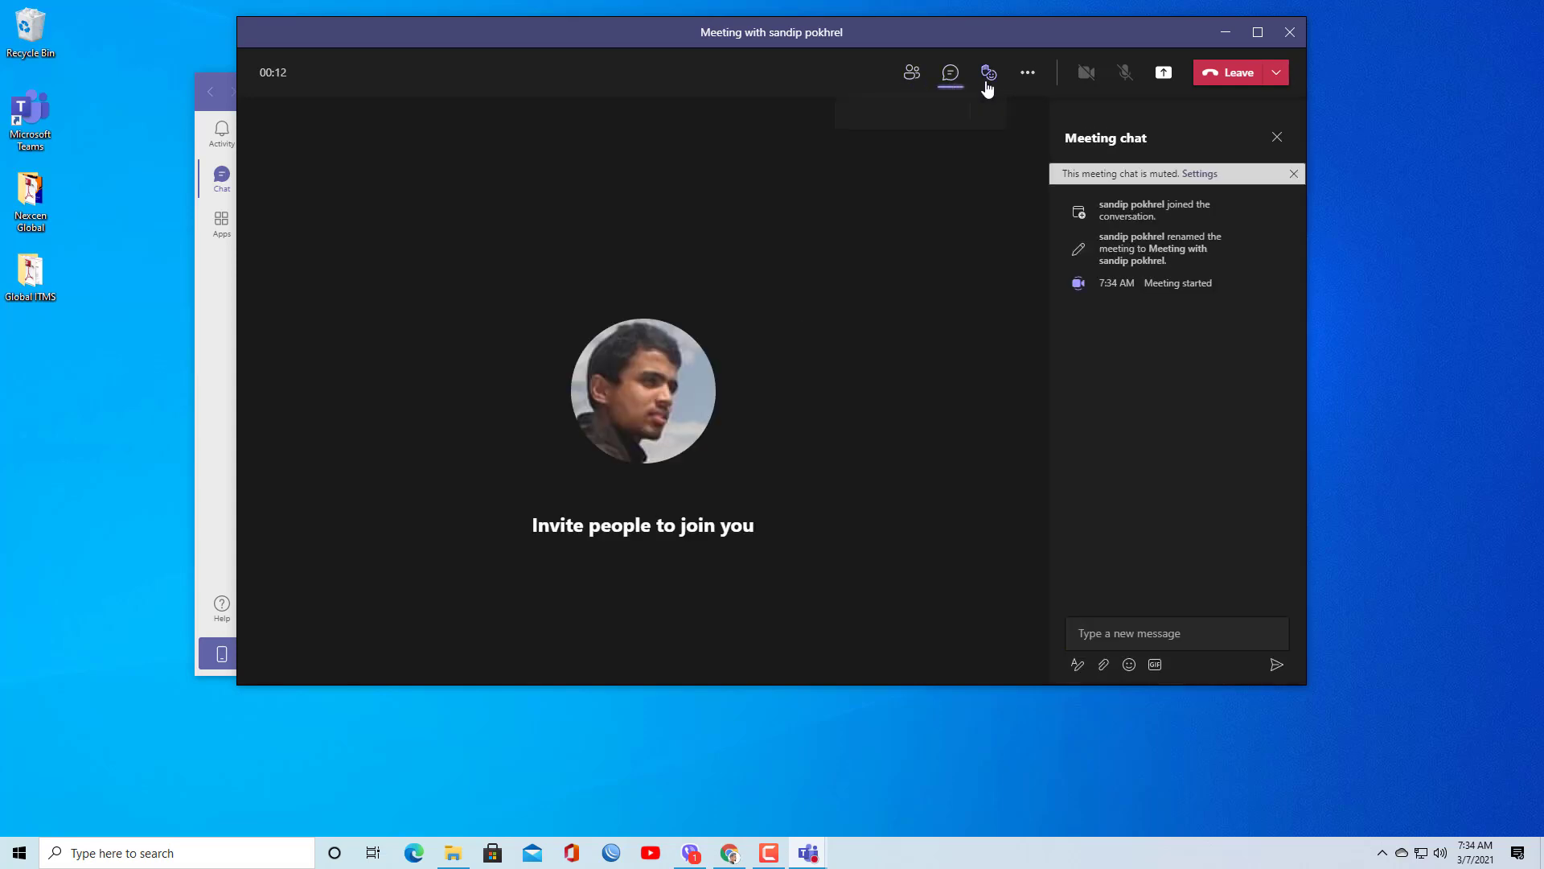
pyautogui.click(987, 73)
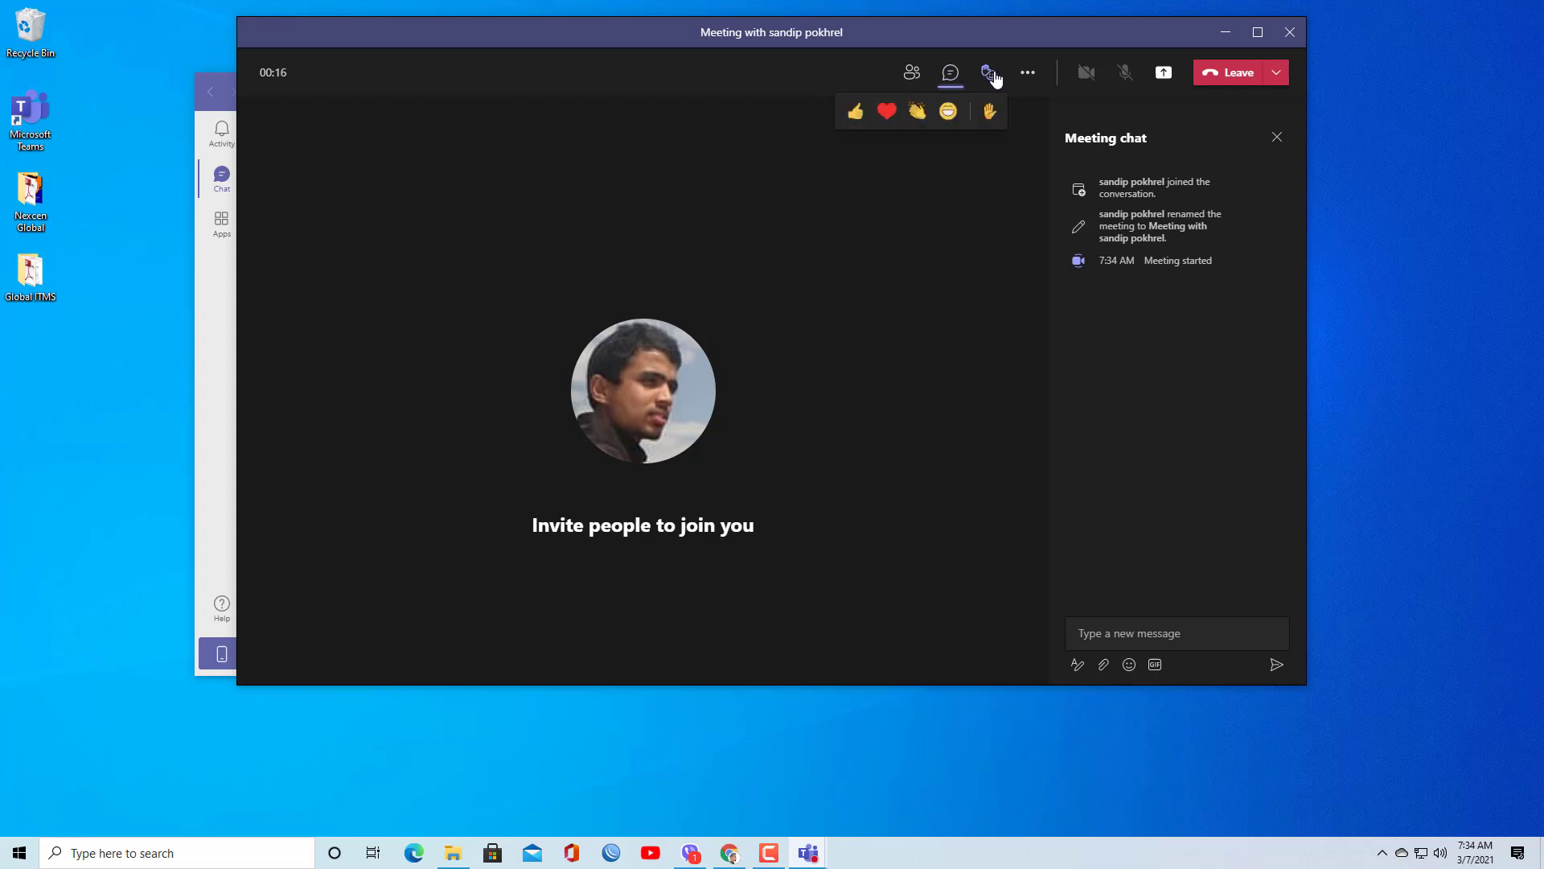
pyautogui.moveTo(956, 76)
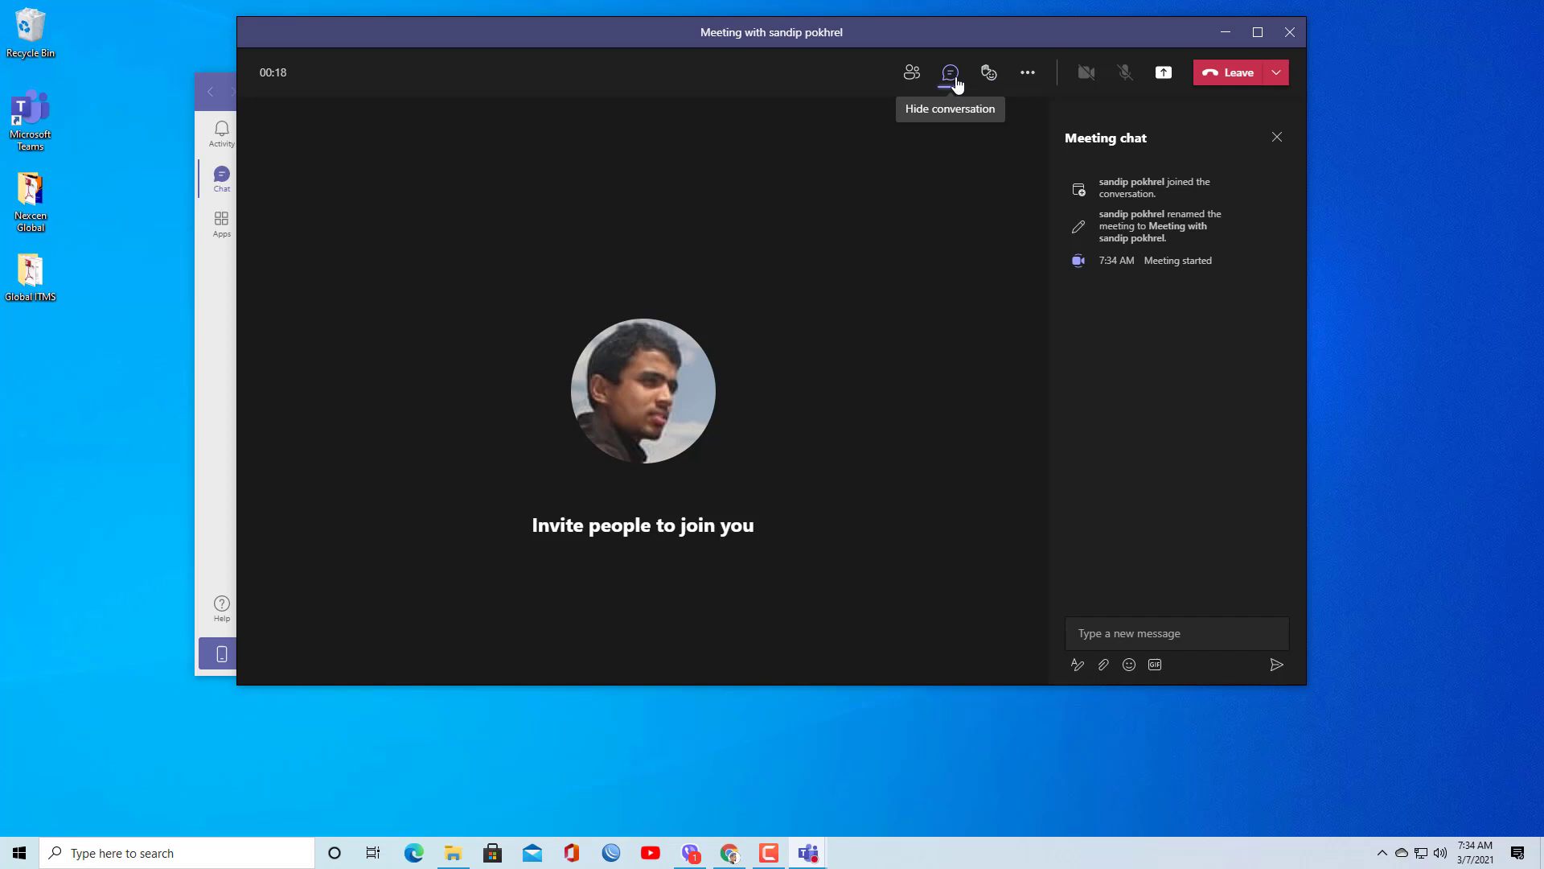
pyautogui.moveTo(1026, 72)
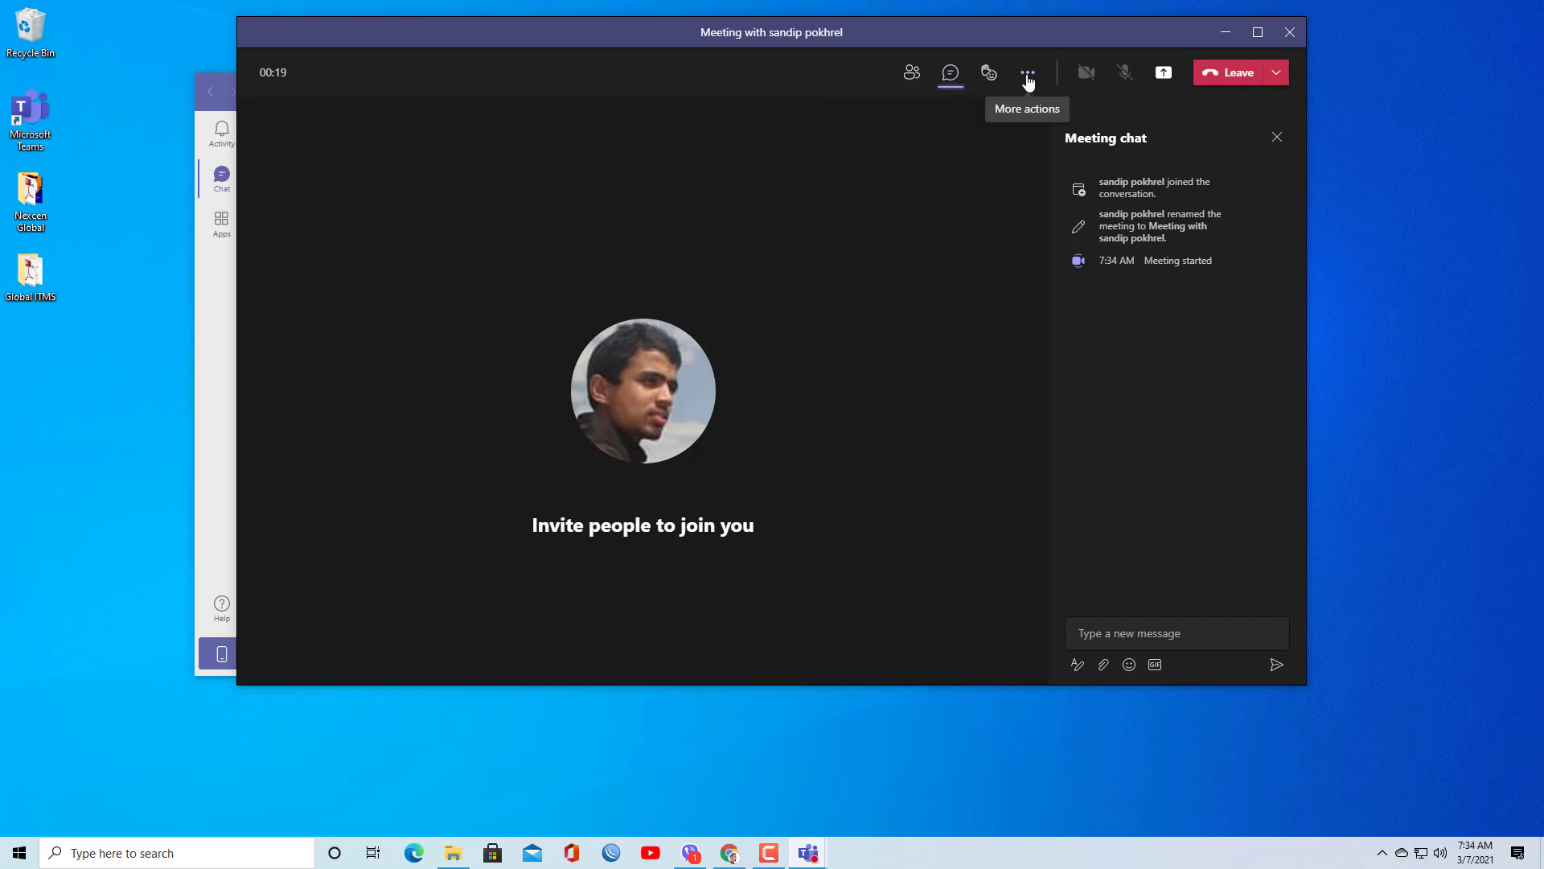
pyautogui.click(1027, 73)
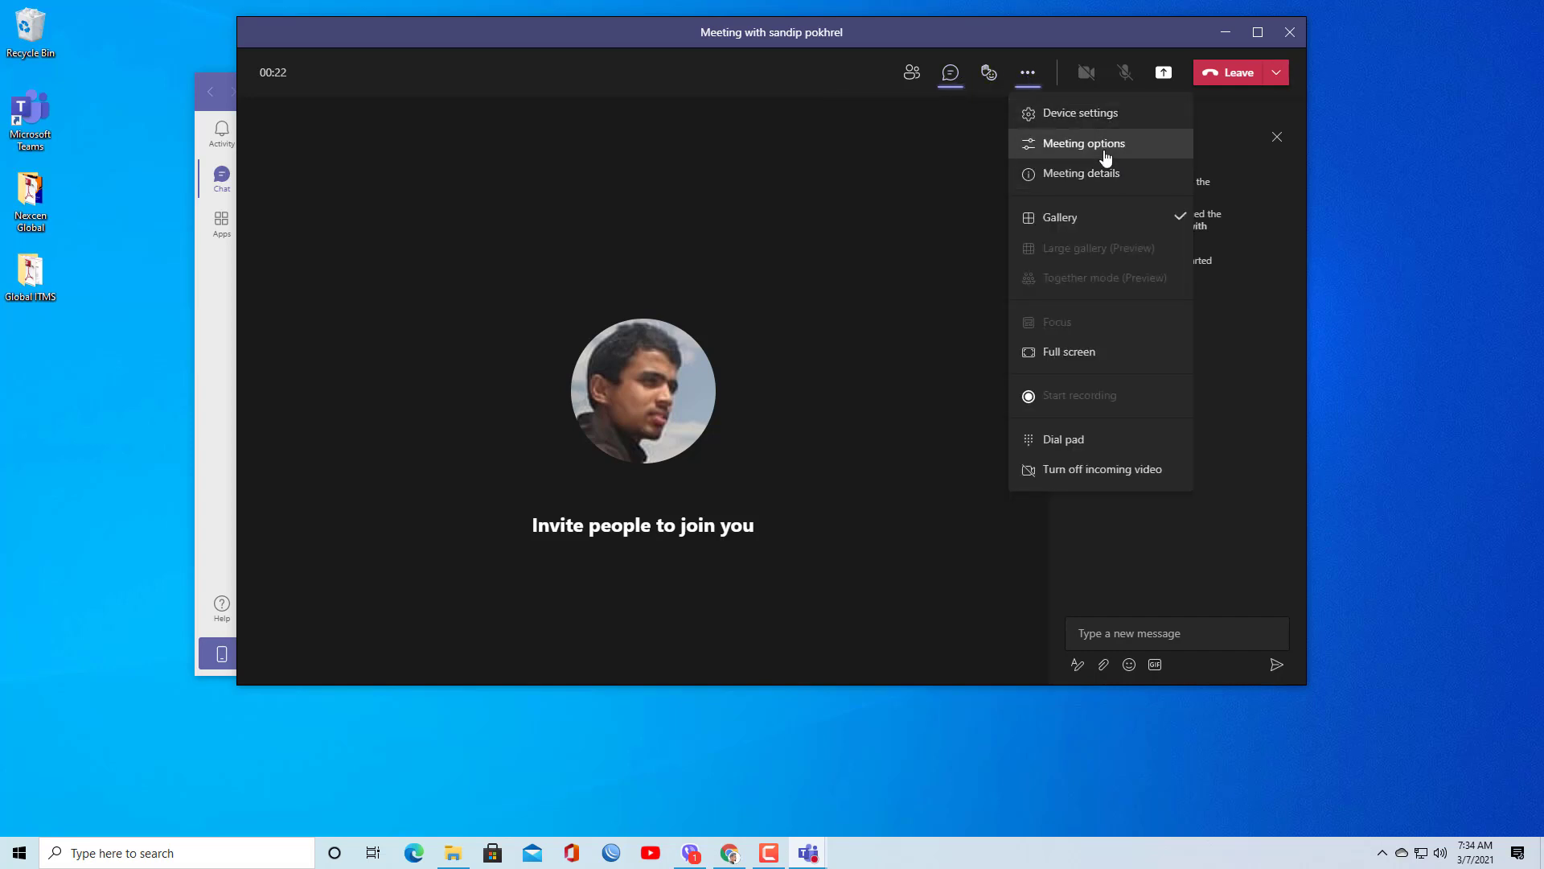
# Review Meeting options: lobby bypass Only me and presenter choices Everyone or Only me.
pyautogui.click(1082, 143)
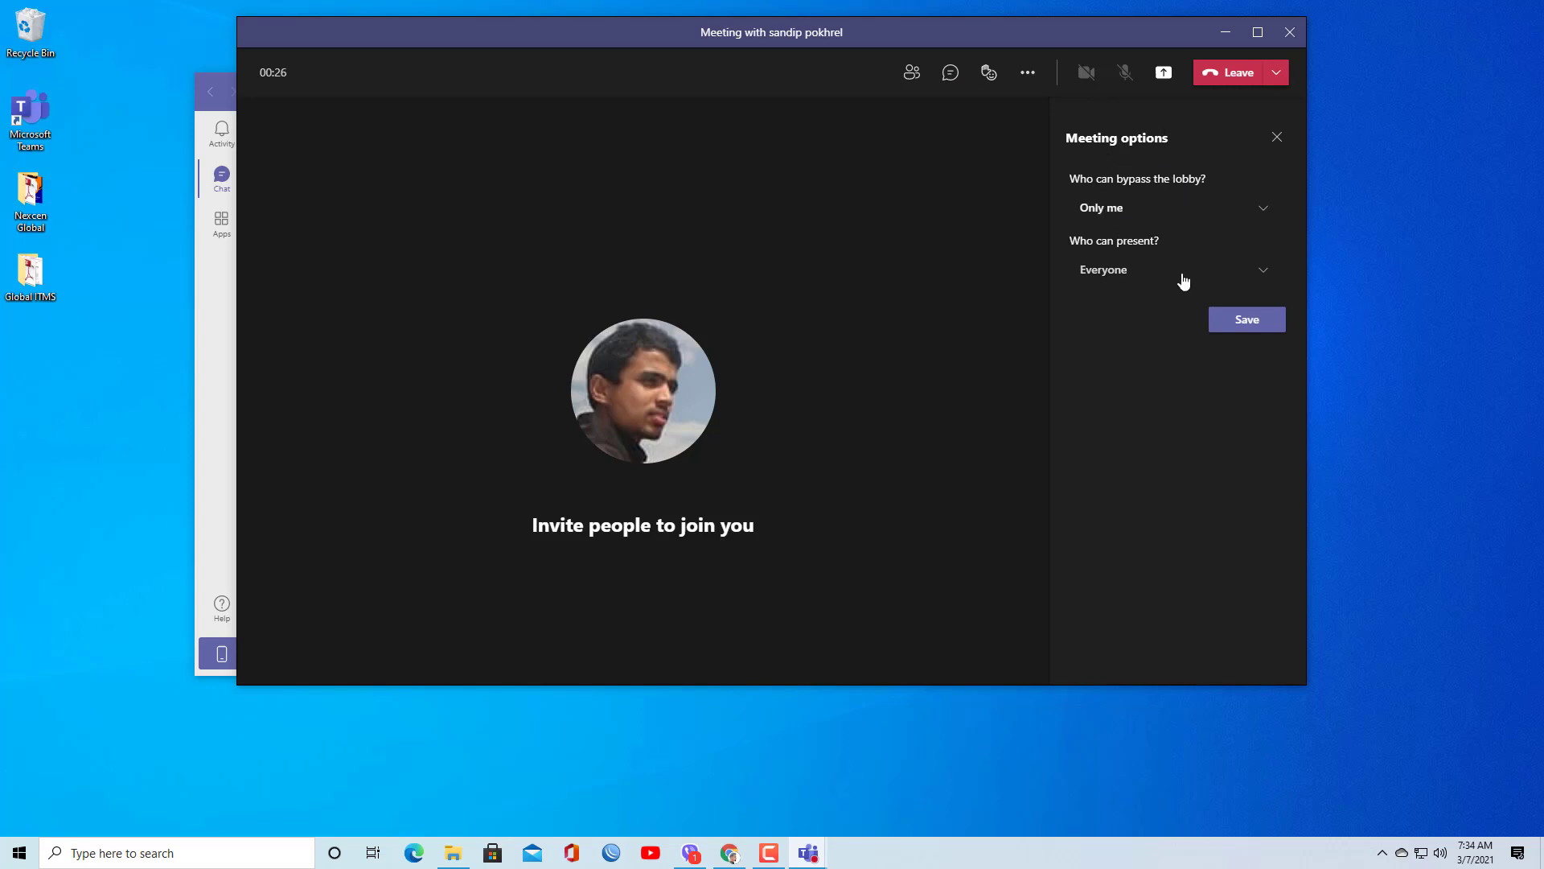
pyautogui.click(1174, 207)
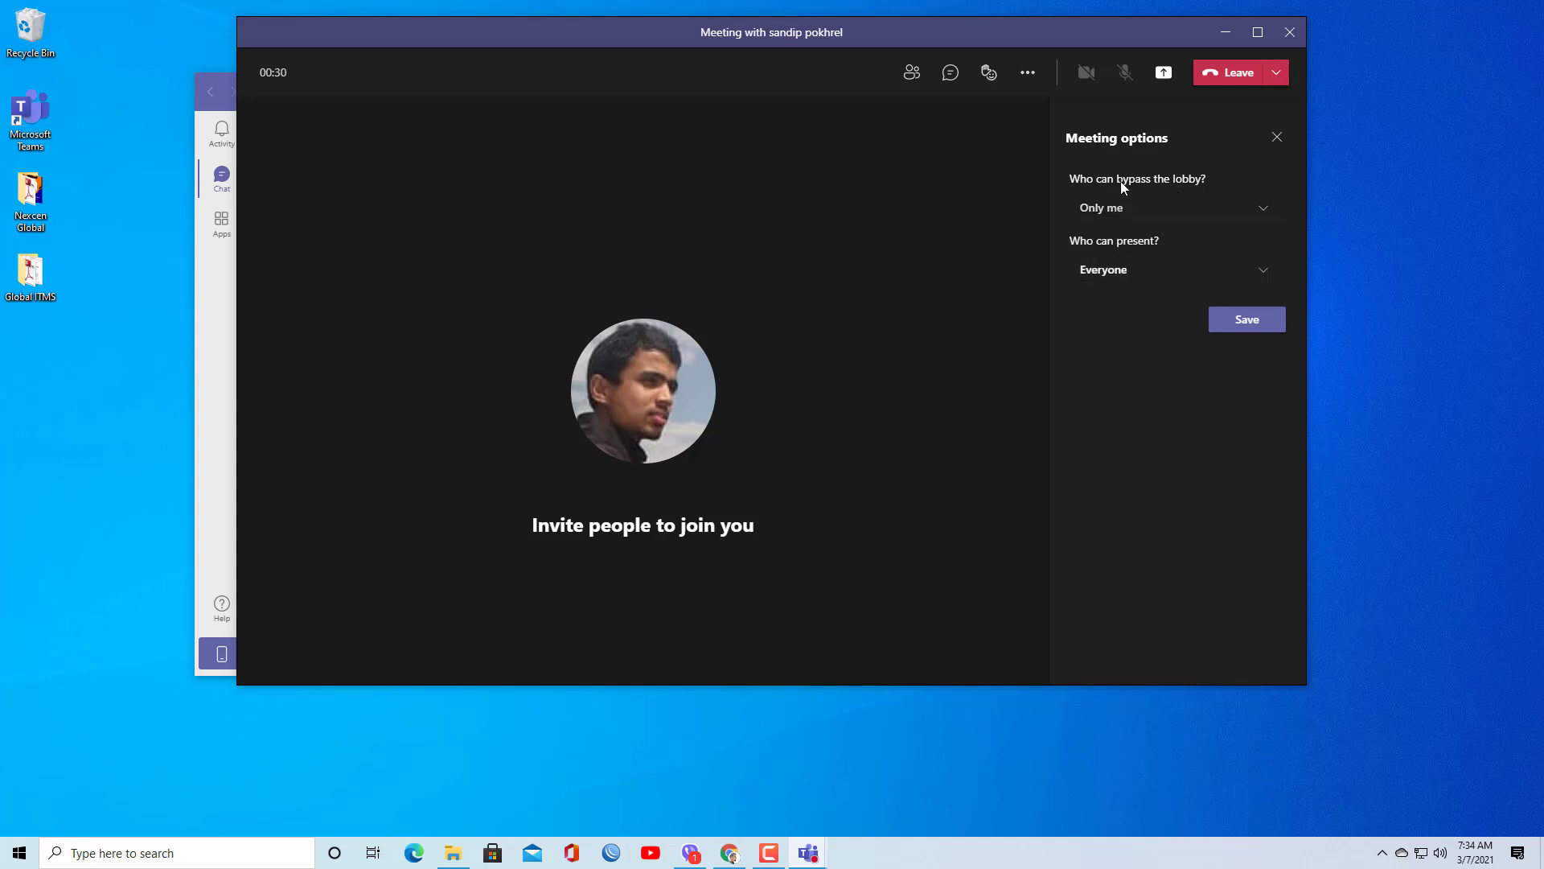
pyautogui.click(1177, 270)
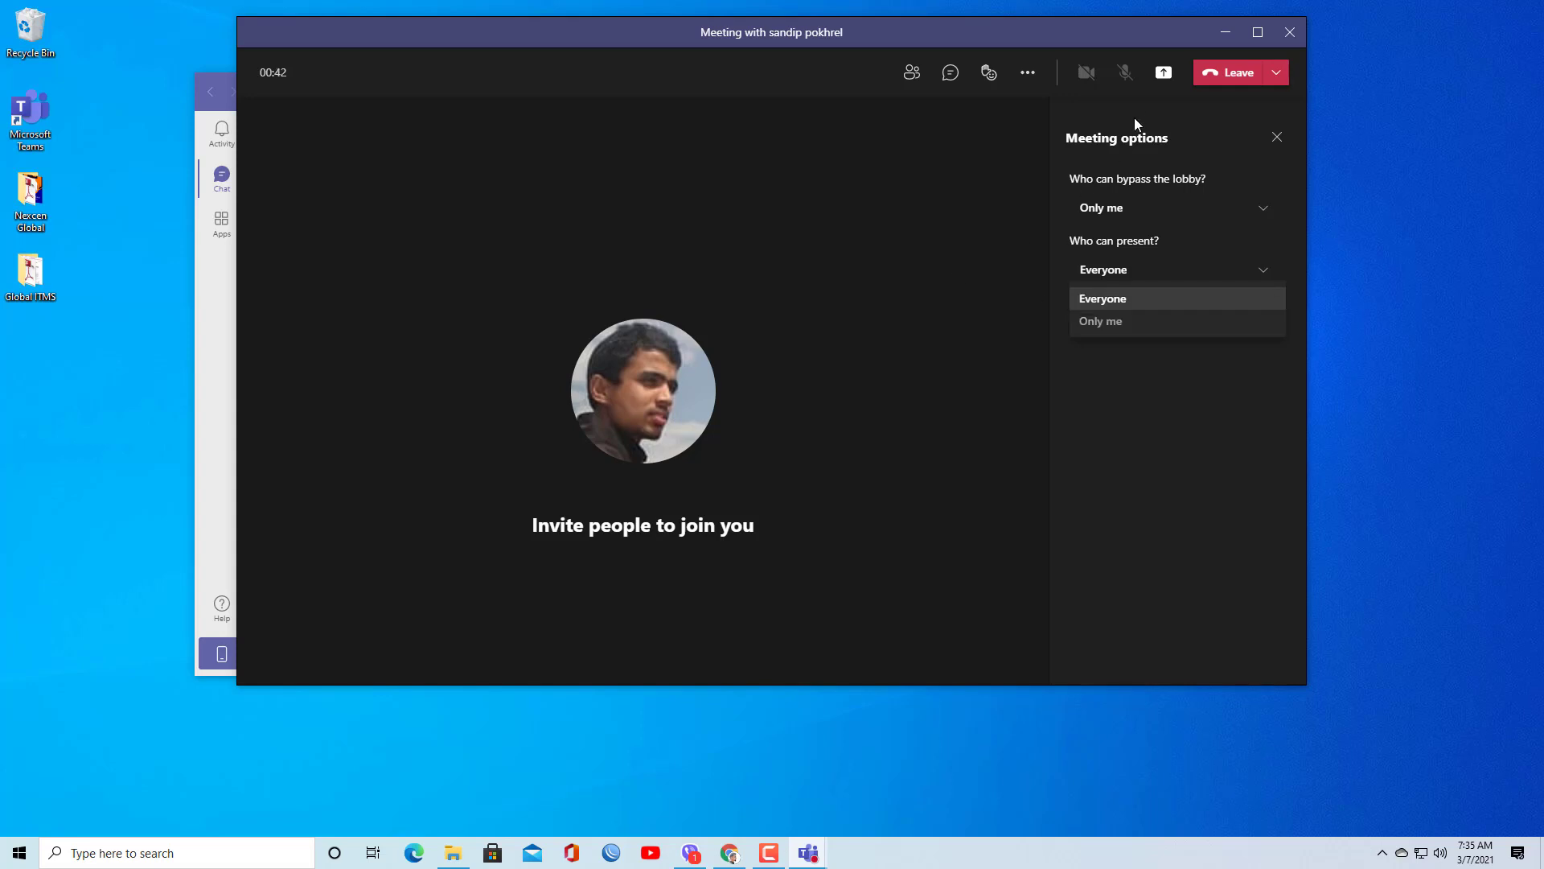
pyautogui.moveTo(1160, 113)
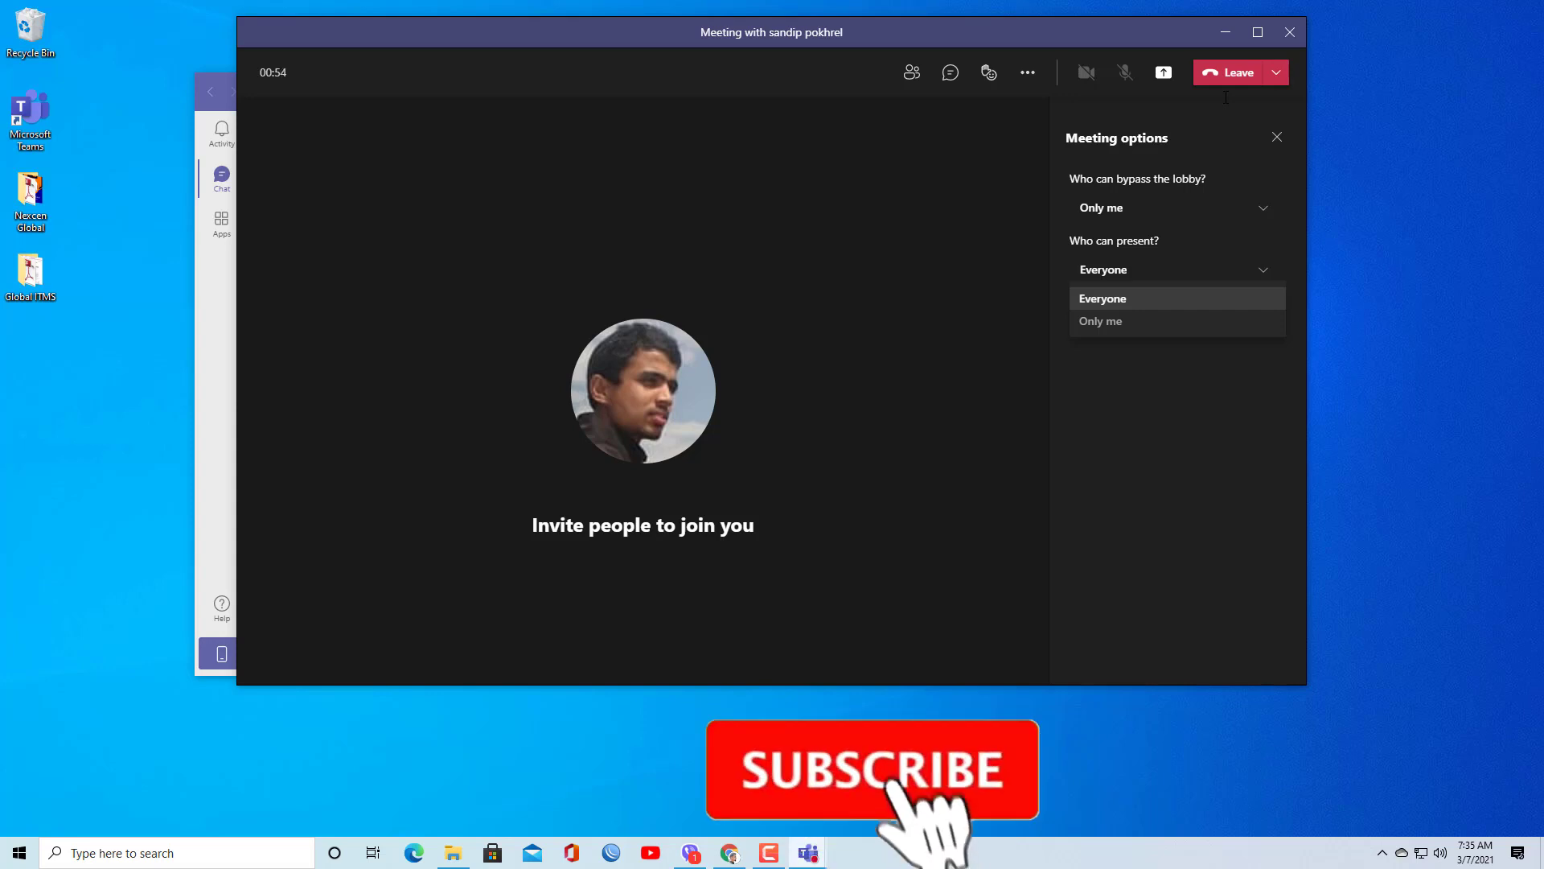
pyautogui.click(872, 769)
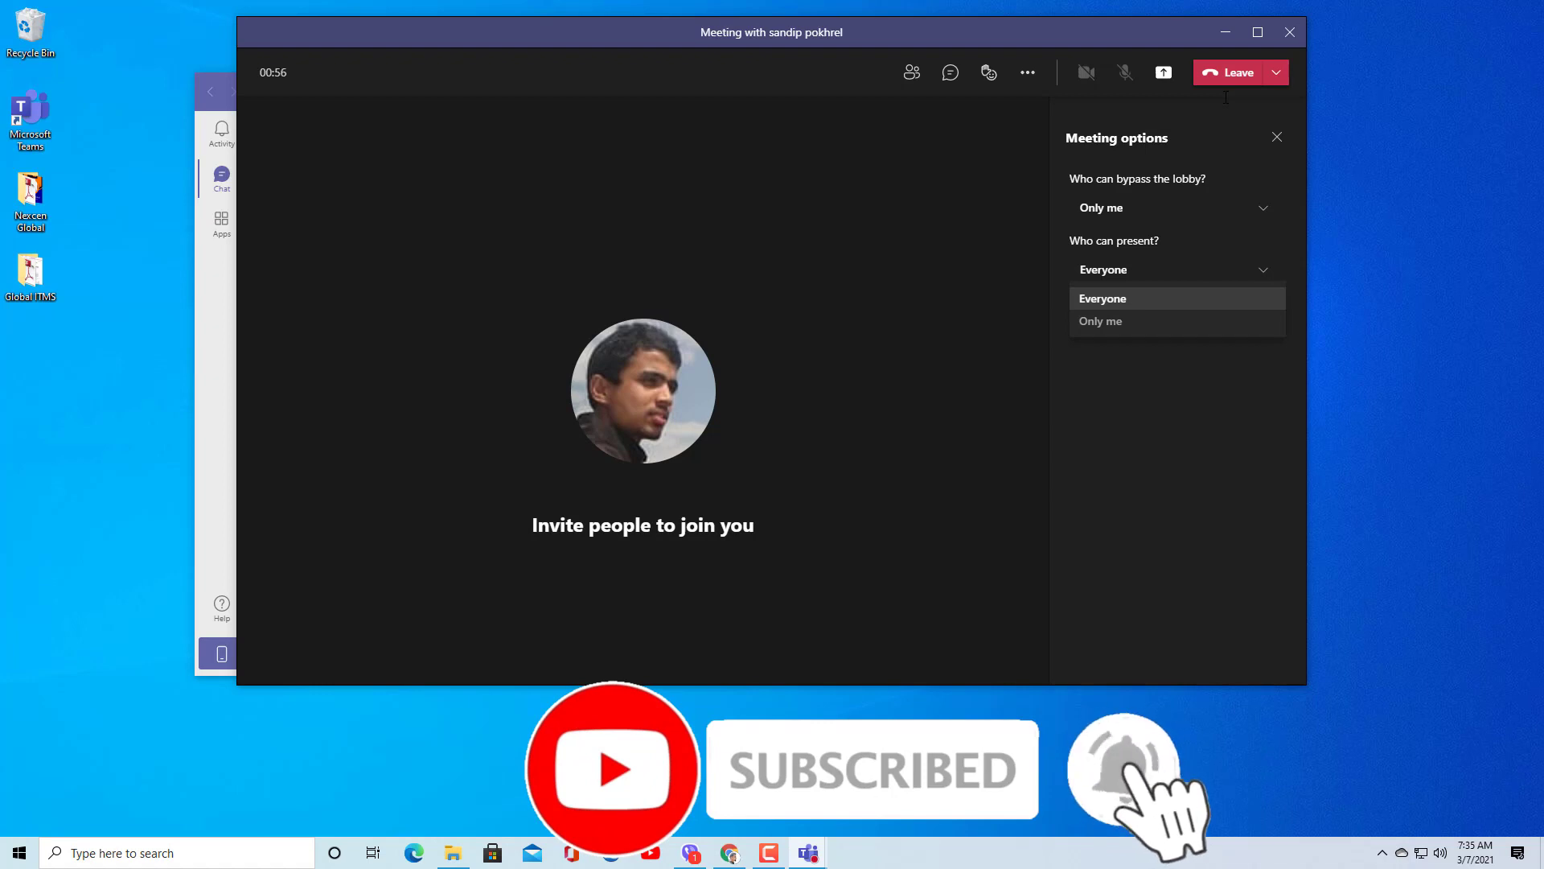